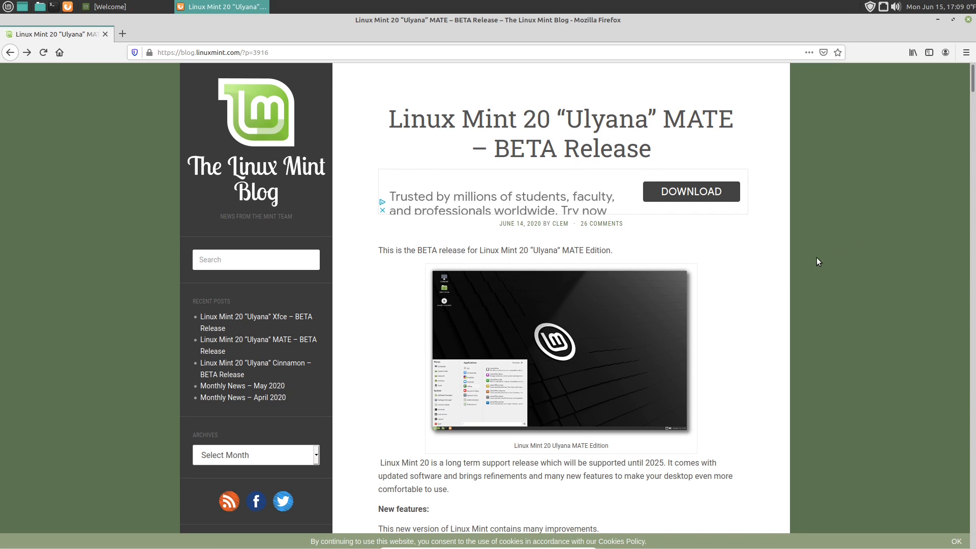
Scroll through the New features in Linux Mint 20 MATE page to the Warpinator section
scroll(down, 3)
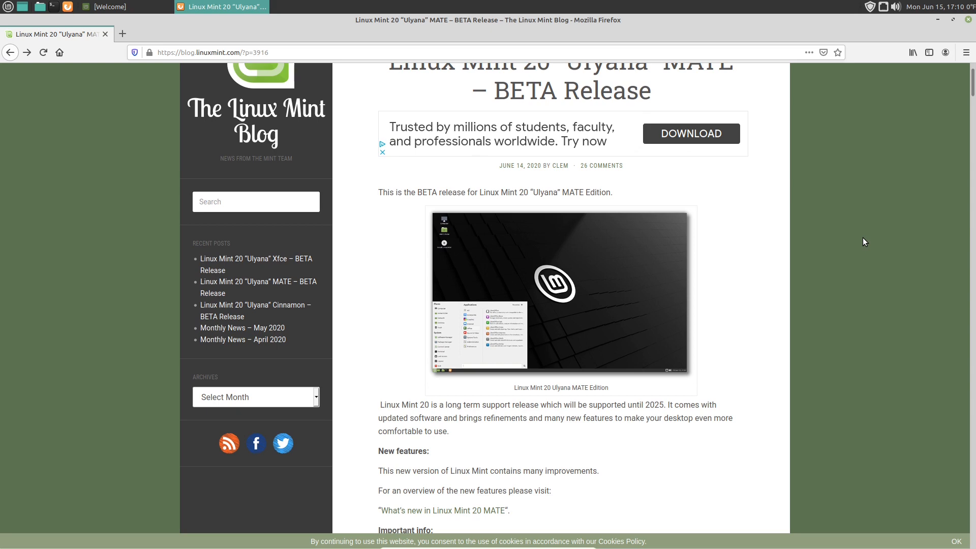
scroll(down, 3)
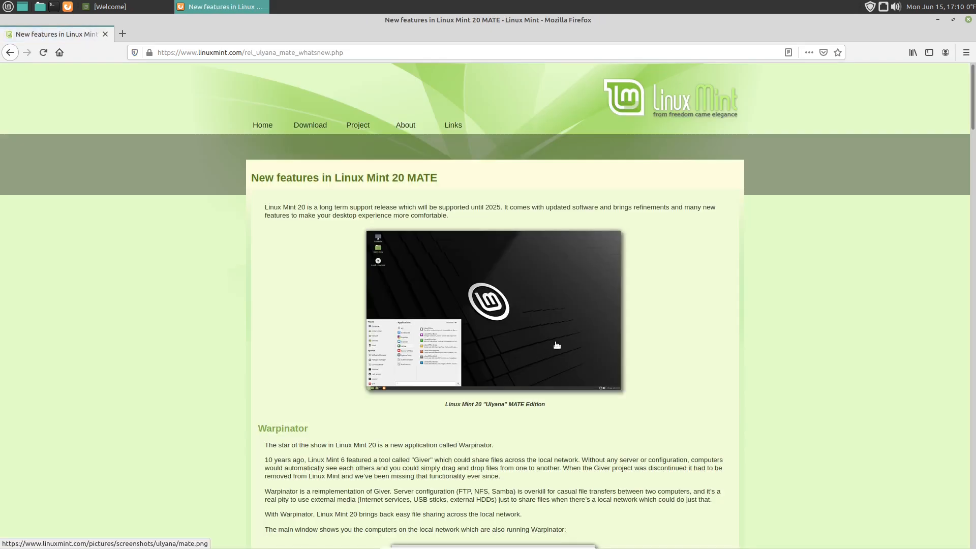
scroll(down, 3)
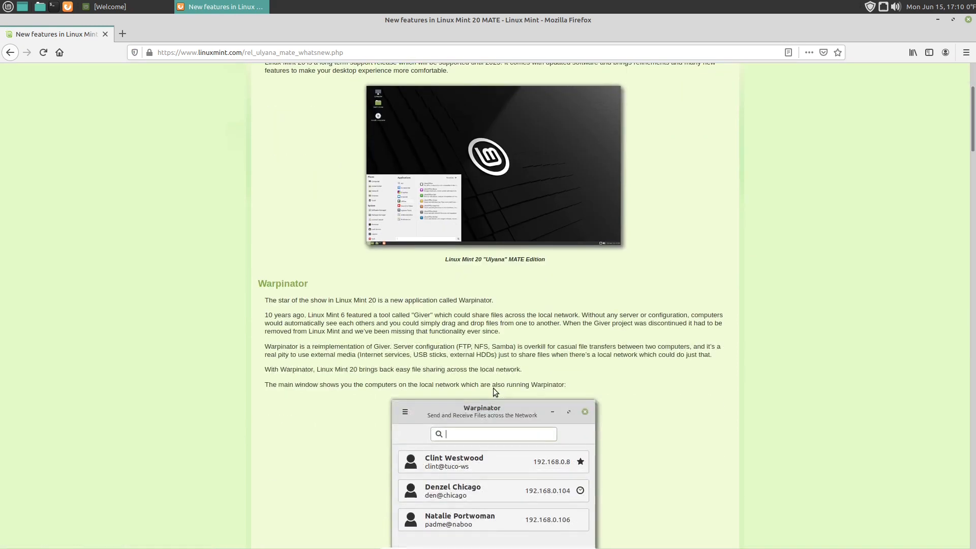
mouse_move(492, 367)
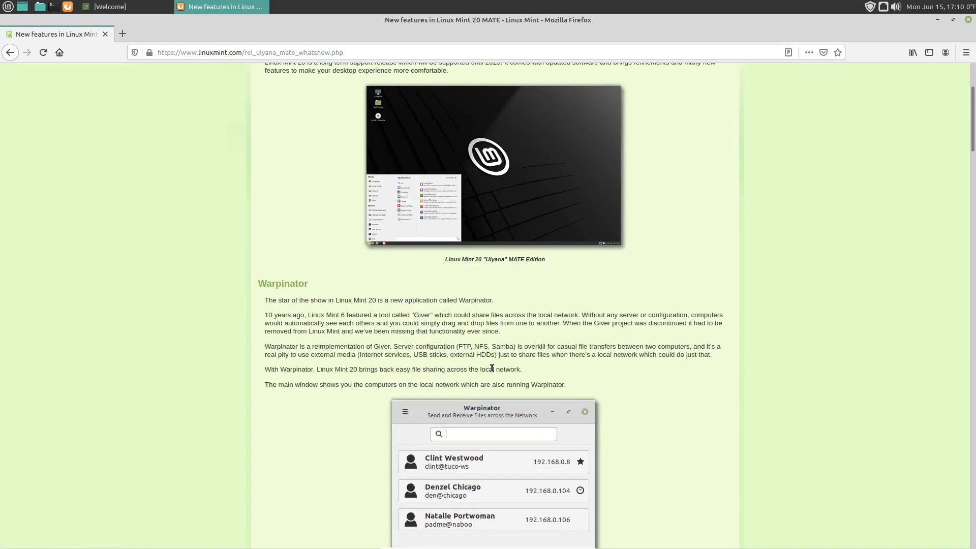
mouse_move(483, 313)
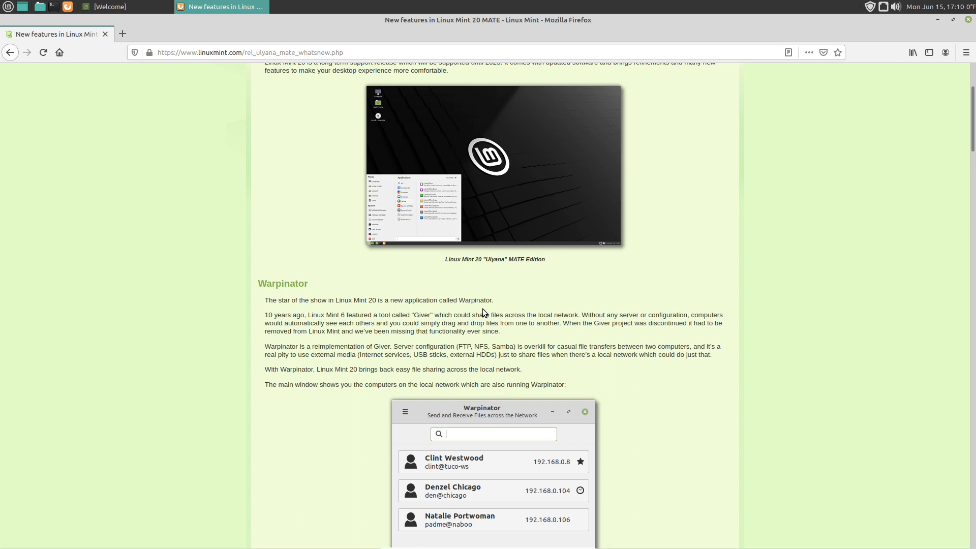
mouse_move(442, 314)
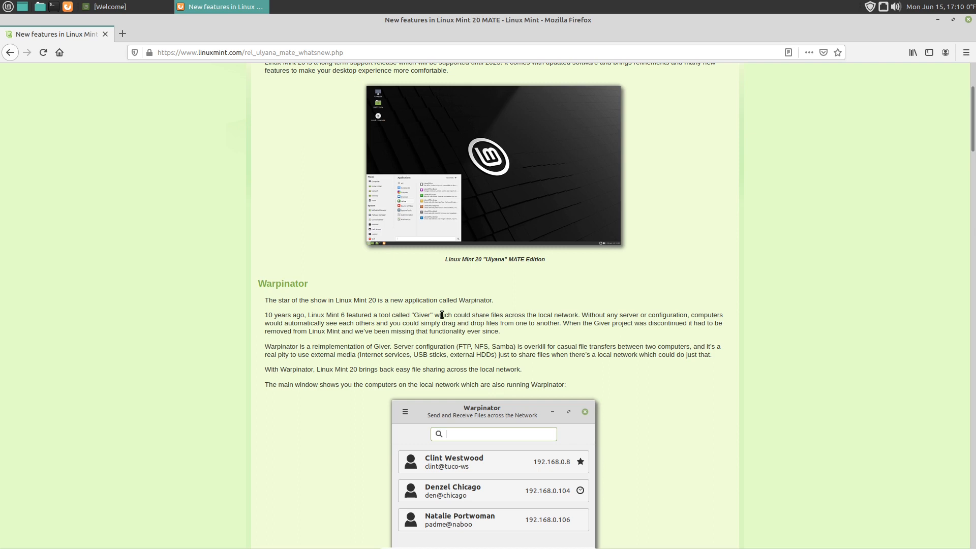
mouse_move(591, 282)
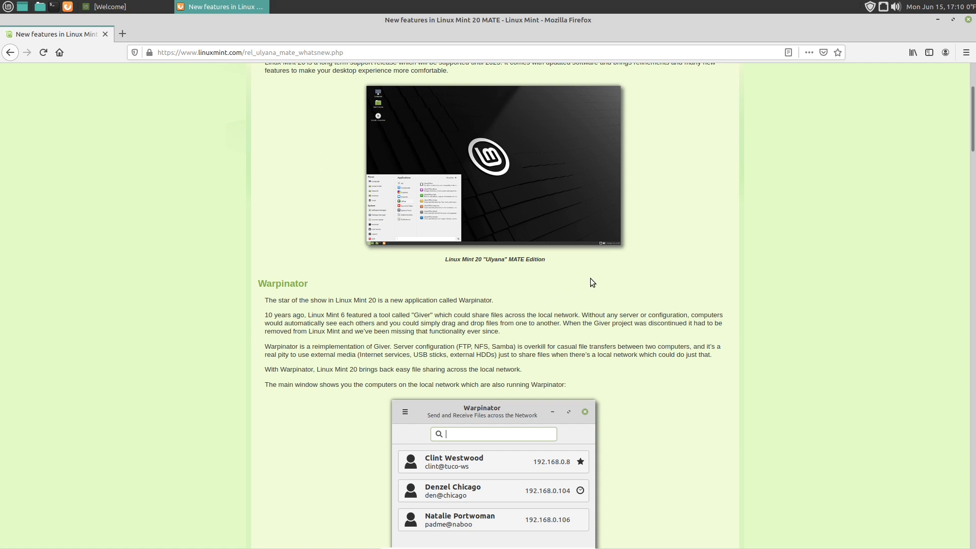
mouse_move(620, 338)
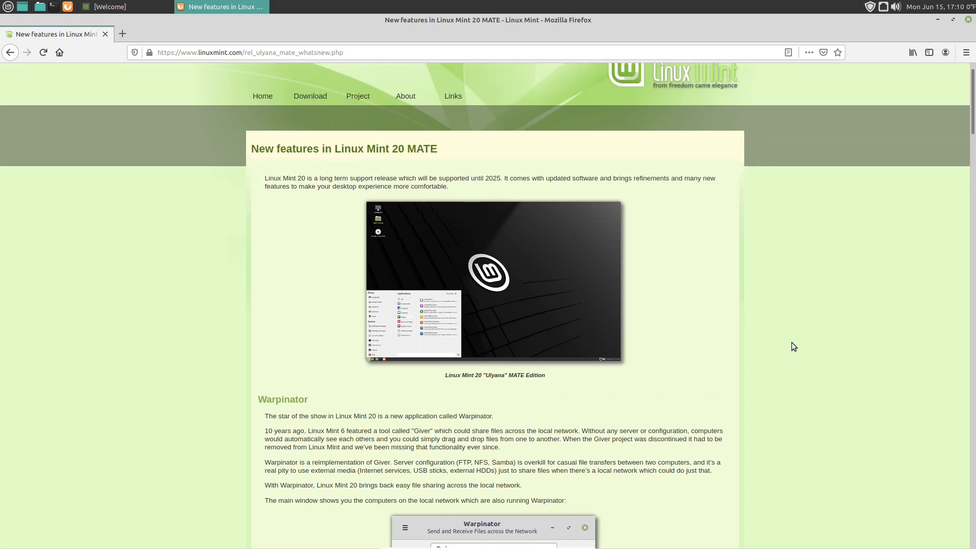
mouse_move(748, 340)
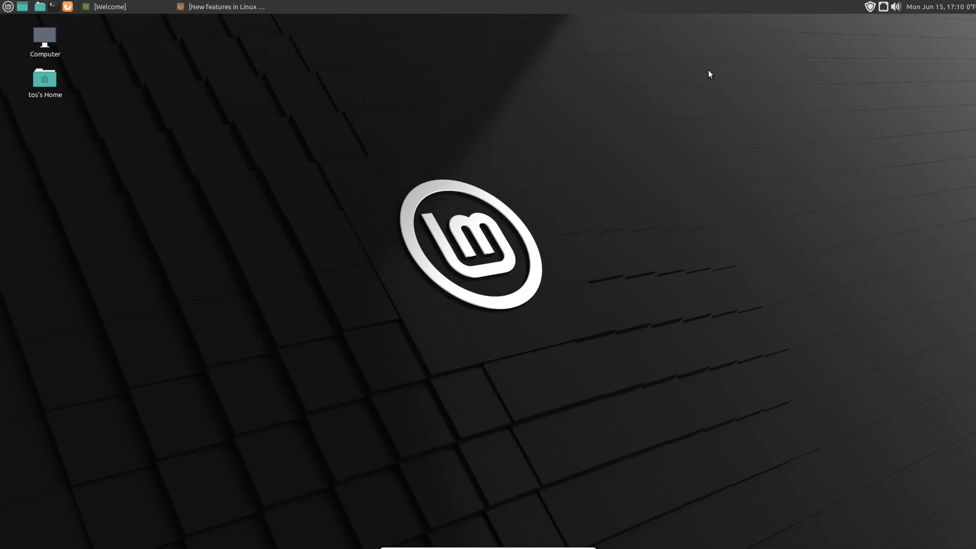
mouse_move(943, 12)
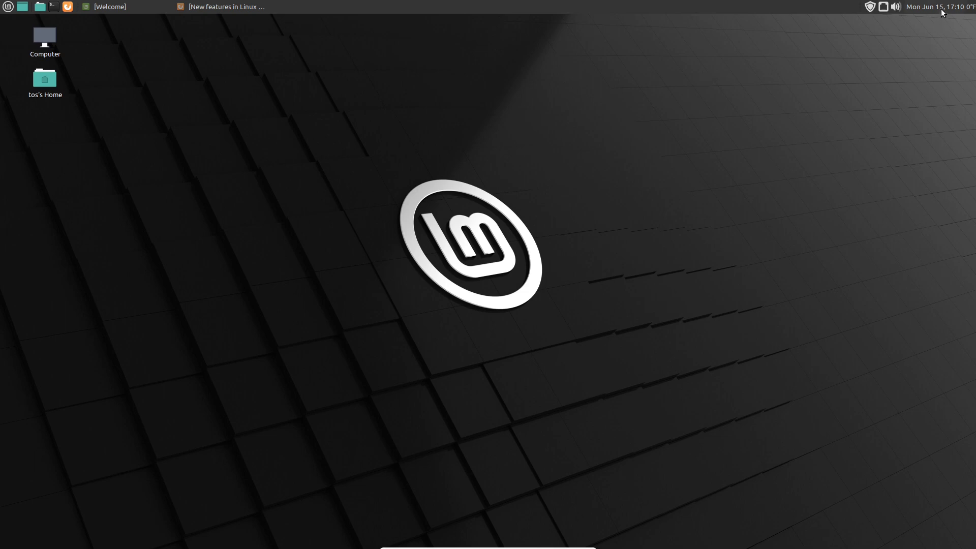
Check the clock applet's preferences and close them
right_click(941, 7)
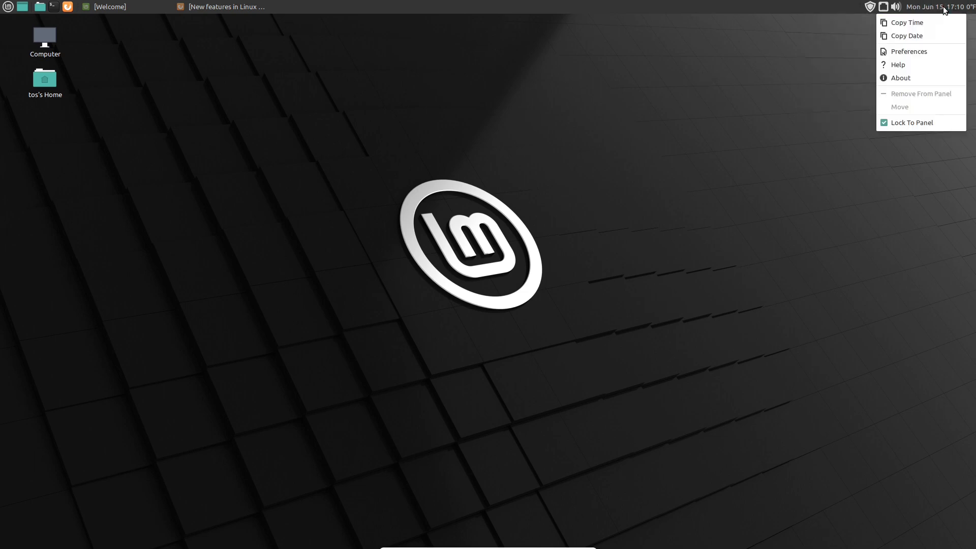
click(908, 51)
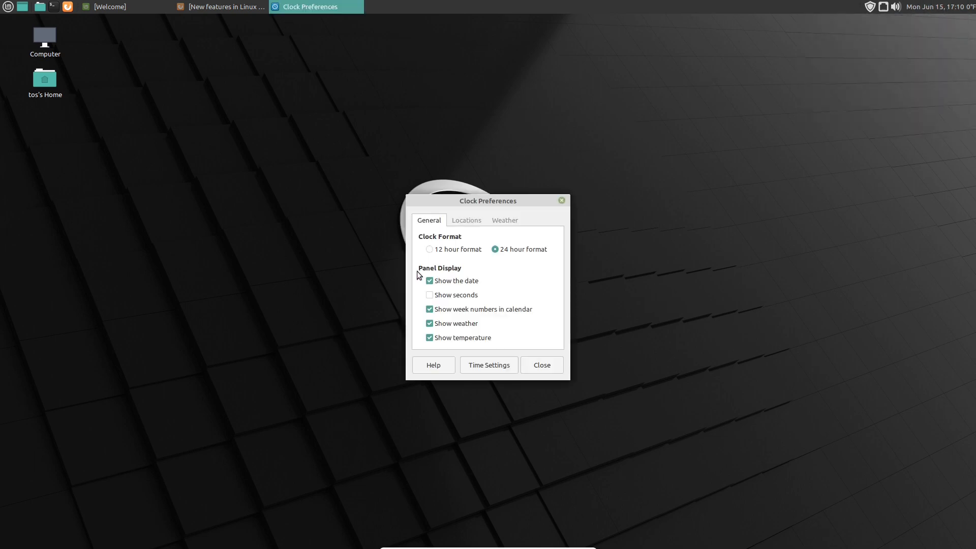
click(430, 249)
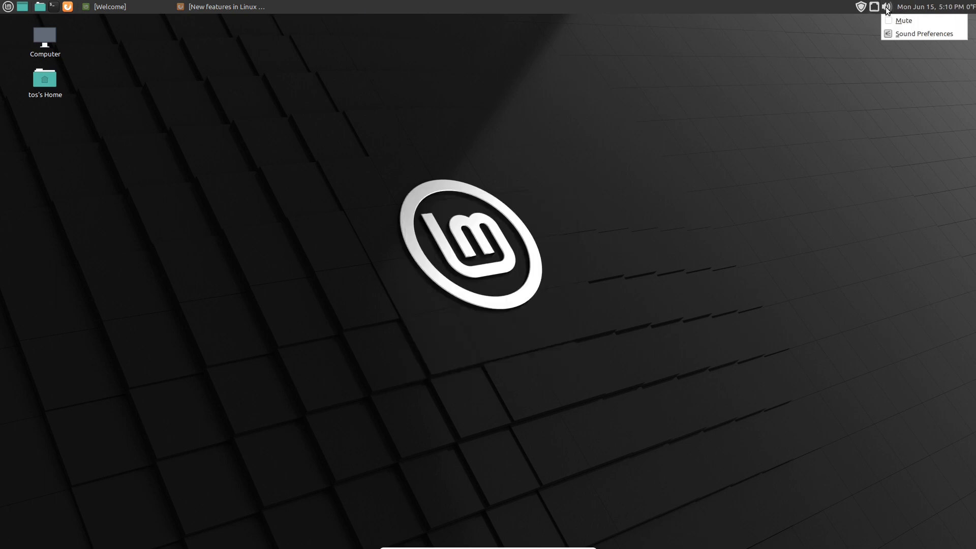
View the sound output device settings, then close Sound Preferences
click(924, 33)
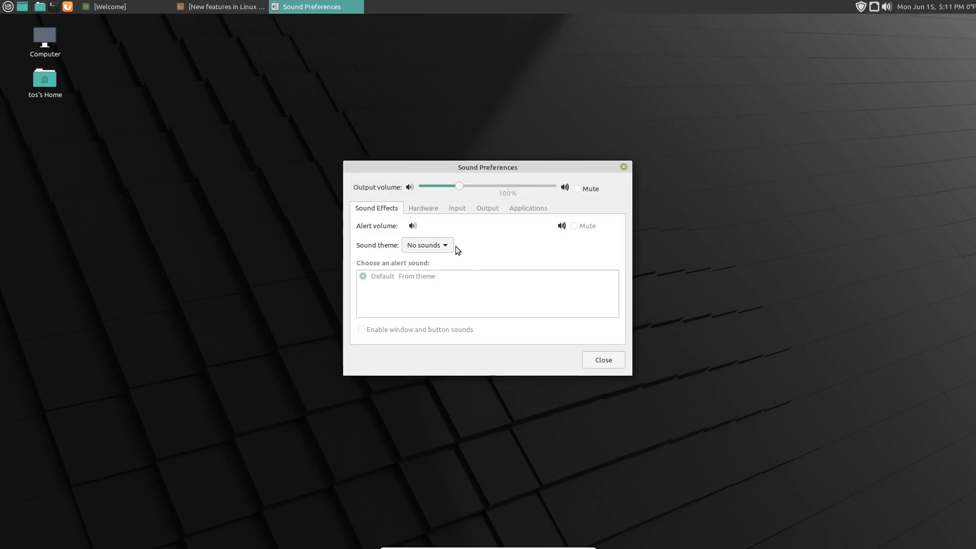
click(487, 208)
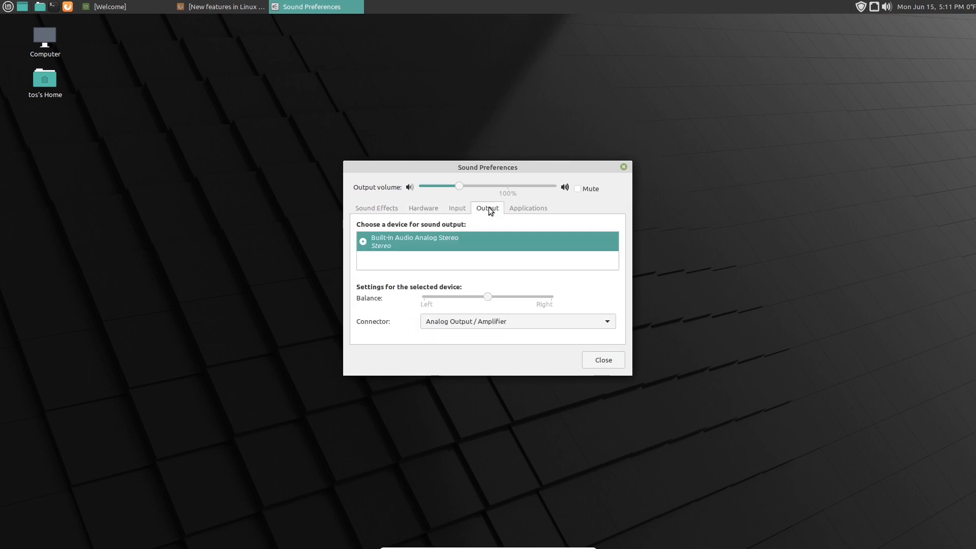
click(601, 360)
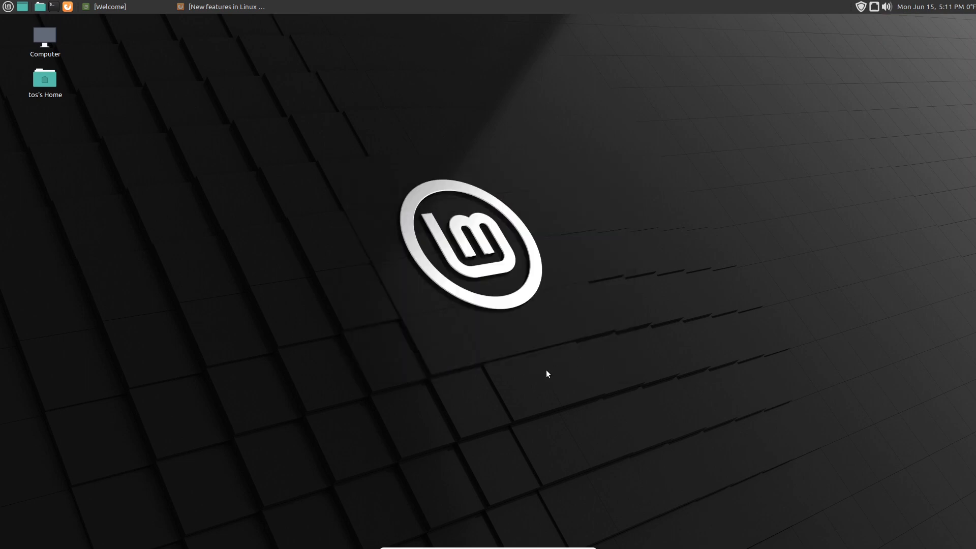
Check and close Update Manager, then restore the Welcome window from the taskbar
click(862, 6)
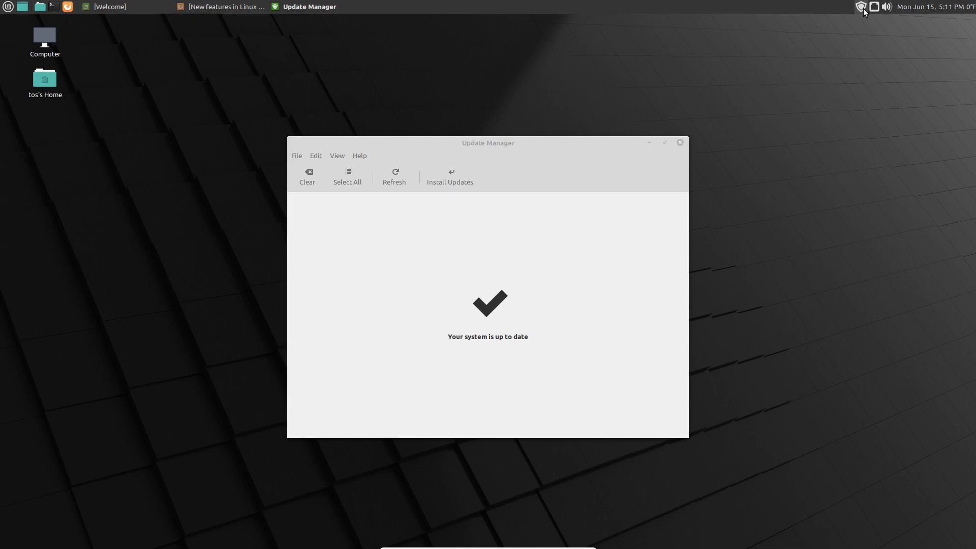
click(679, 142)
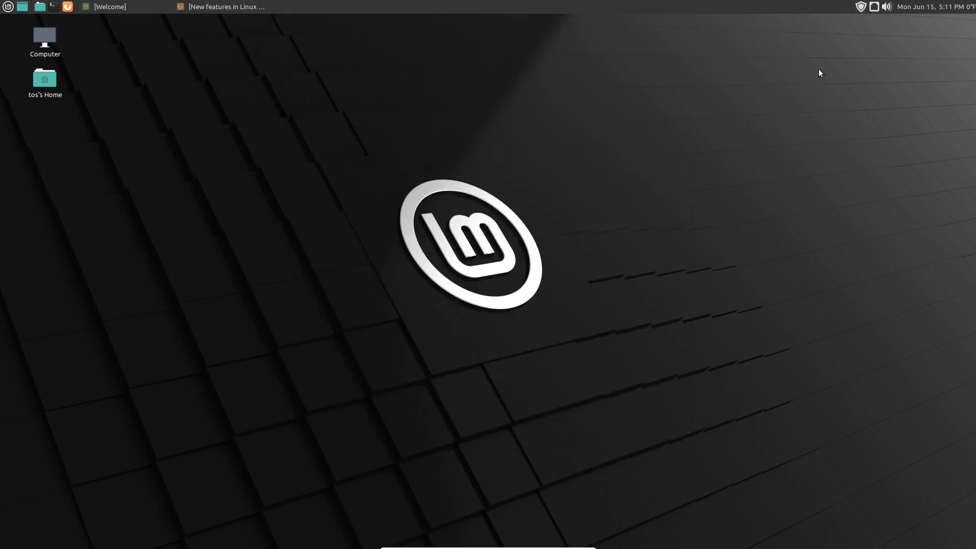
click(109, 7)
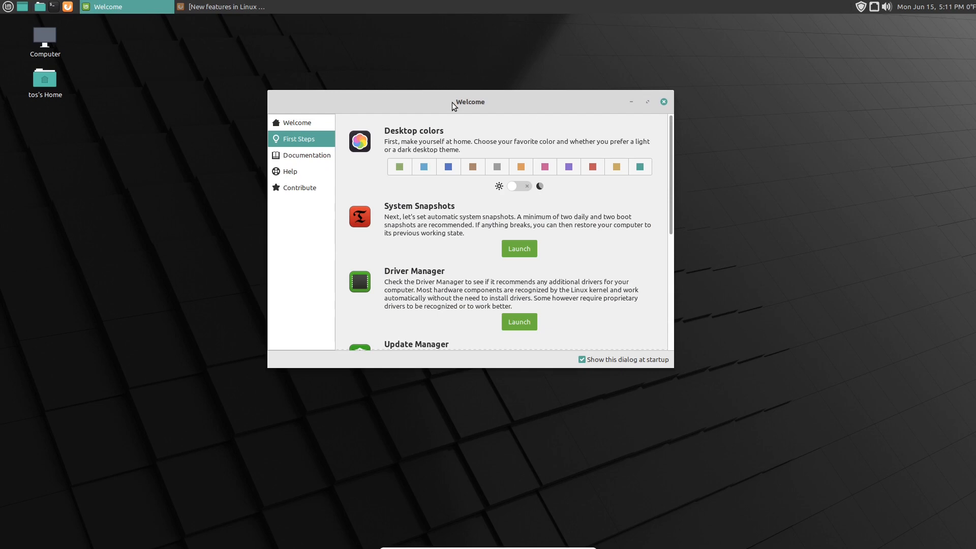
Browse the Documentation and Contribute sections, then return to First Steps in Welcome
click(297, 122)
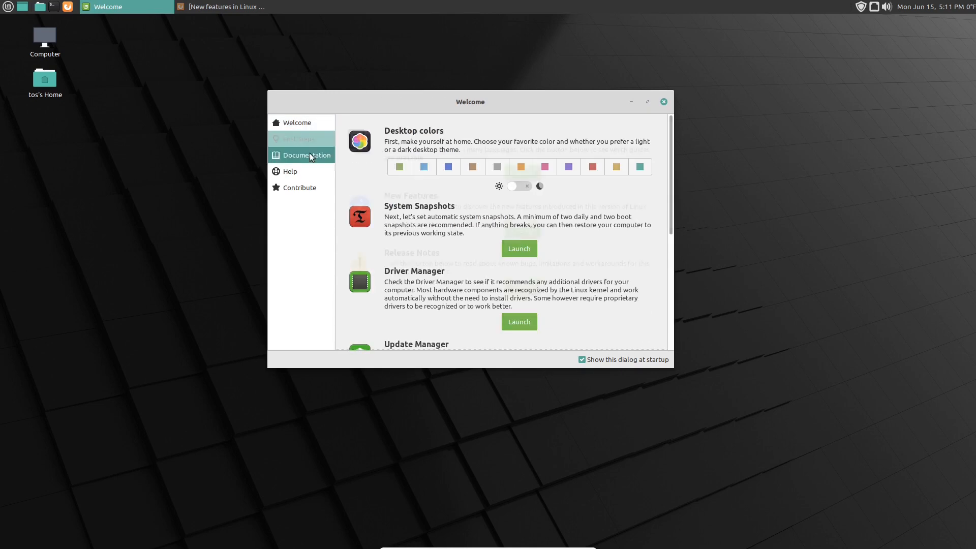
click(299, 187)
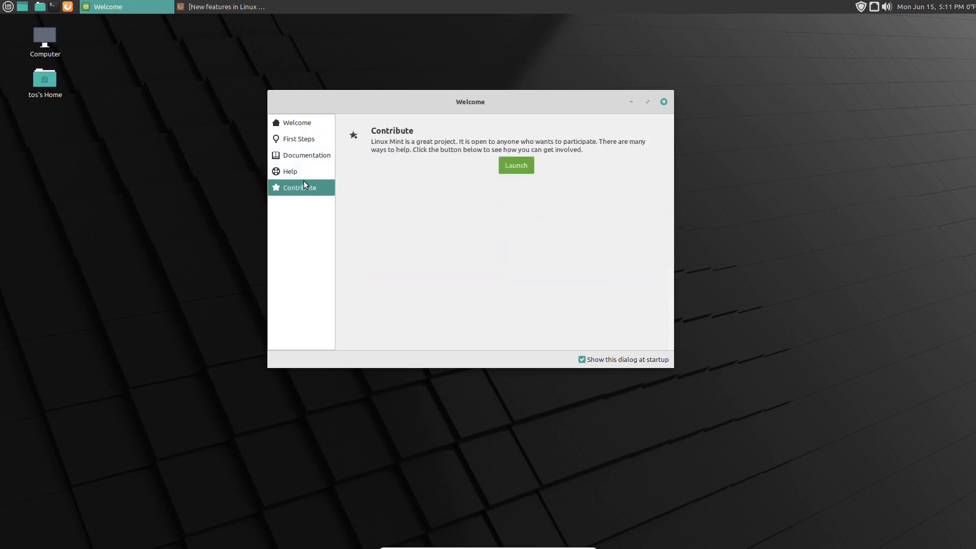
click(299, 139)
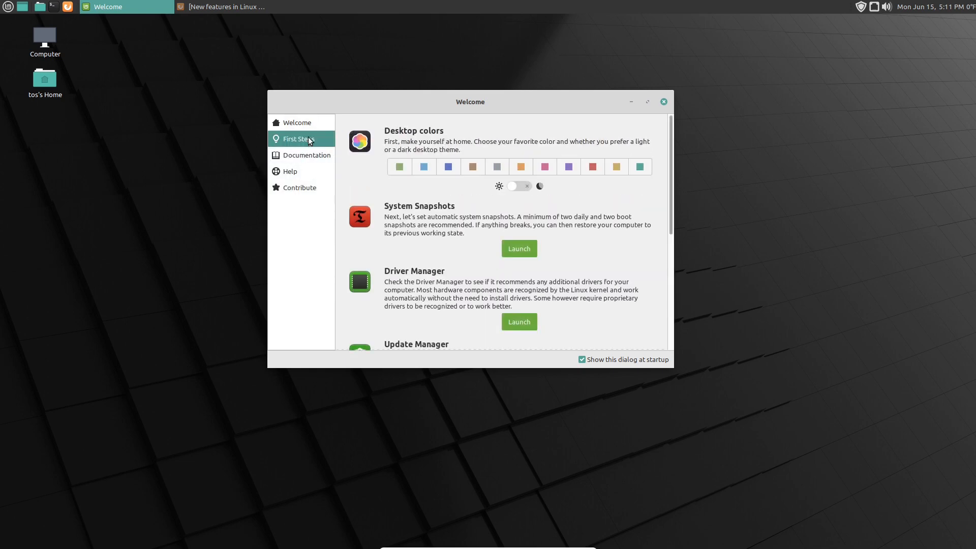
click(399, 166)
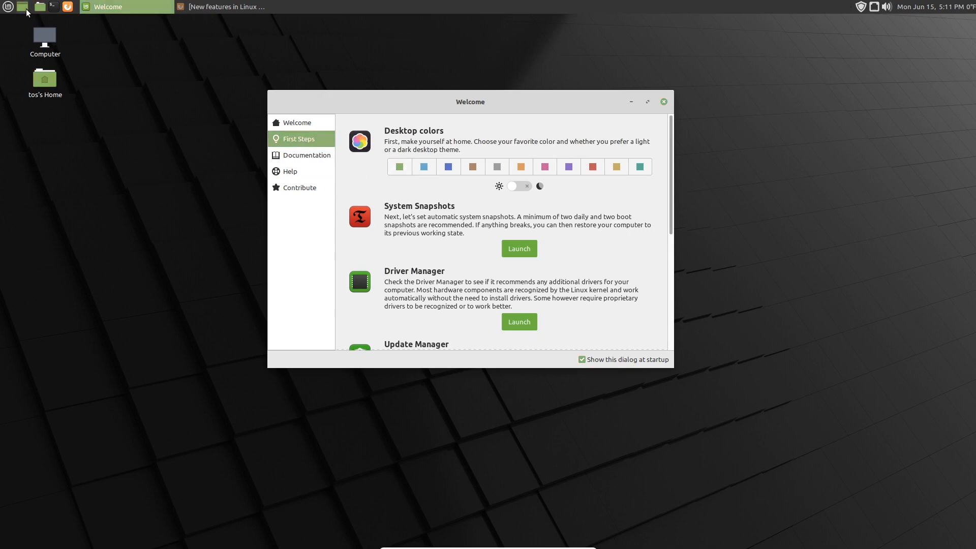
Open and close a file manager, minimize Welcome, then open and minimize the home folder
click(39, 6)
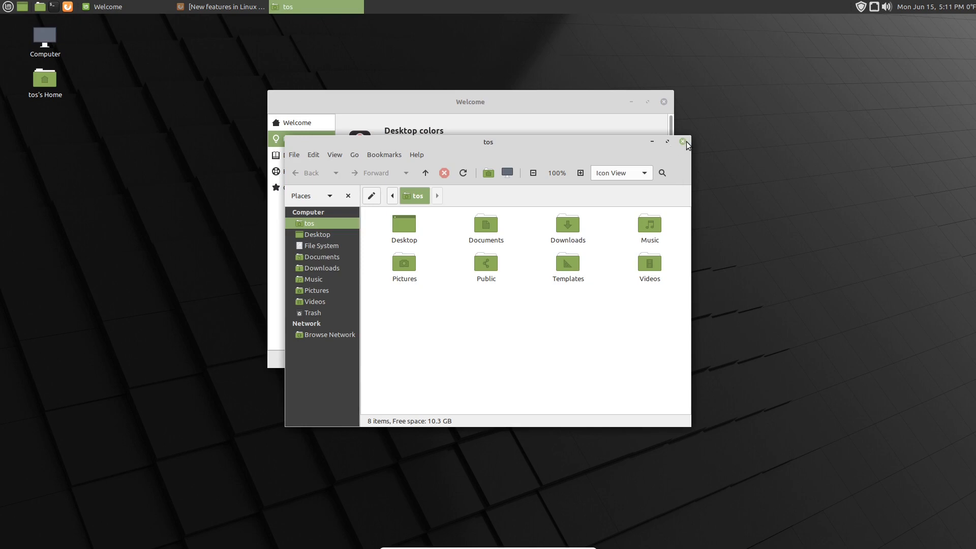
click(682, 142)
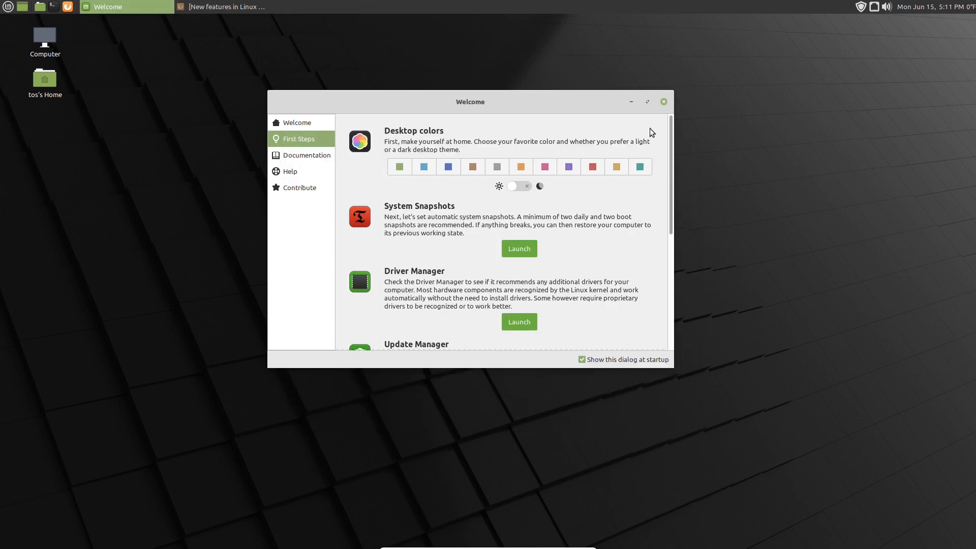
click(640, 167)
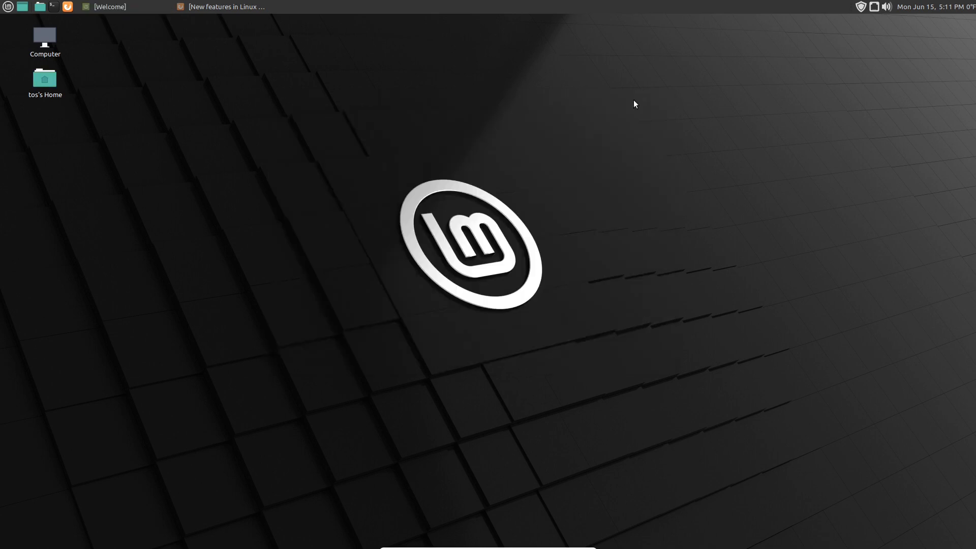
click(40, 7)
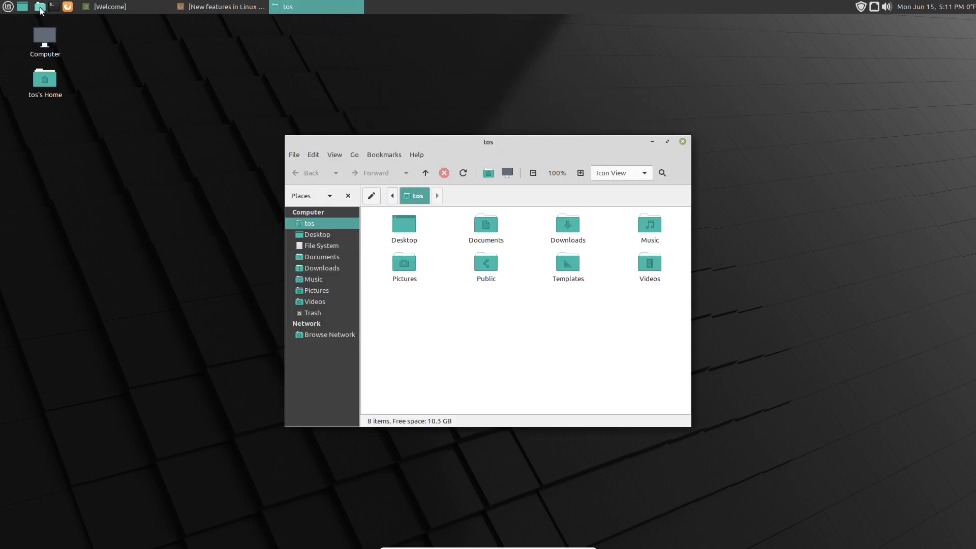
mouse_move(595, 300)
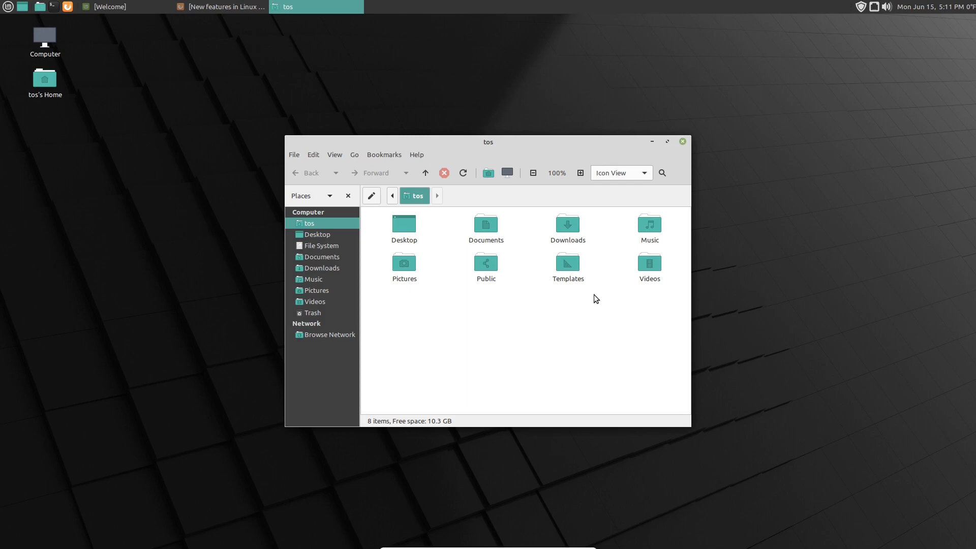
mouse_move(597, 269)
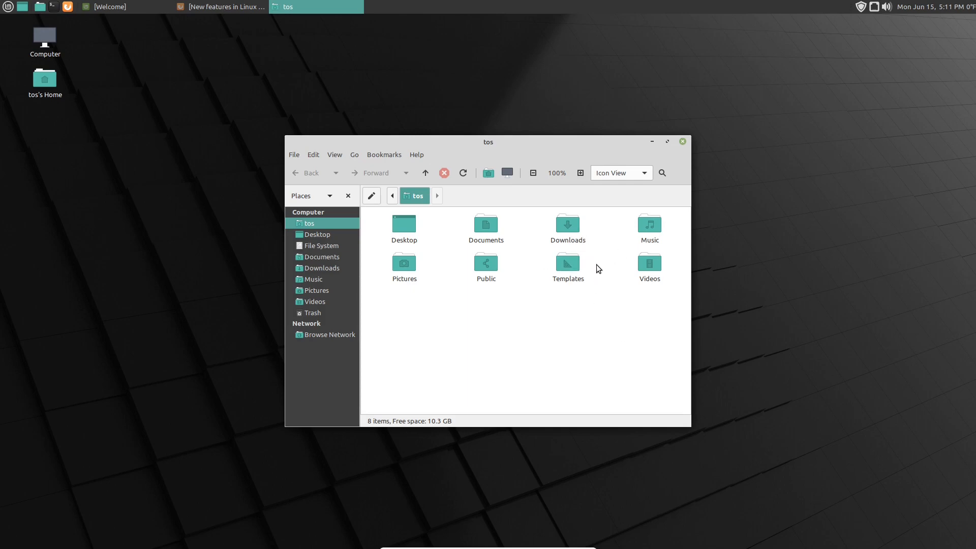
click(652, 142)
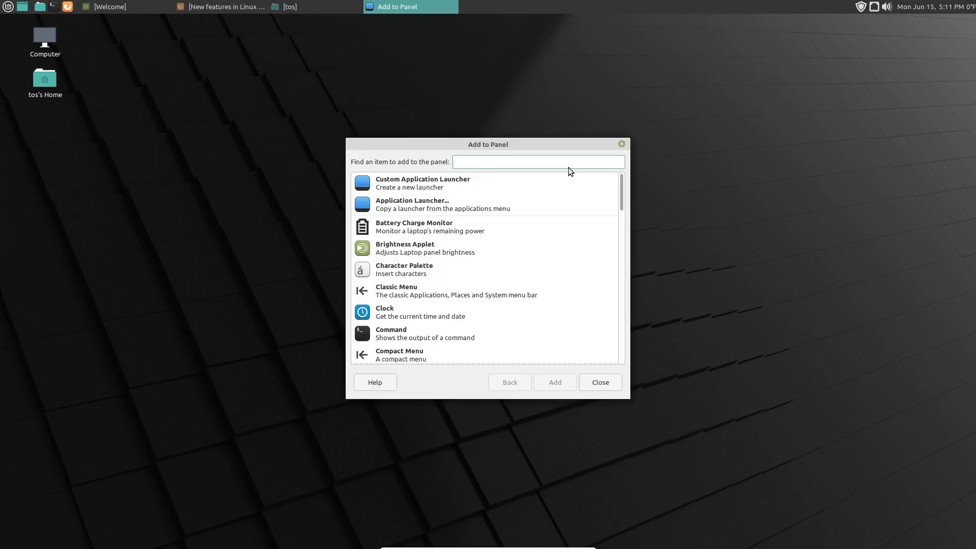
Add the Weather Report applet to the top panel, searching for 'wea'
click(538, 162)
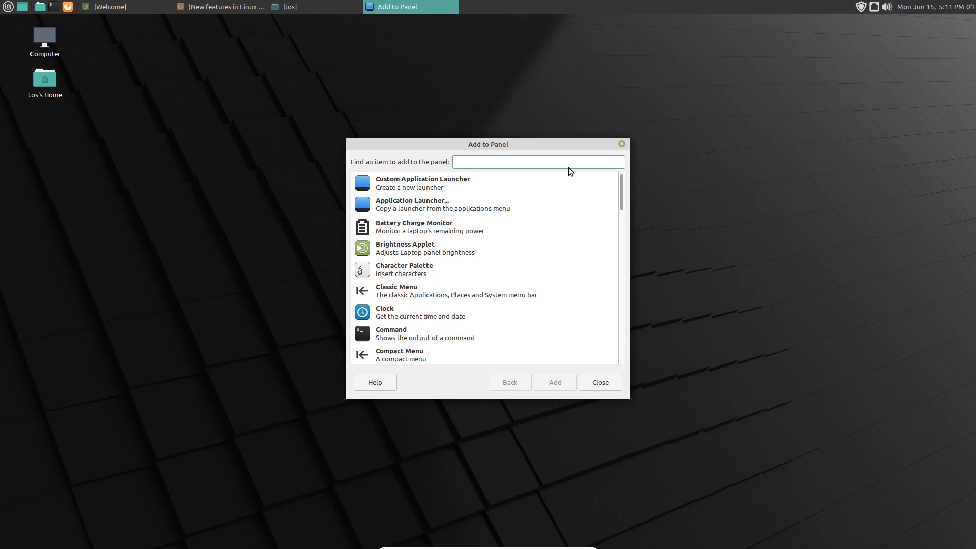
text(we)
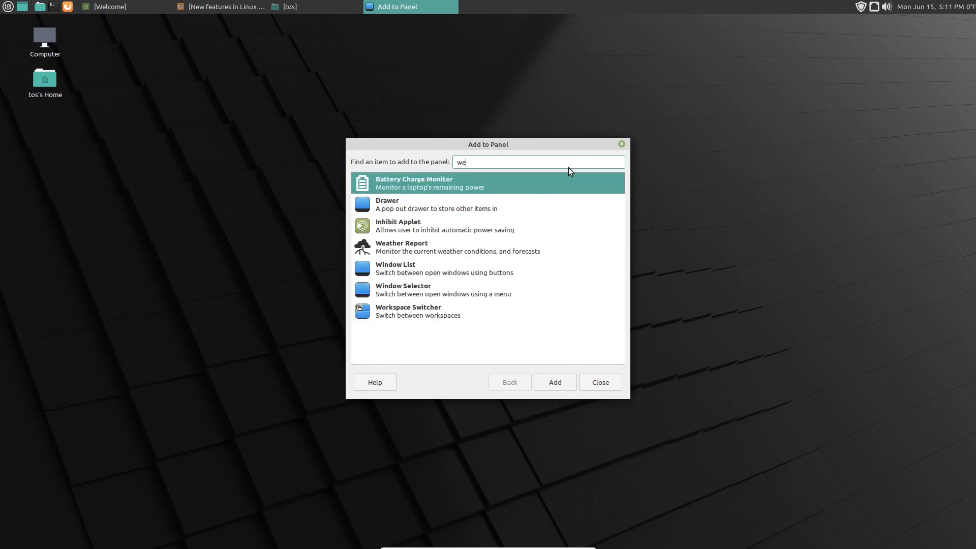
text(a)
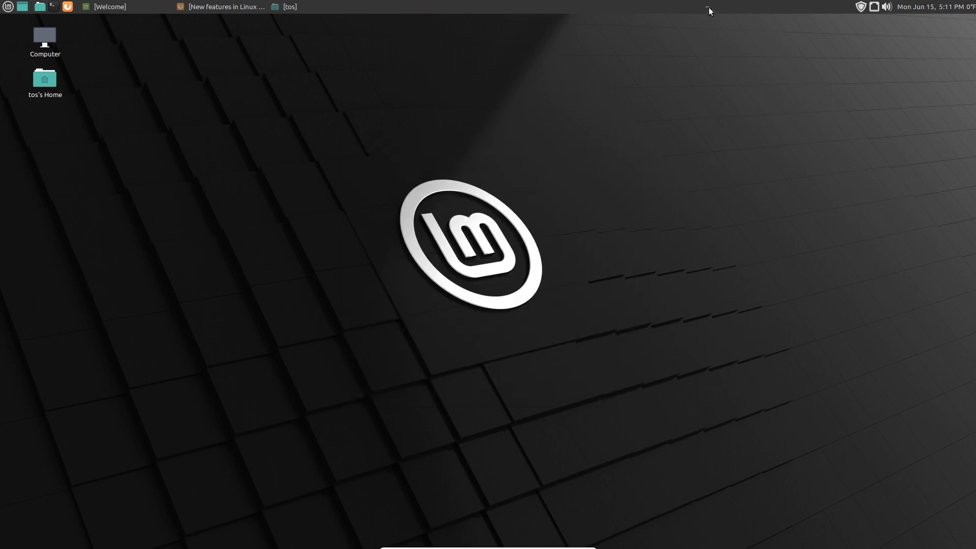
Search the applet's location settings for Miami, then remove the applet from the panel
right_click(708, 9)
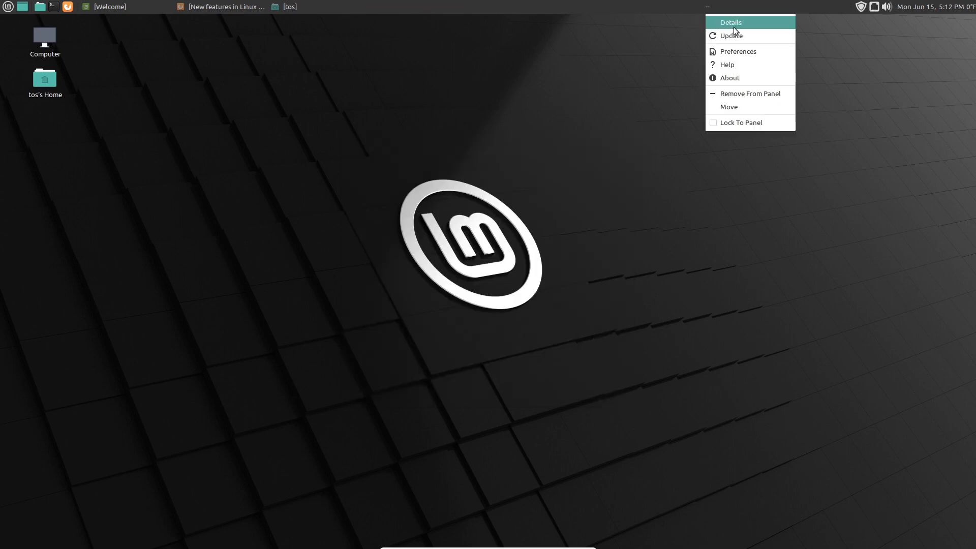
click(718, 33)
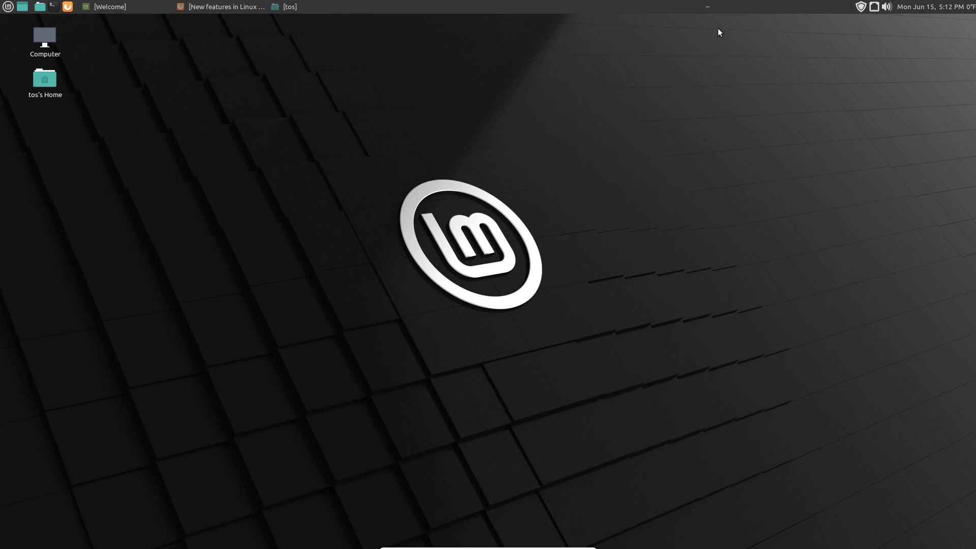
click(738, 51)
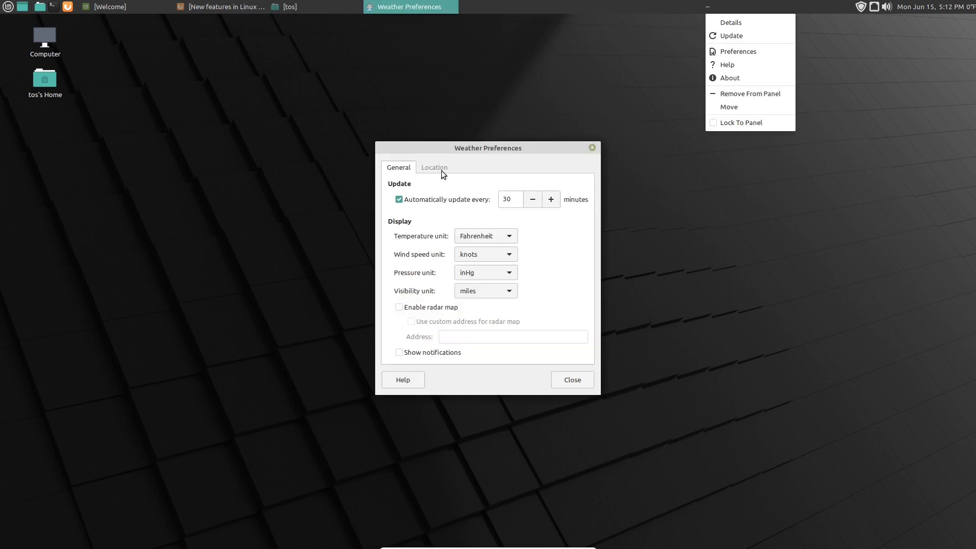
click(433, 167)
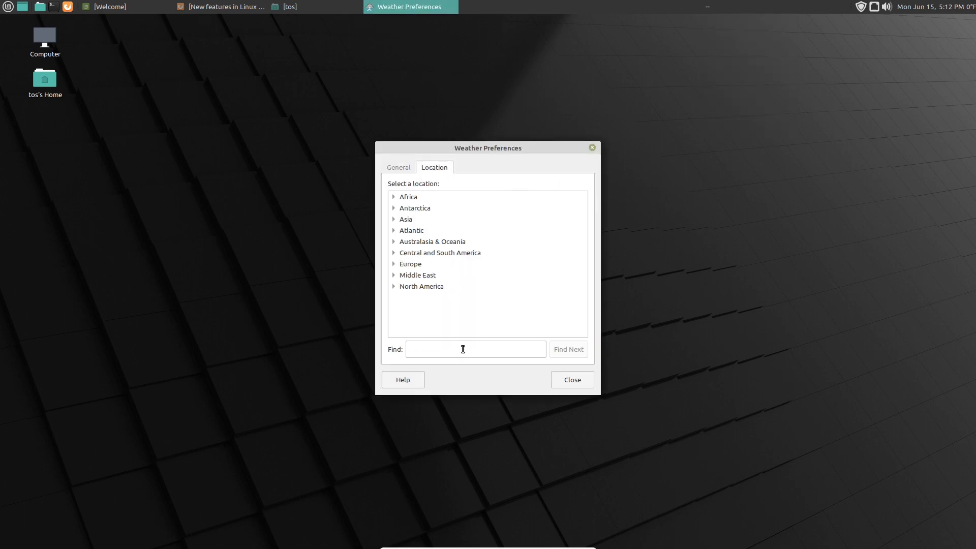
click(475, 349)
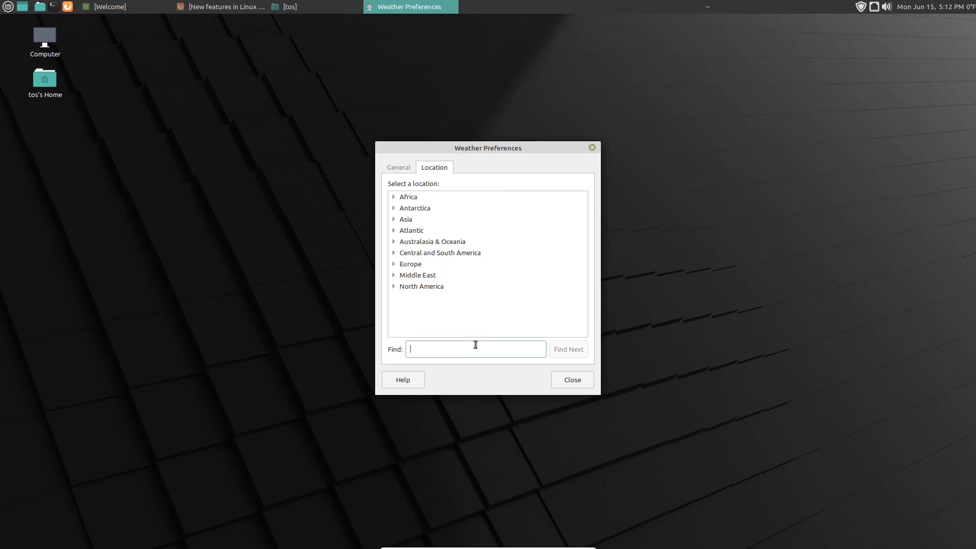
text(mi)
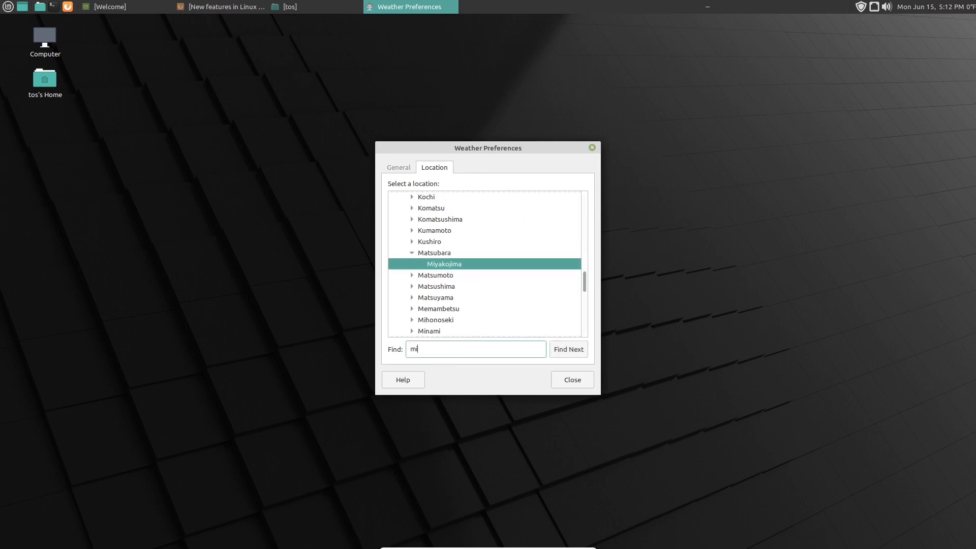
text(ami)
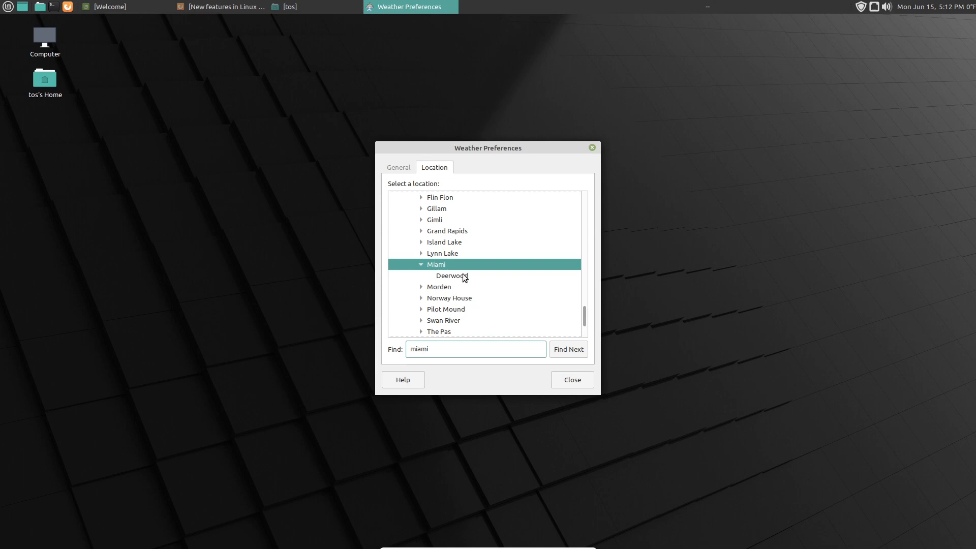
click(570, 379)
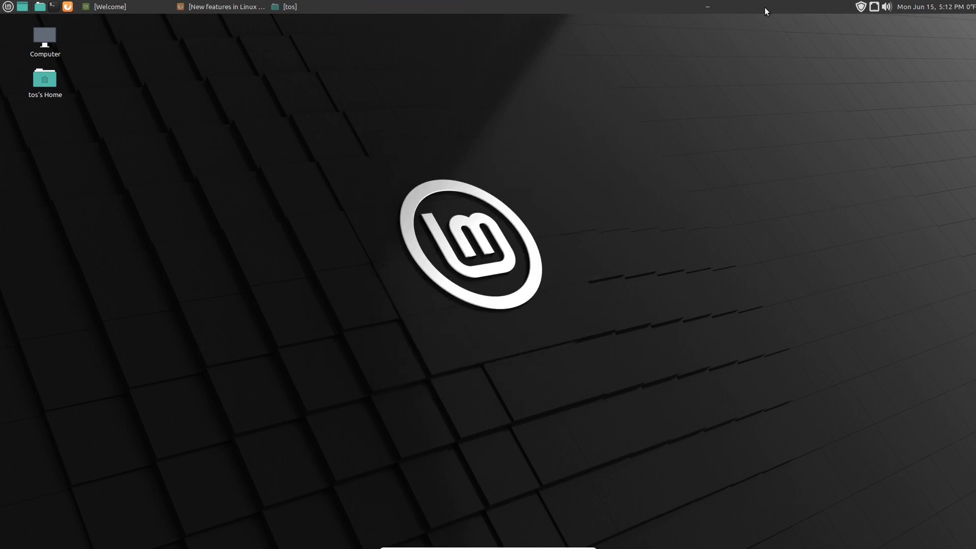
mouse_move(735, 42)
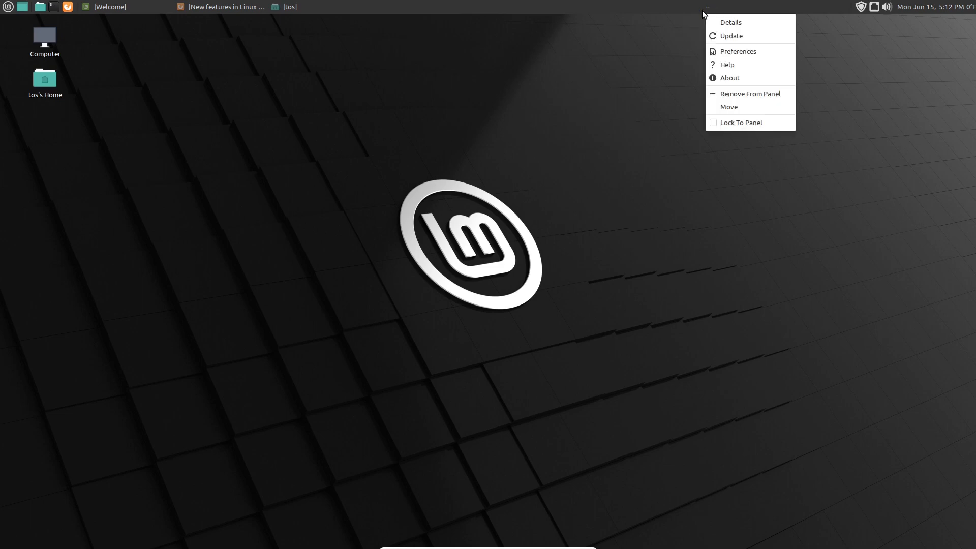
mouse_move(775, 99)
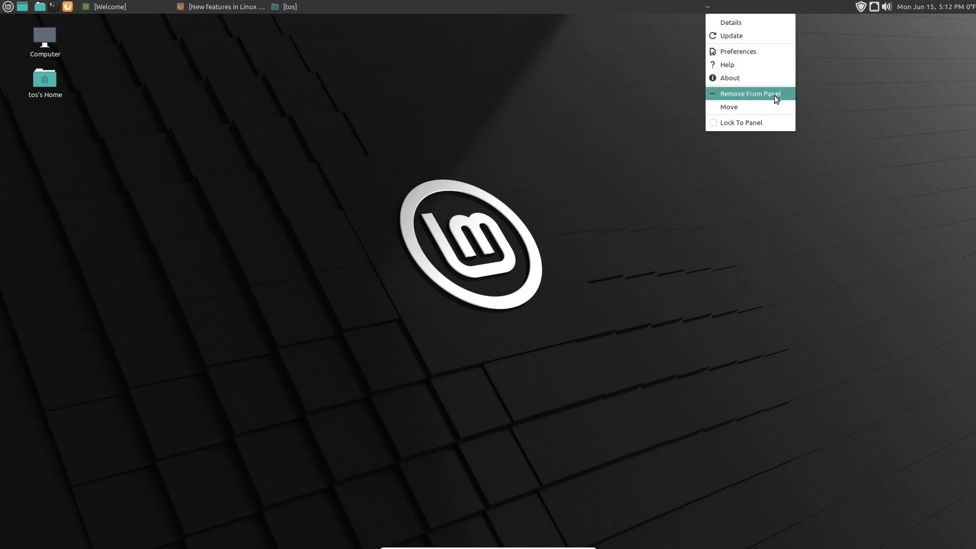
click(774, 91)
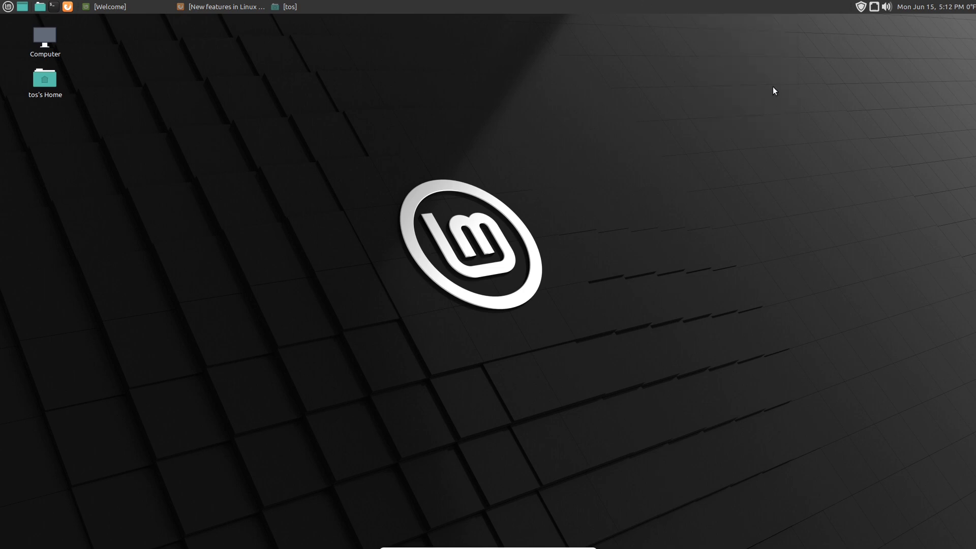
Choose the orange flower photo under Change Desktop Background and close Appearance Preferences
right_click(436, 70)
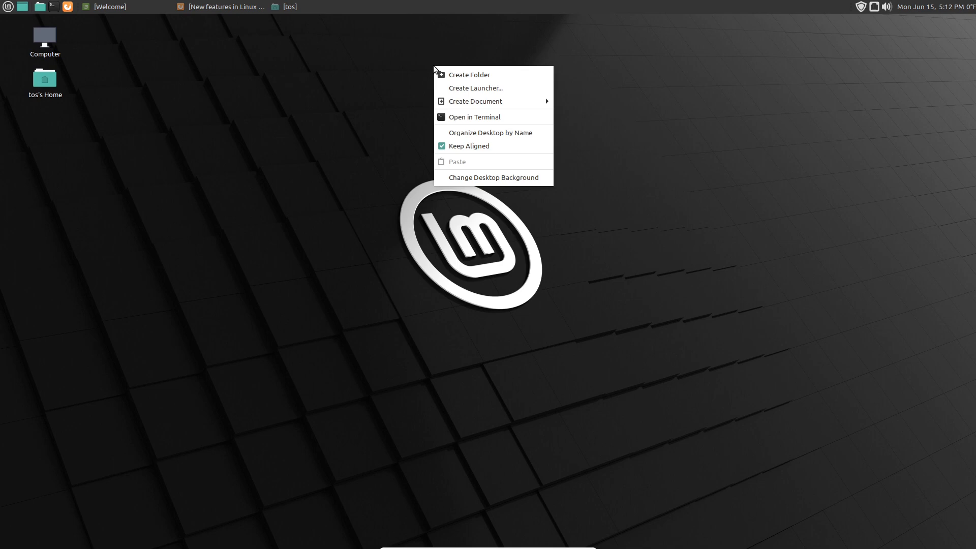
mouse_move(514, 178)
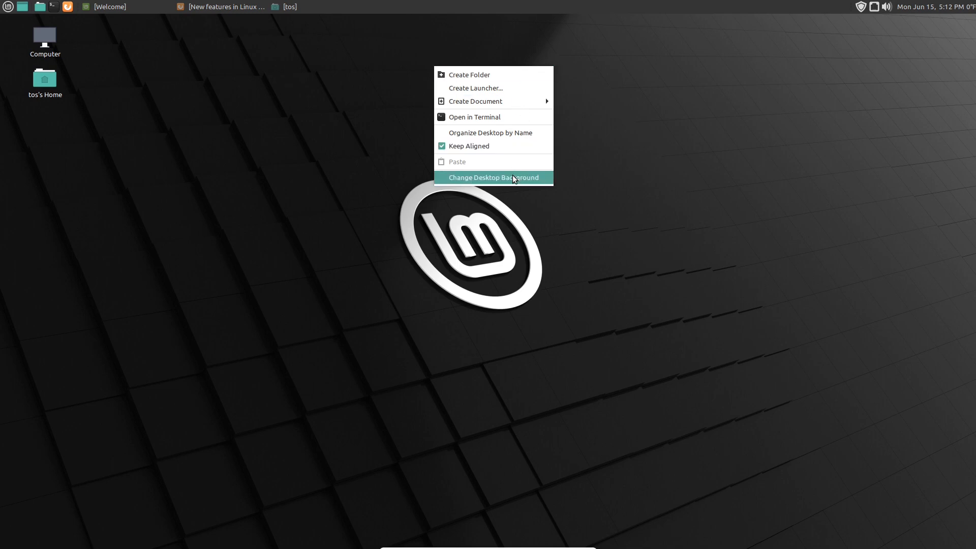
click(493, 177)
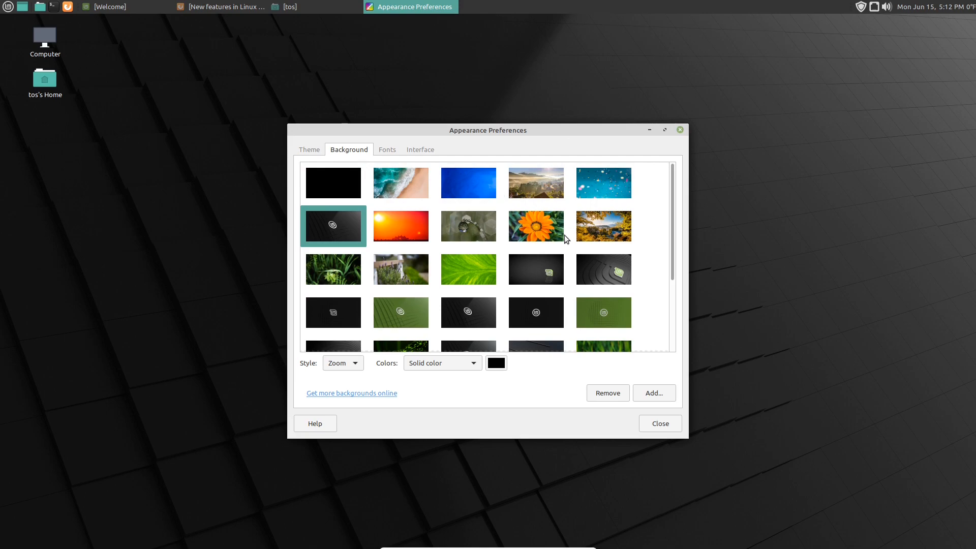
click(535, 225)
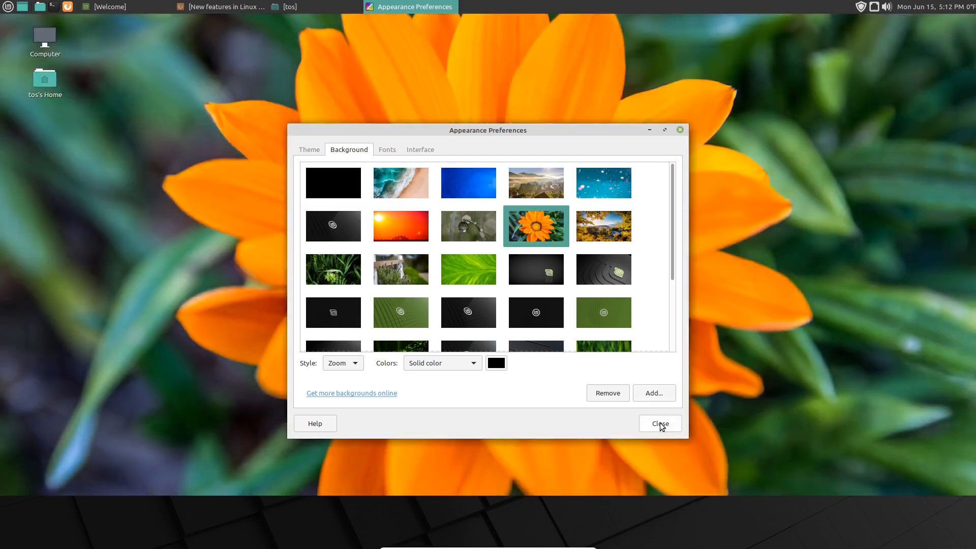
click(659, 423)
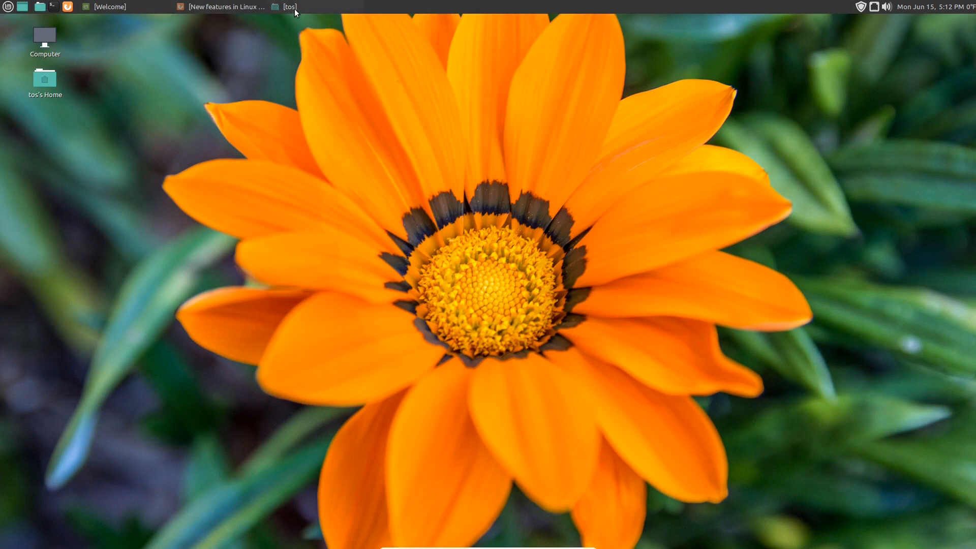
click(287, 7)
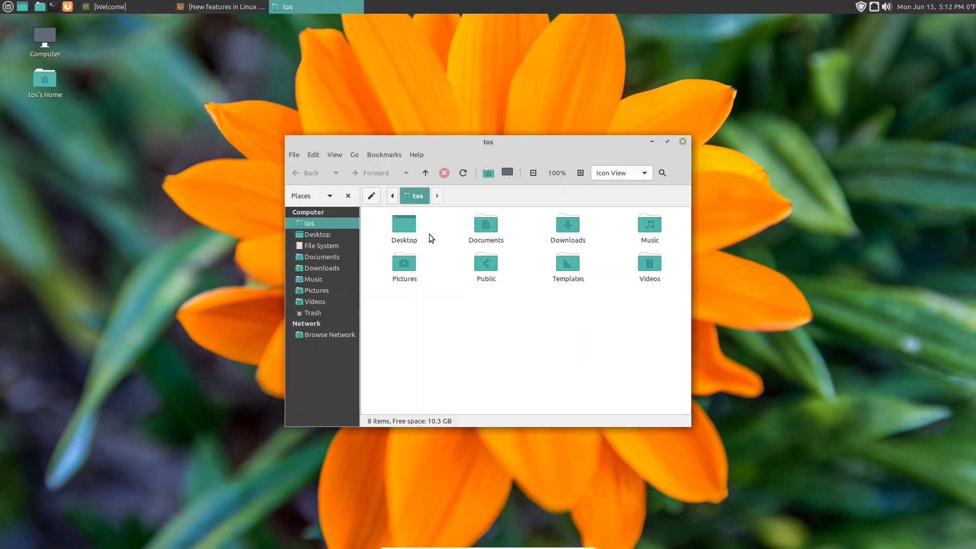
click(322, 245)
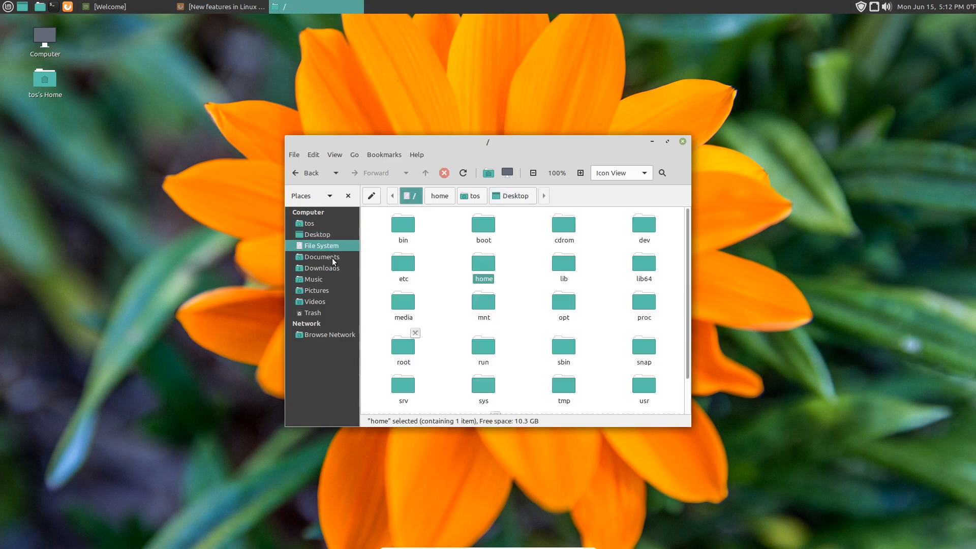
click(681, 141)
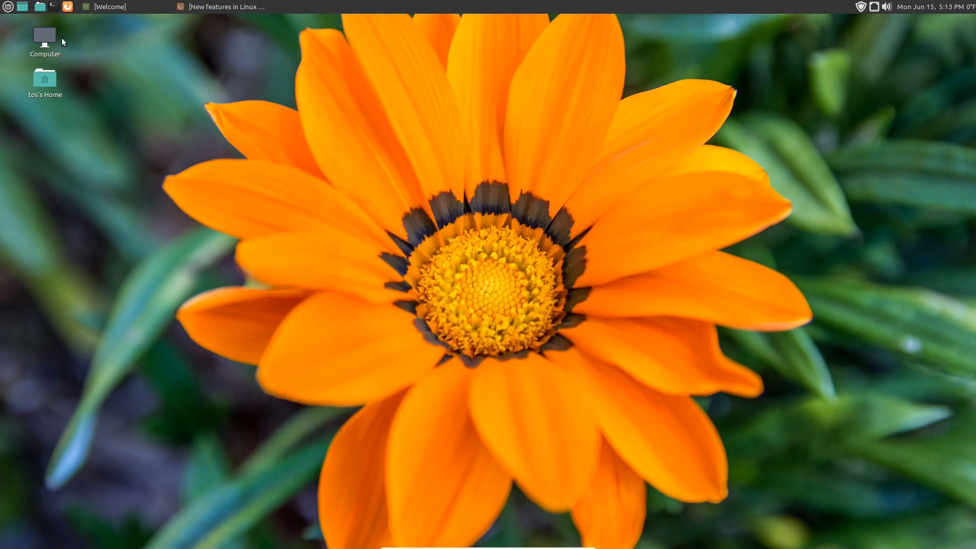
double_click(44, 35)
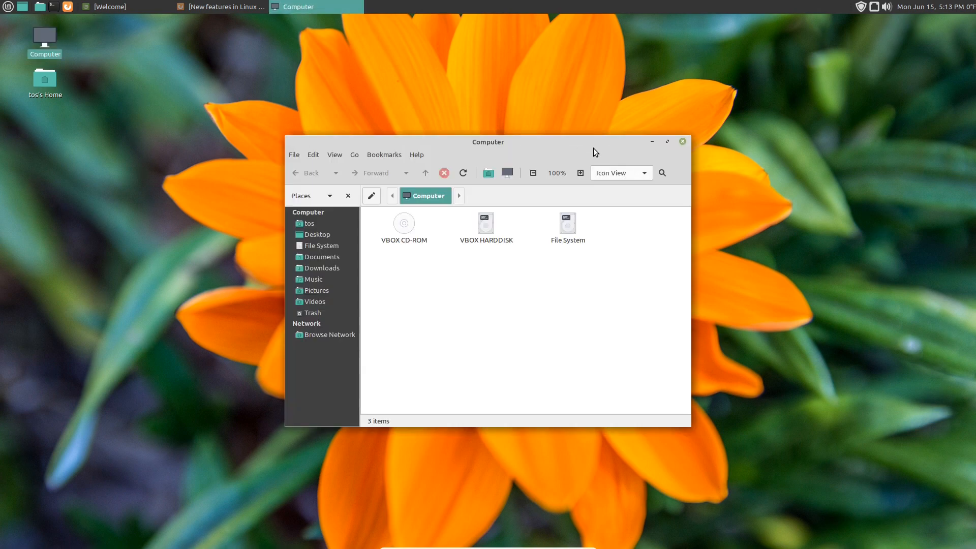
click(681, 141)
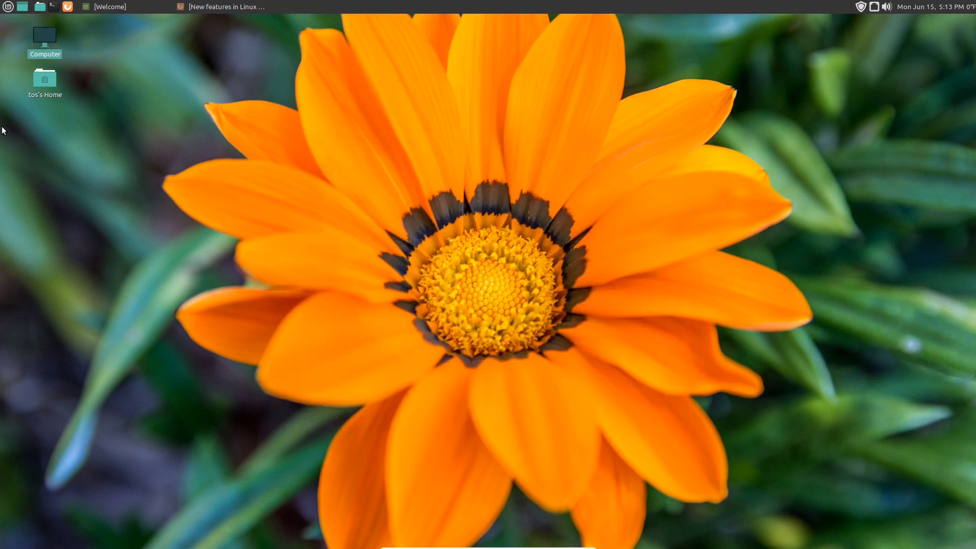
double_click(44, 79)
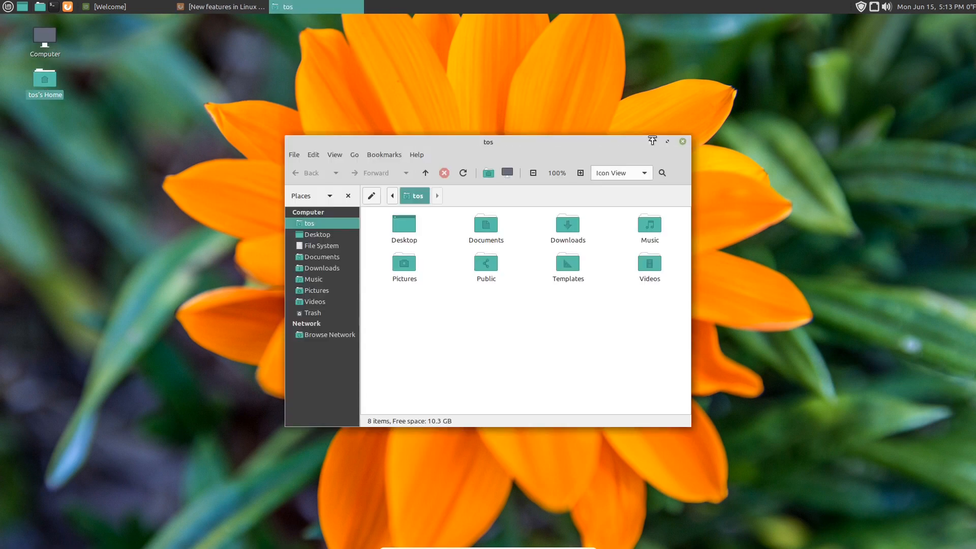
click(681, 141)
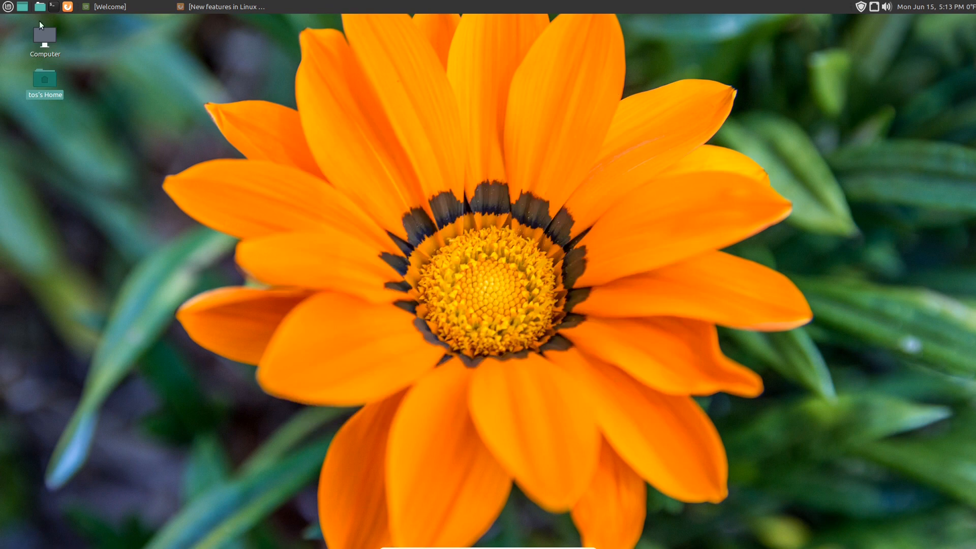
click(68, 6)
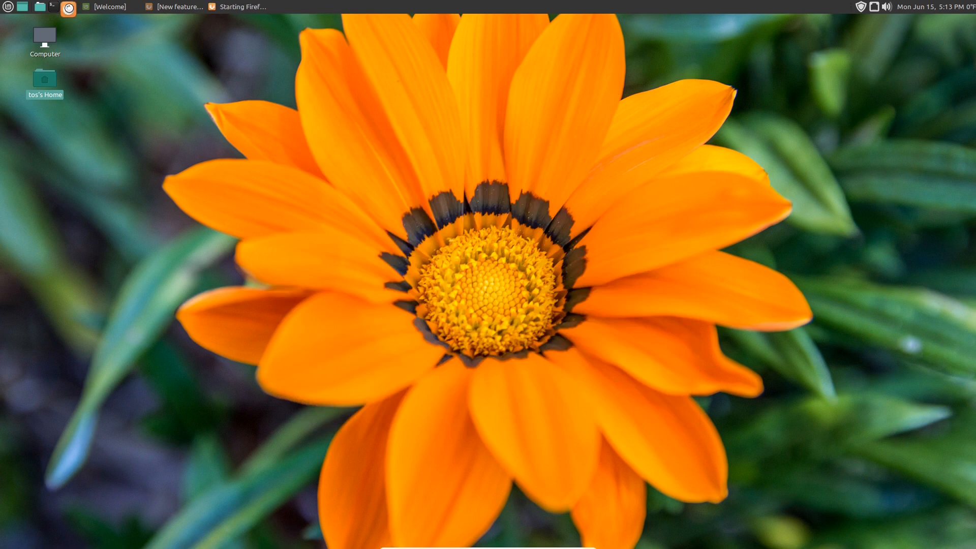
click(67, 7)
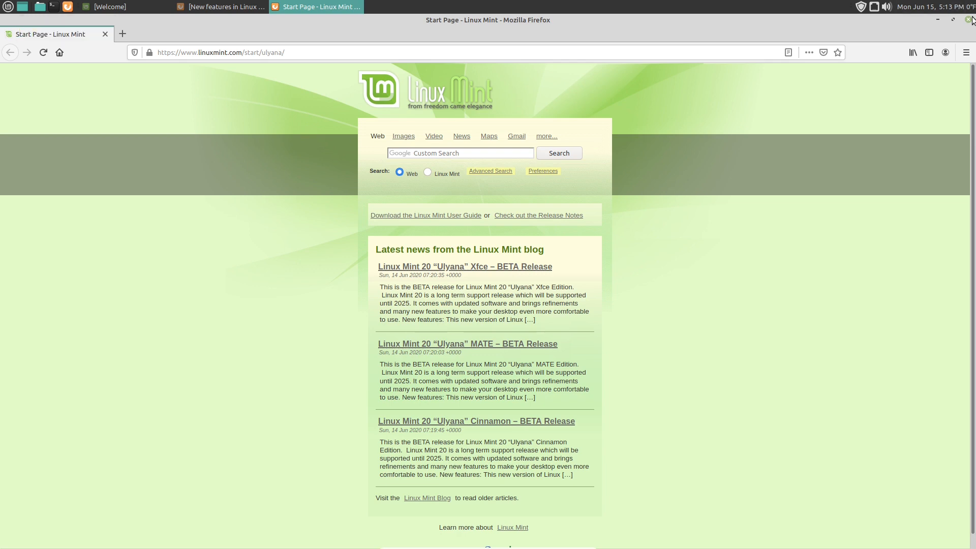
click(968, 19)
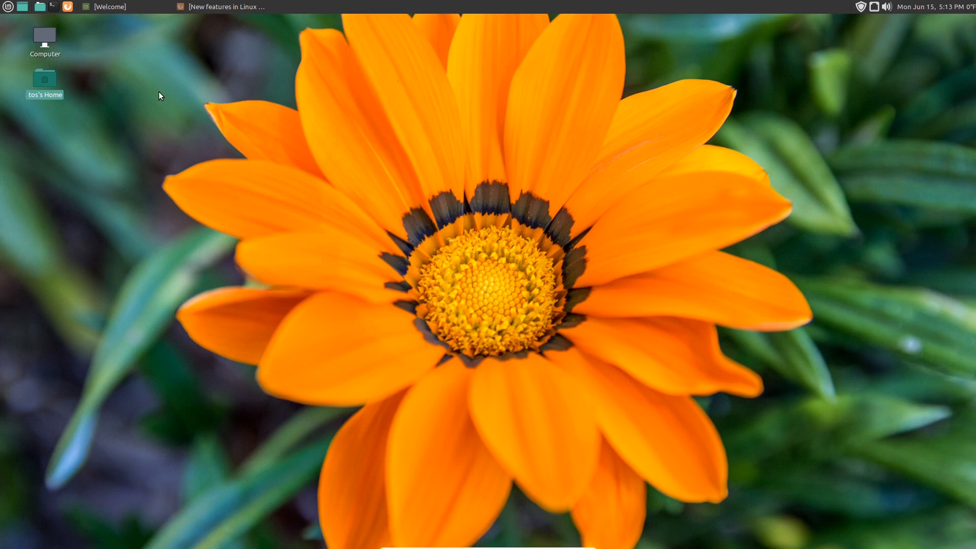
Run sudo apt update in a new terminal, then close the terminal
click(53, 7)
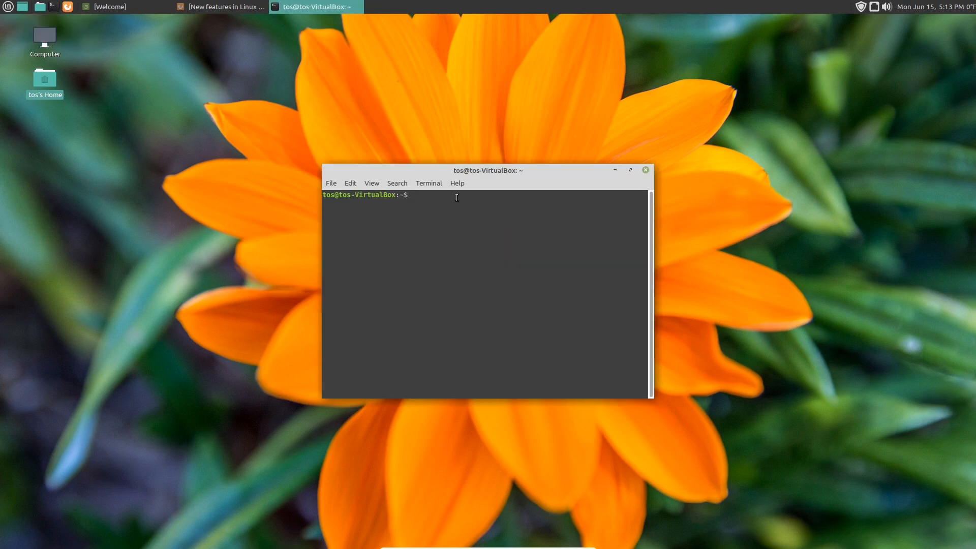
text(sudo apt update)
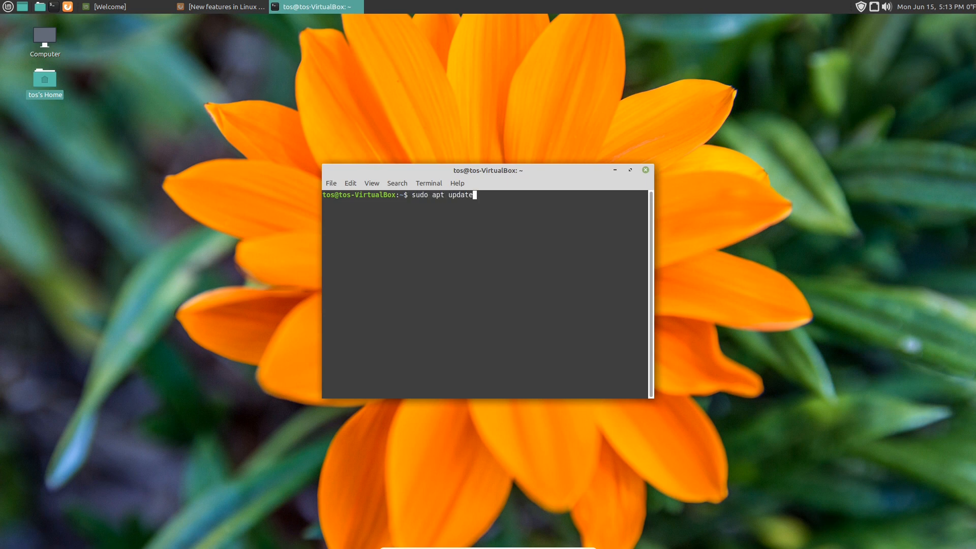
key(Return)
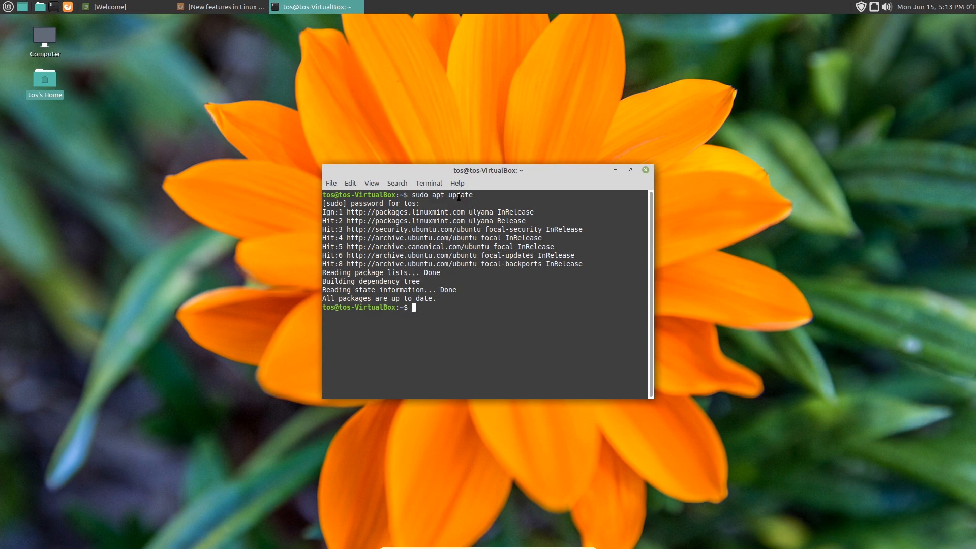
mouse_move(641, 172)
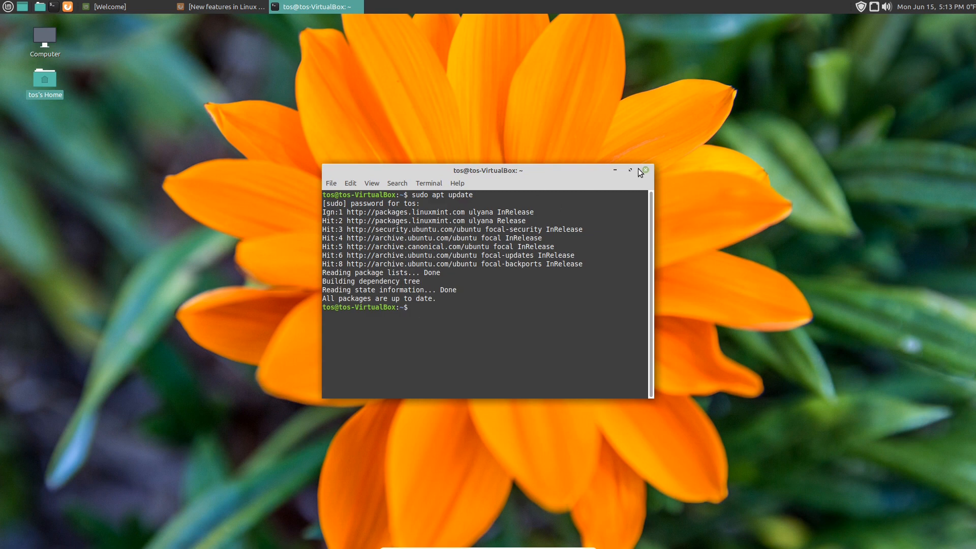
click(644, 171)
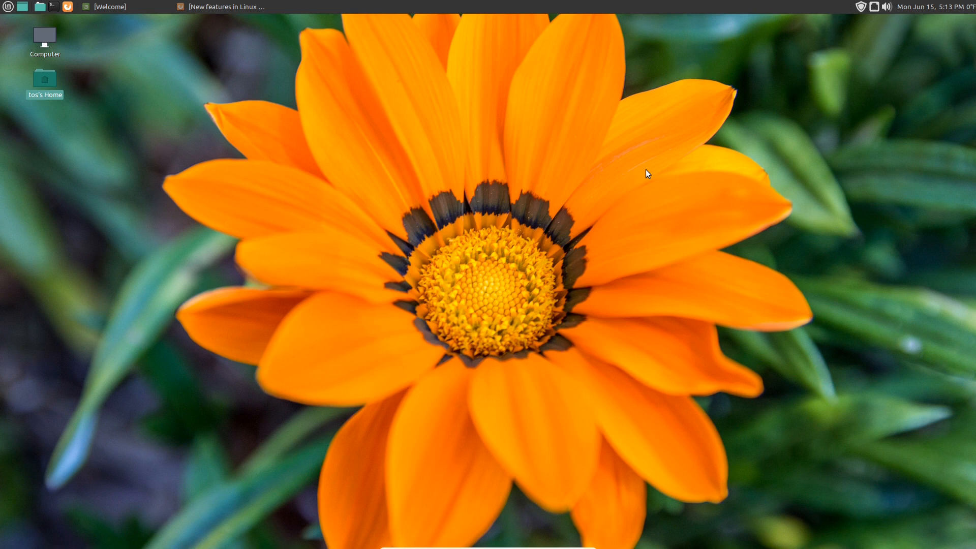
mouse_move(81, 61)
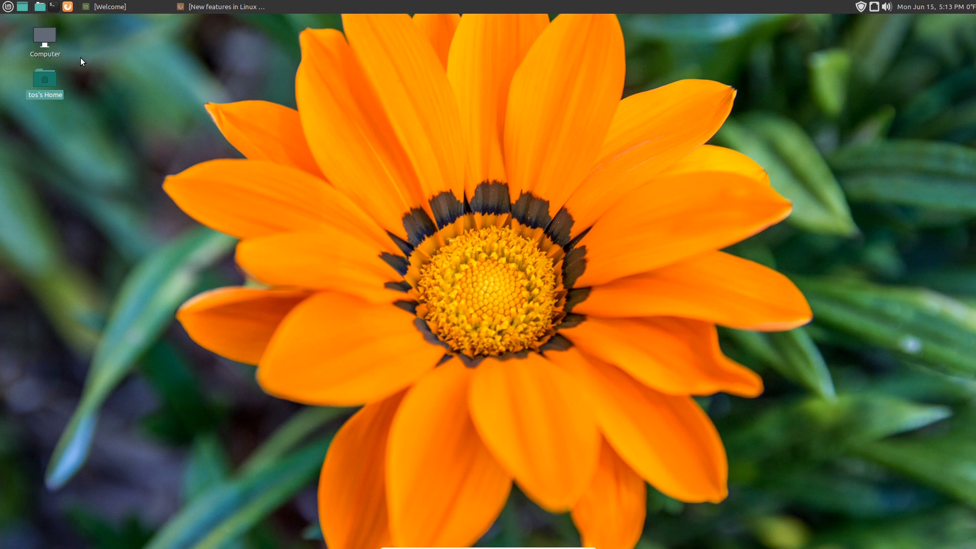
Open the top panel's Menu to list all applications, places and system shortcuts
click(40, 8)
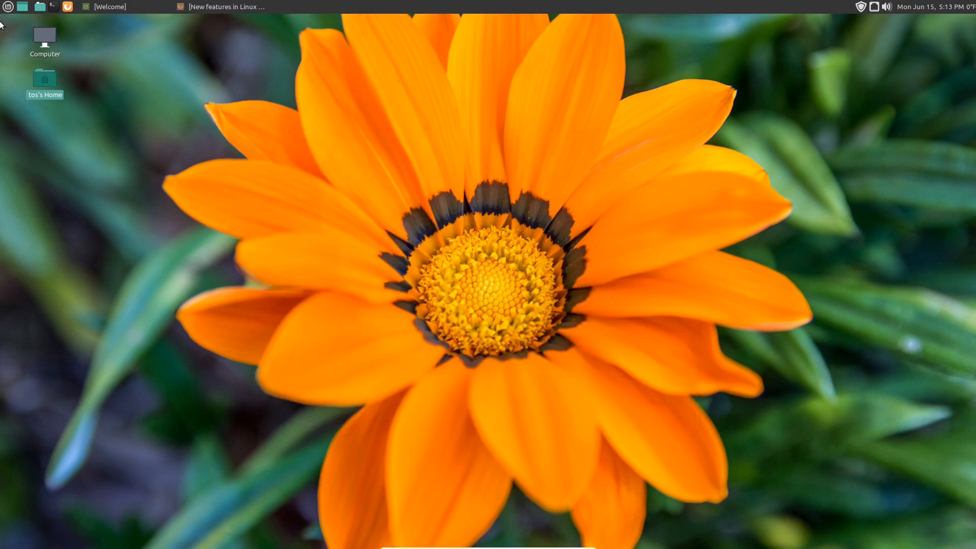
mouse_move(8, 7)
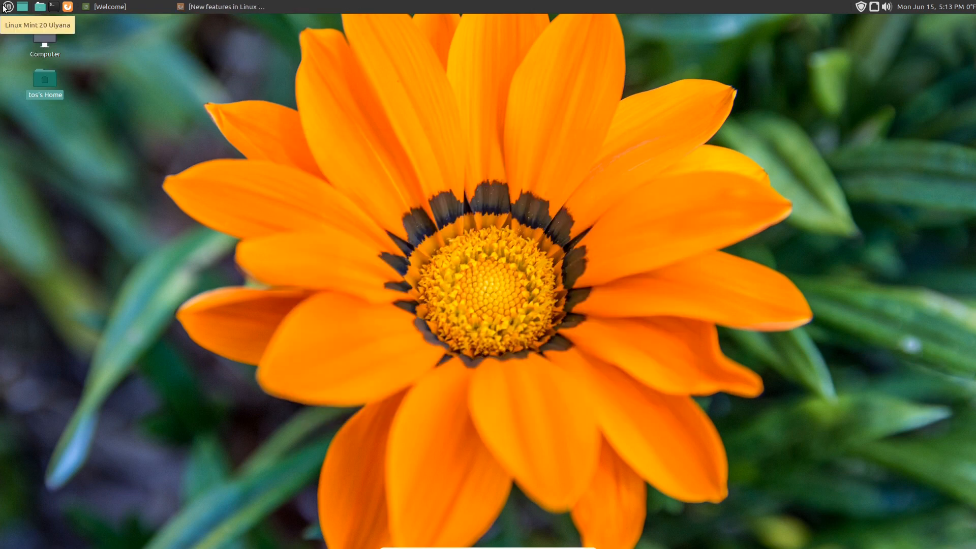
click(8, 7)
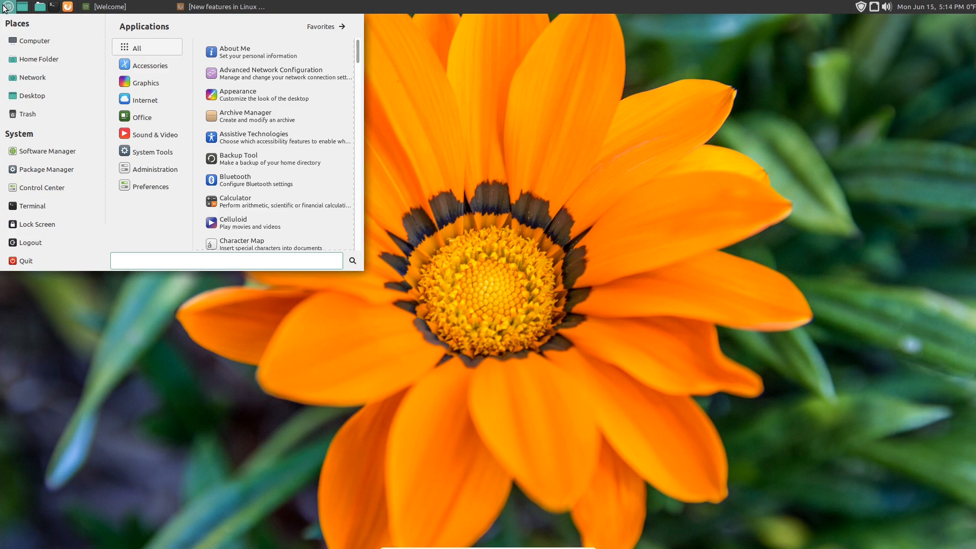
click(226, 260)
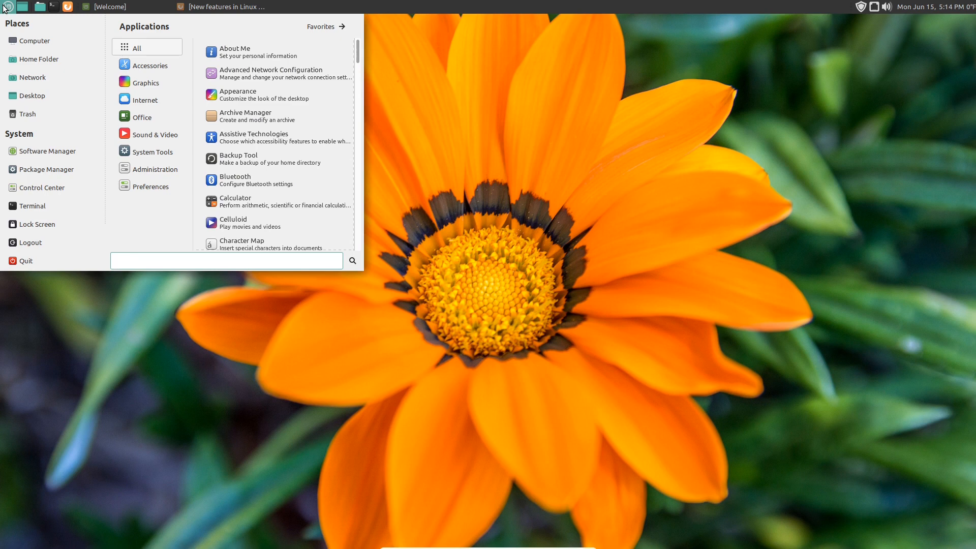
click(226, 260)
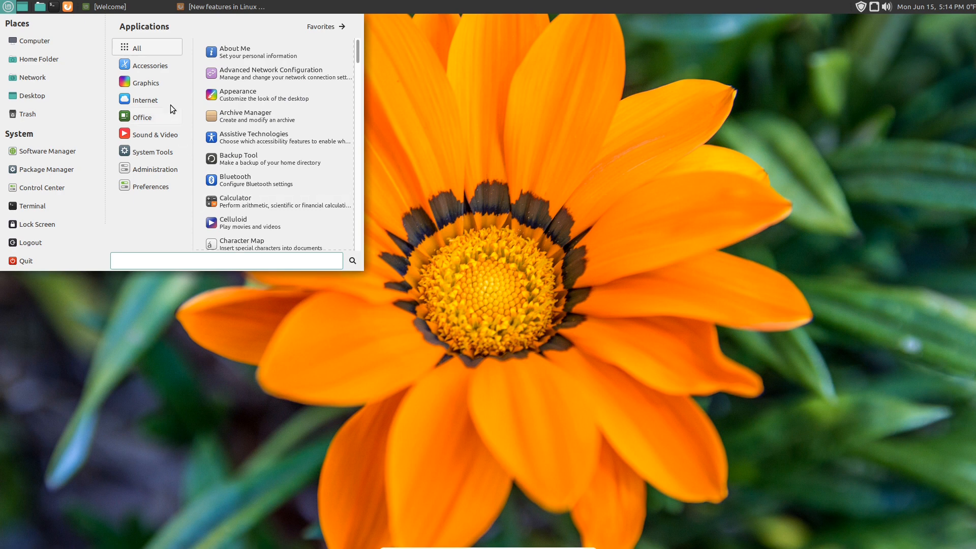
Launch Warpinator from Accessories, then close its initializing window
click(147, 64)
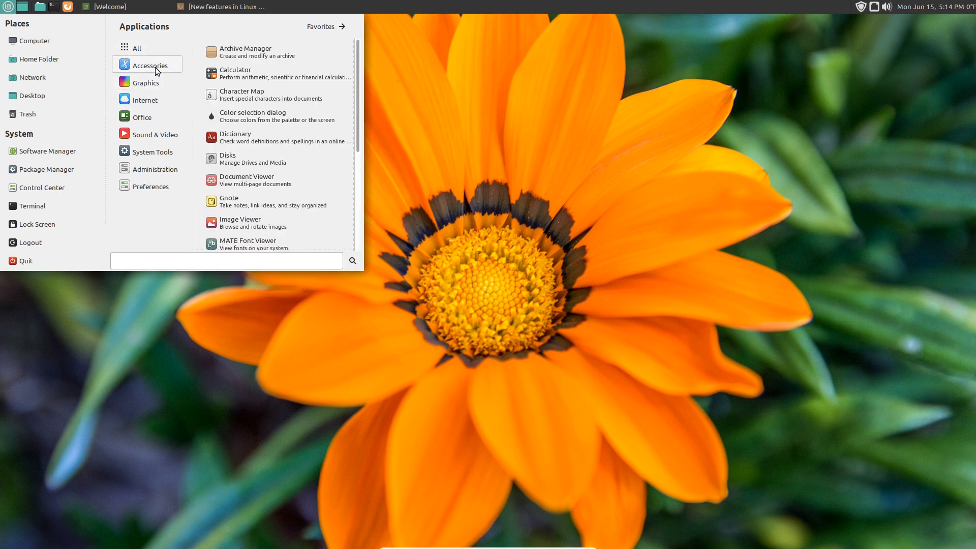
scroll(down, 3)
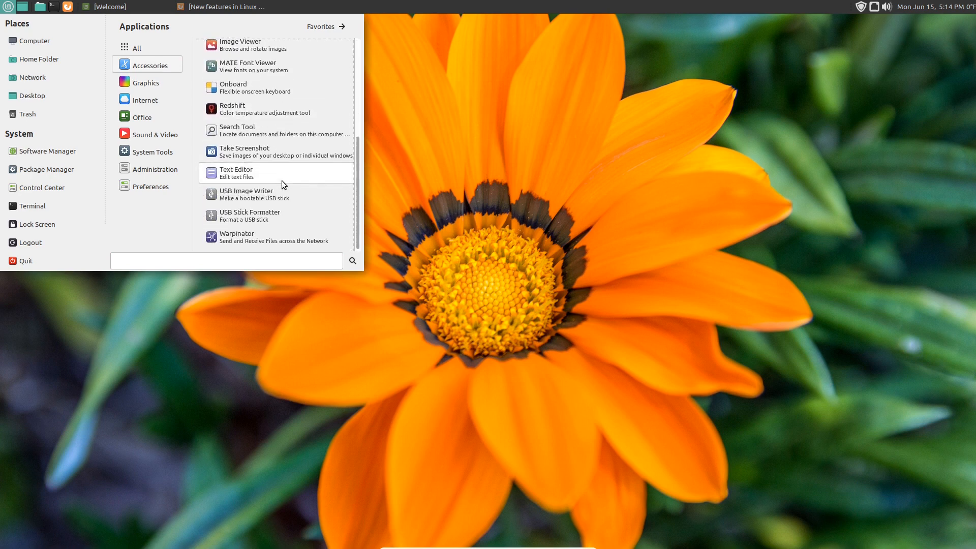
mouse_move(267, 240)
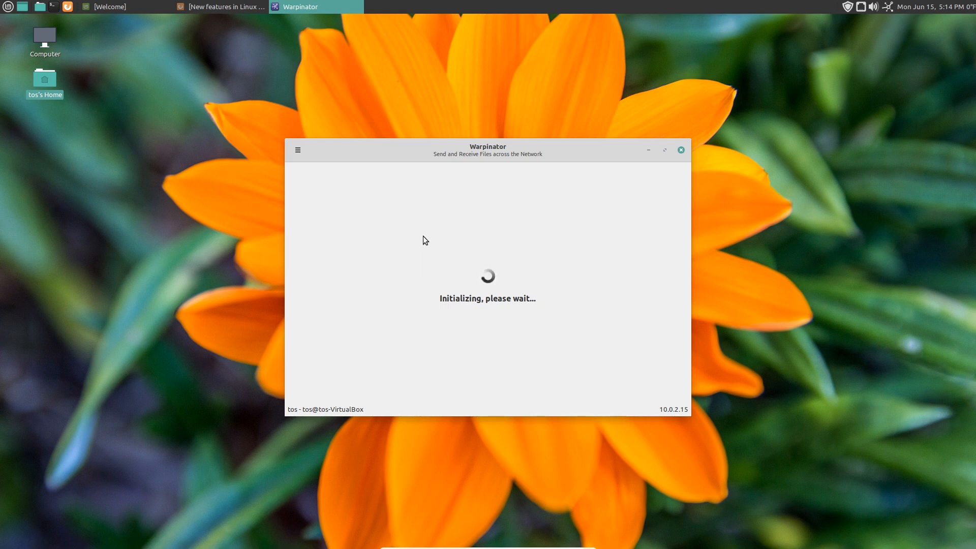
click(679, 150)
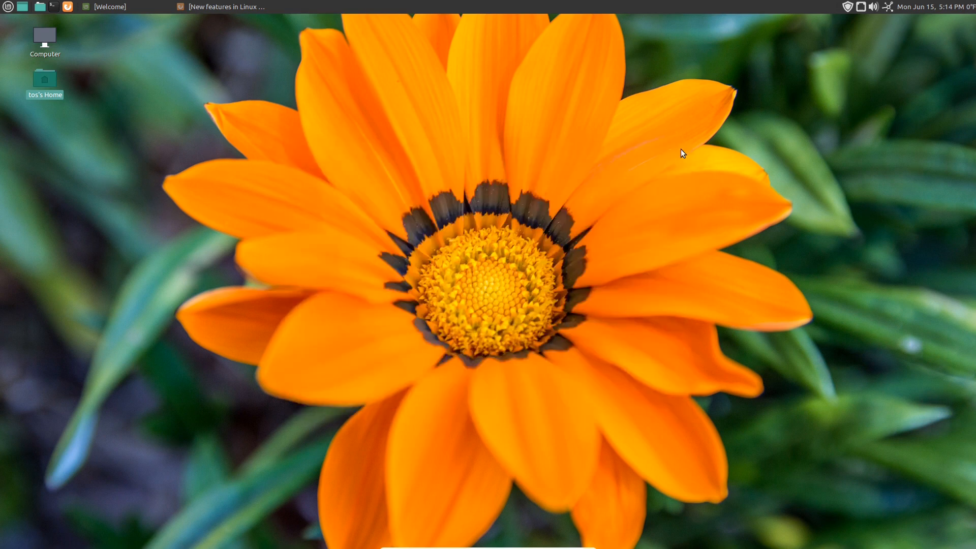
mouse_move(18, 22)
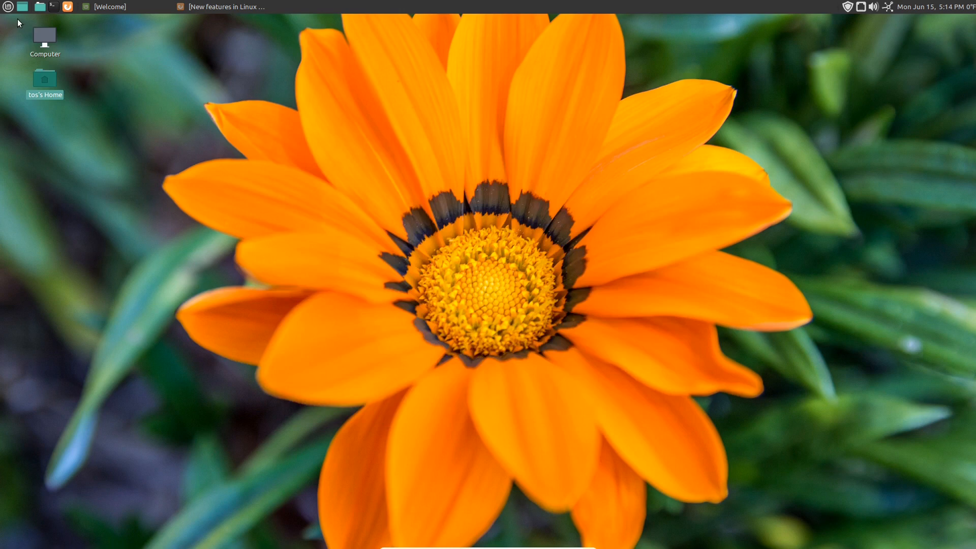
Open the application menu and browse the categories to the Graphics programs
click(8, 6)
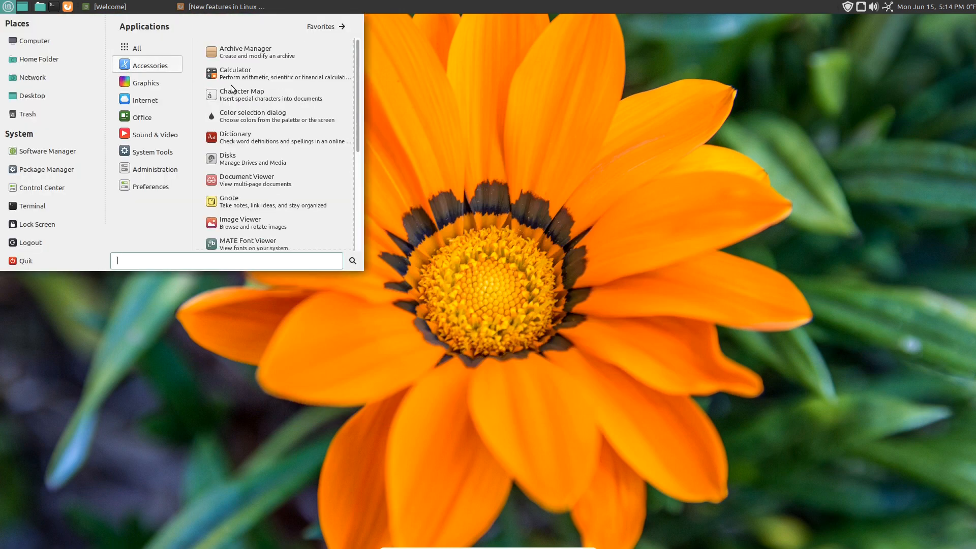
scroll(down, 3)
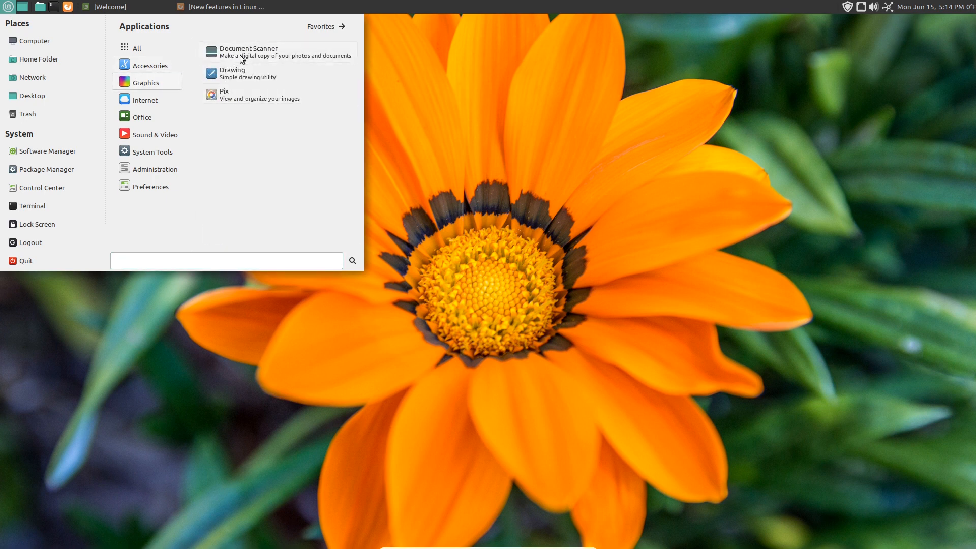
mouse_move(236, 55)
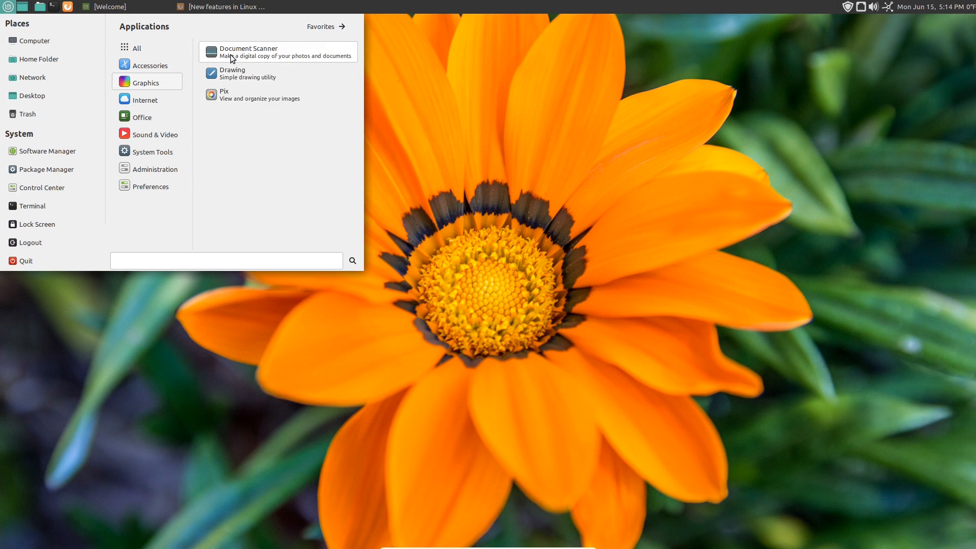
mouse_move(178, 97)
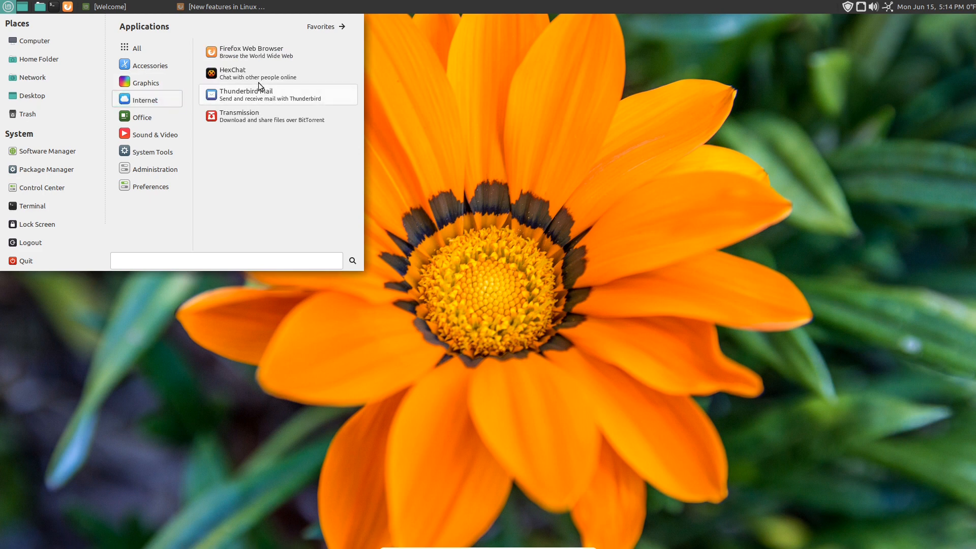
mouse_move(253, 84)
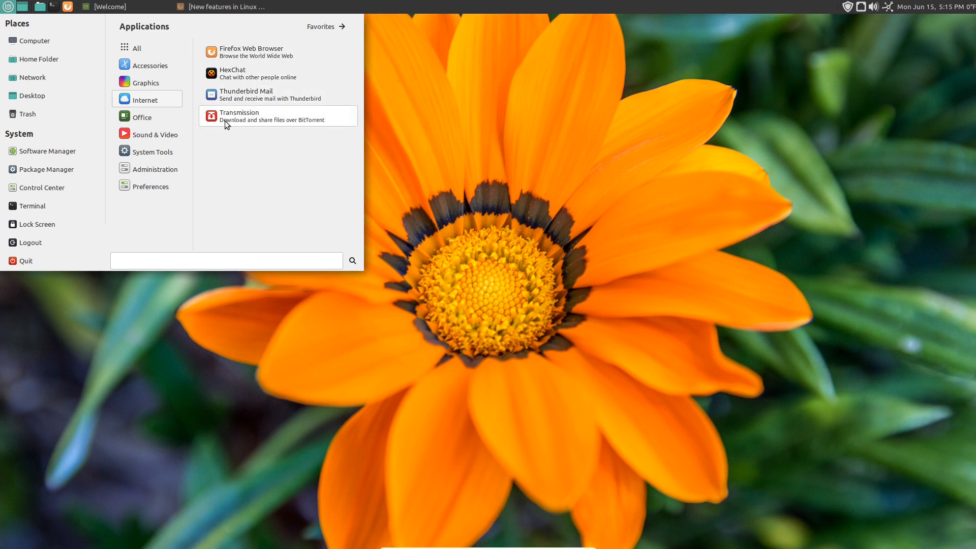
mouse_move(164, 119)
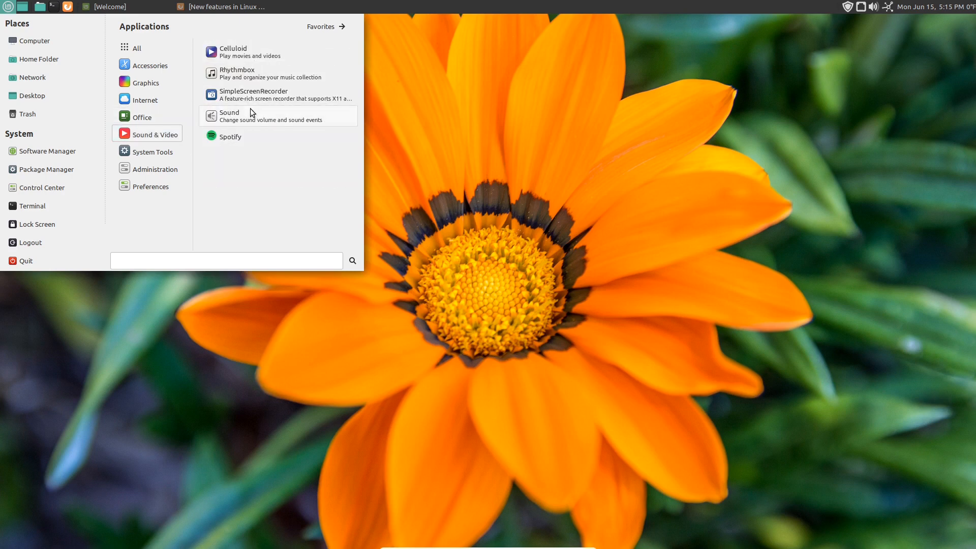
mouse_move(256, 94)
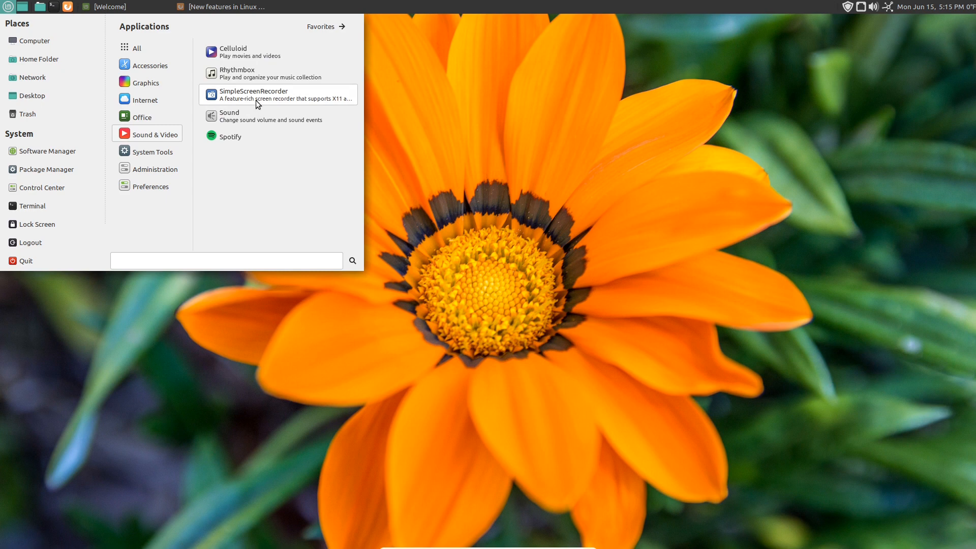
Launch Rhythmbox from Sound & Video, view its empty library, close it, reopen the menu
click(237, 73)
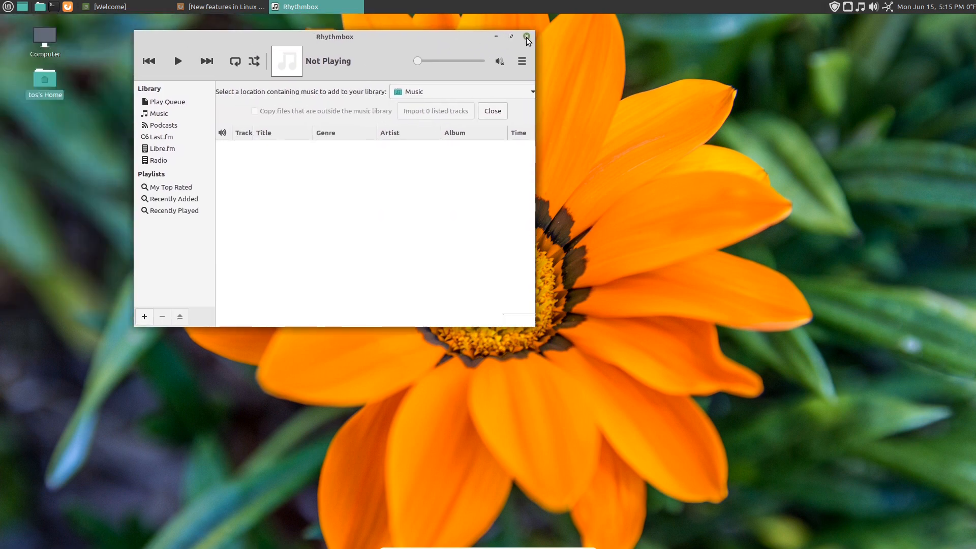
click(9, 6)
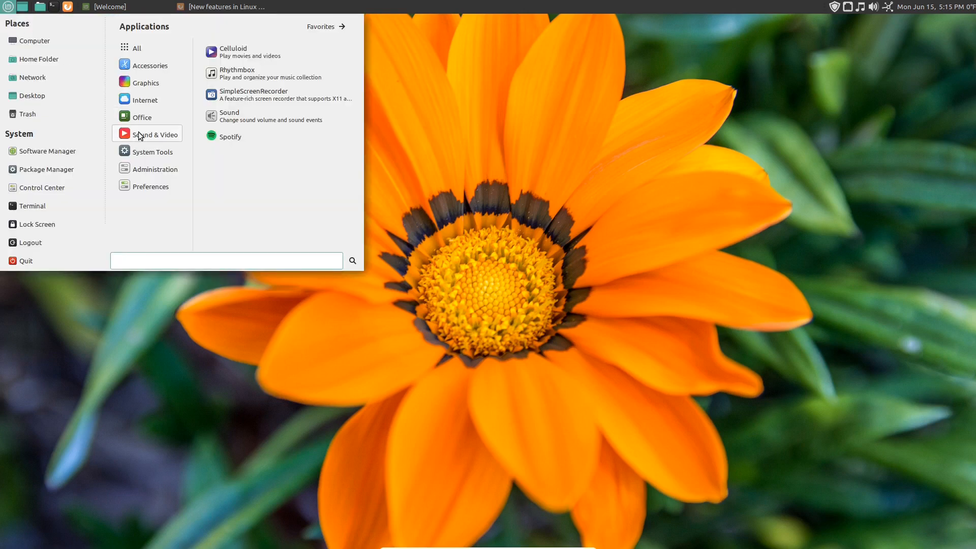
click(226, 260)
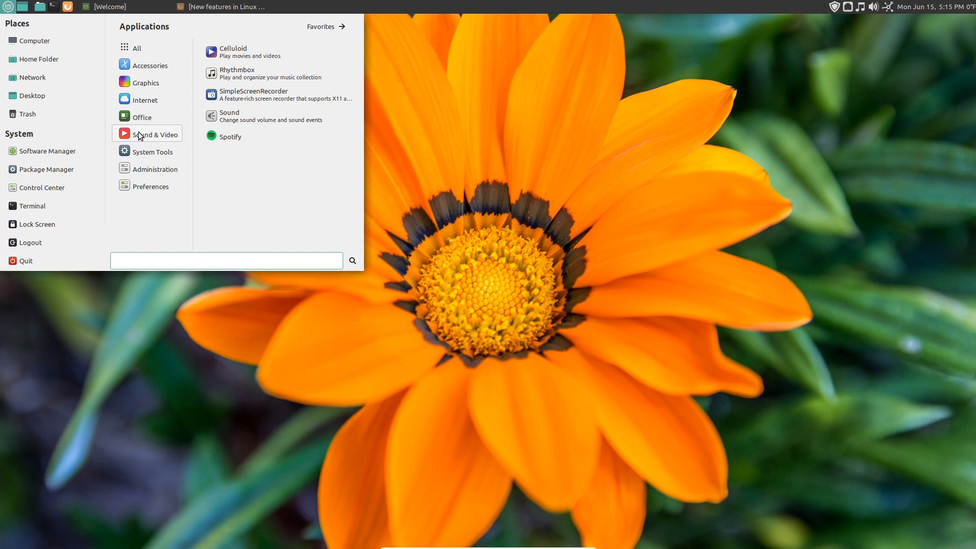
click(226, 260)
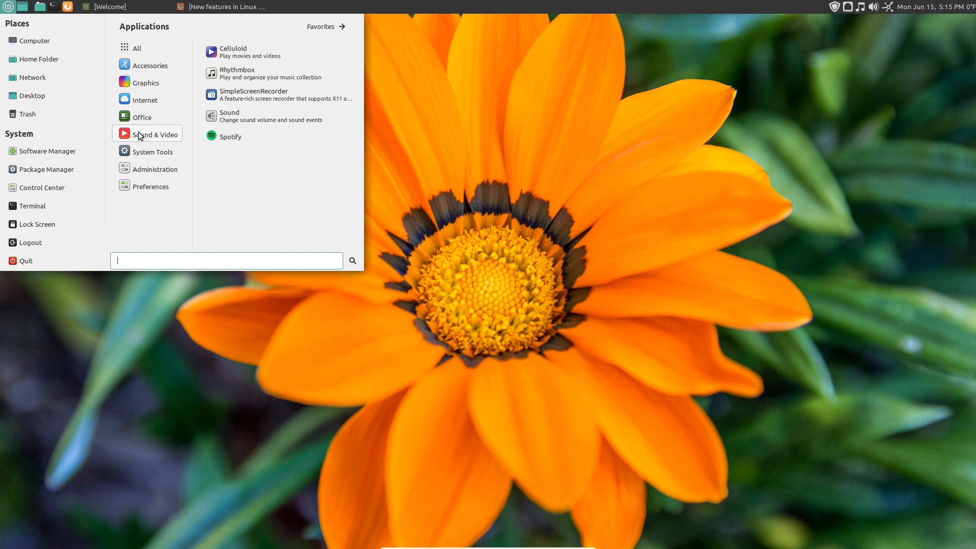
mouse_move(255, 140)
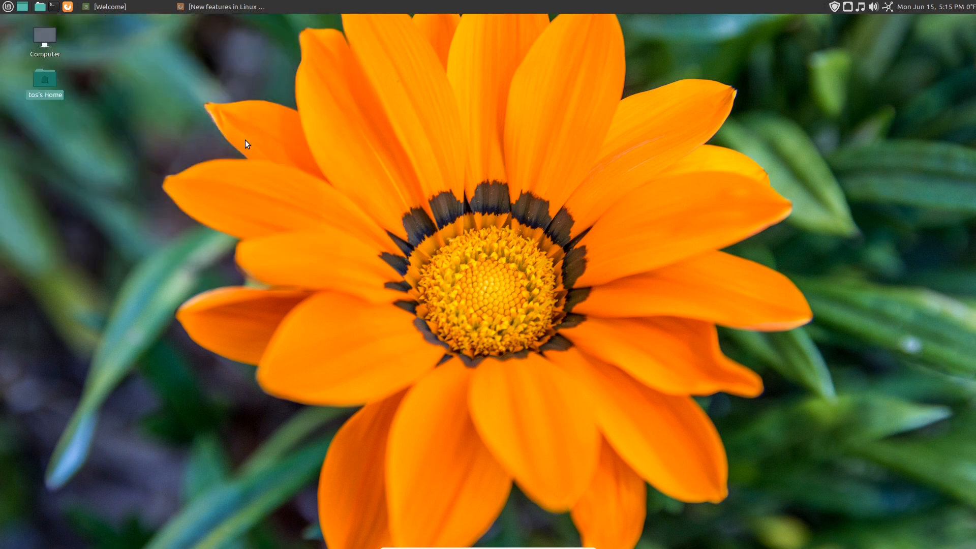
mouse_move(402, 165)
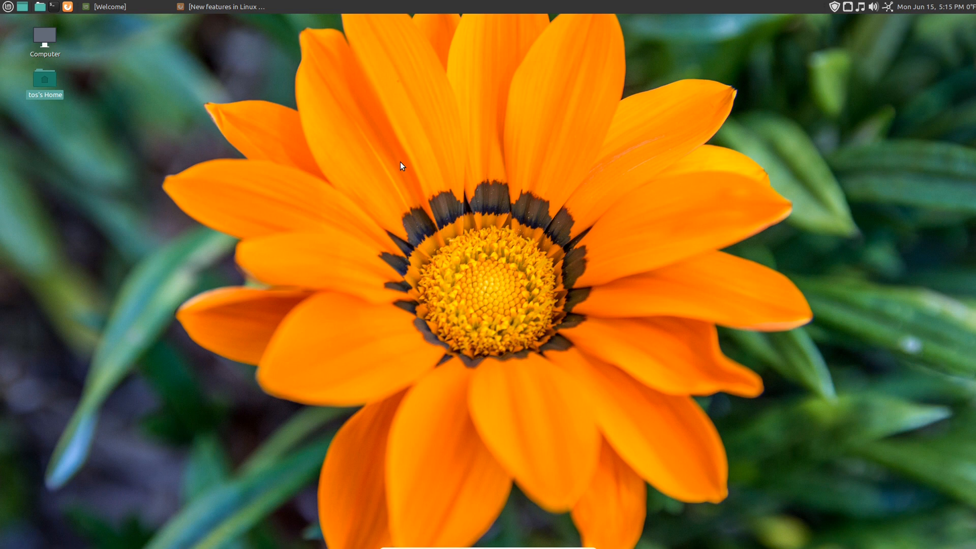
mouse_move(584, 258)
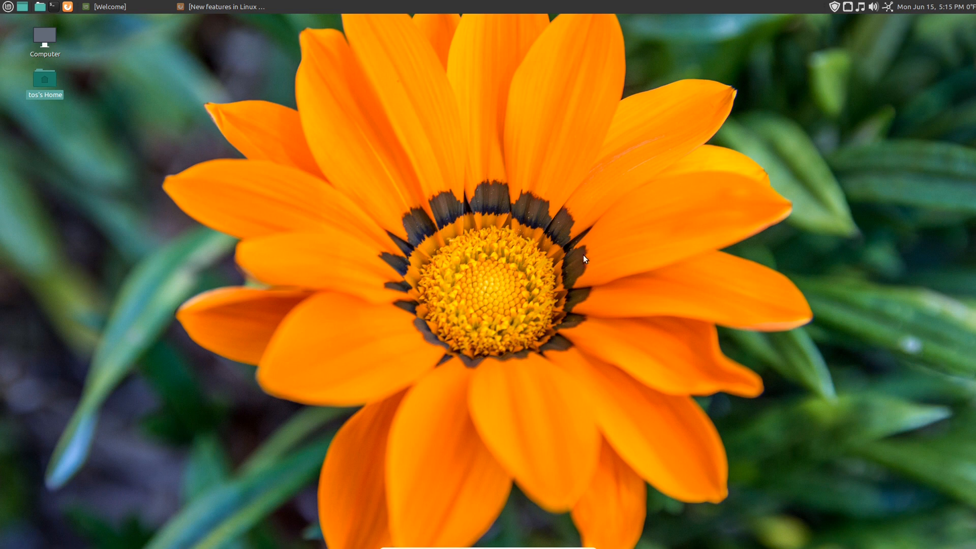
mouse_move(5, 6)
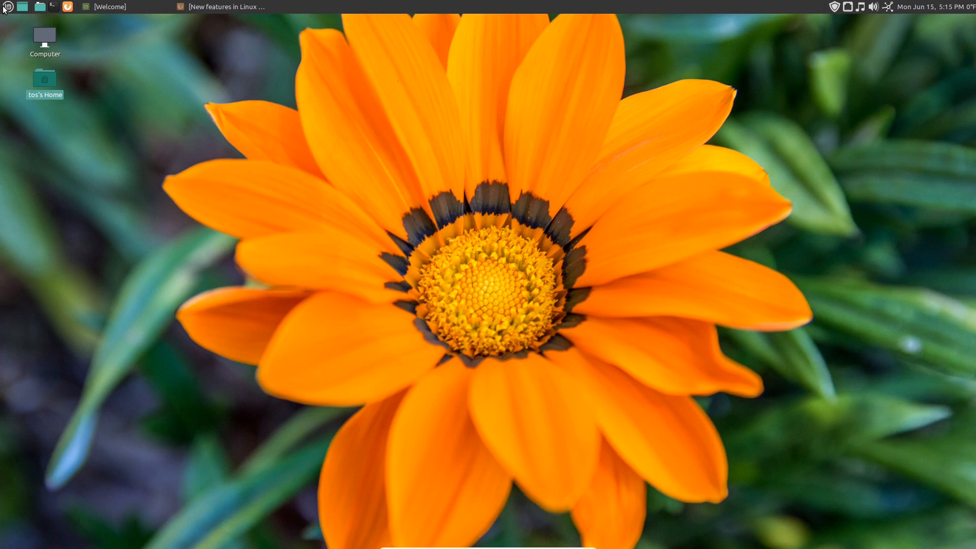
Open the application menu, close it, and reopen it to show System Tools
click(8, 6)
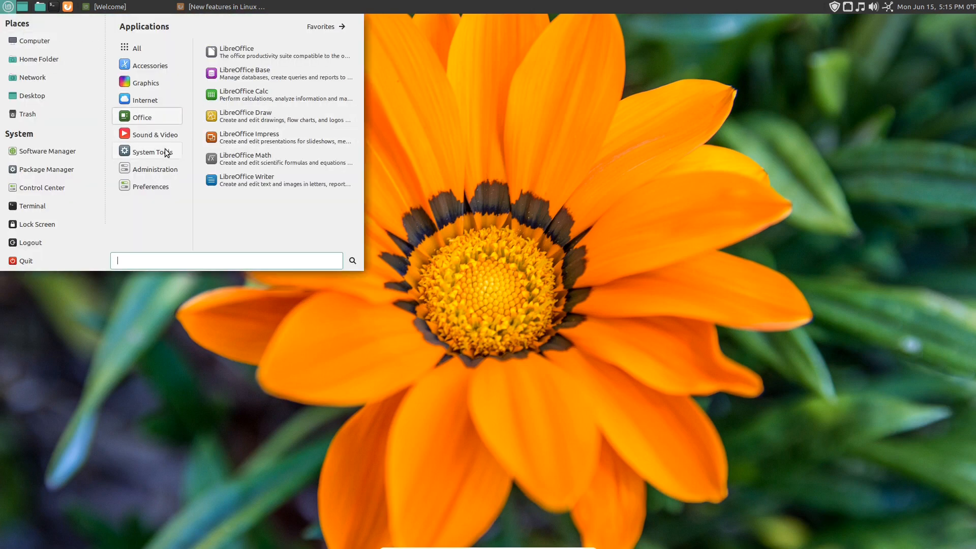
click(150, 152)
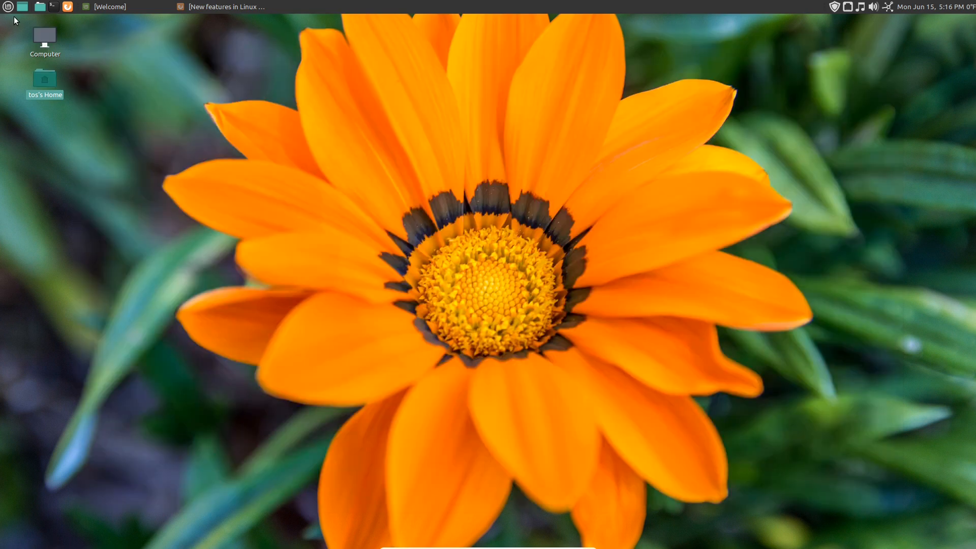
click(9, 7)
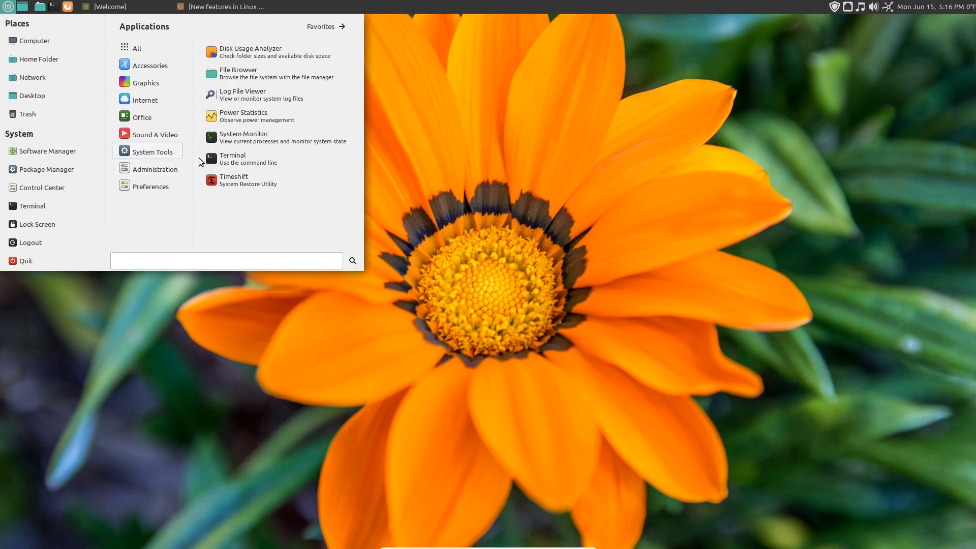
Launch System Monitor to view CPU, memory and network history, then close it
click(243, 137)
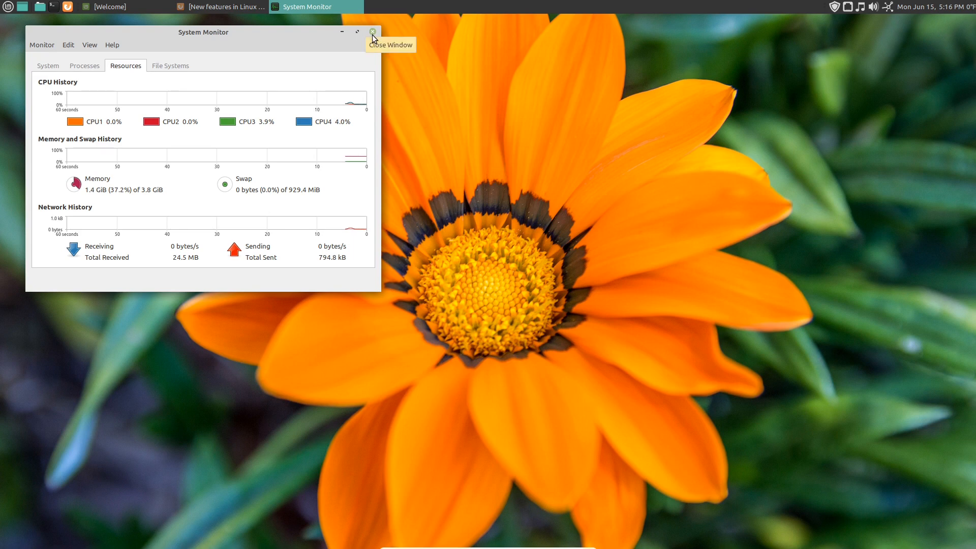
mouse_move(243, 121)
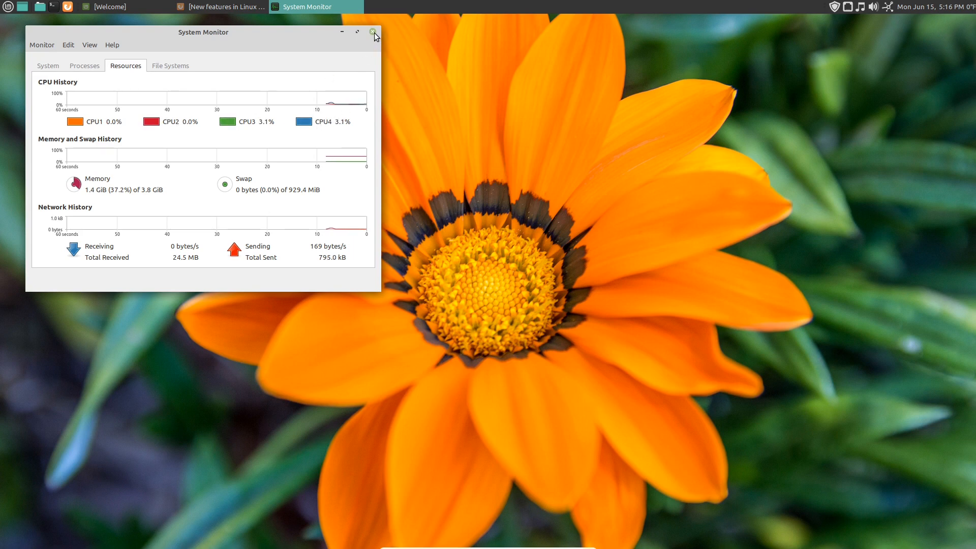
click(8, 6)
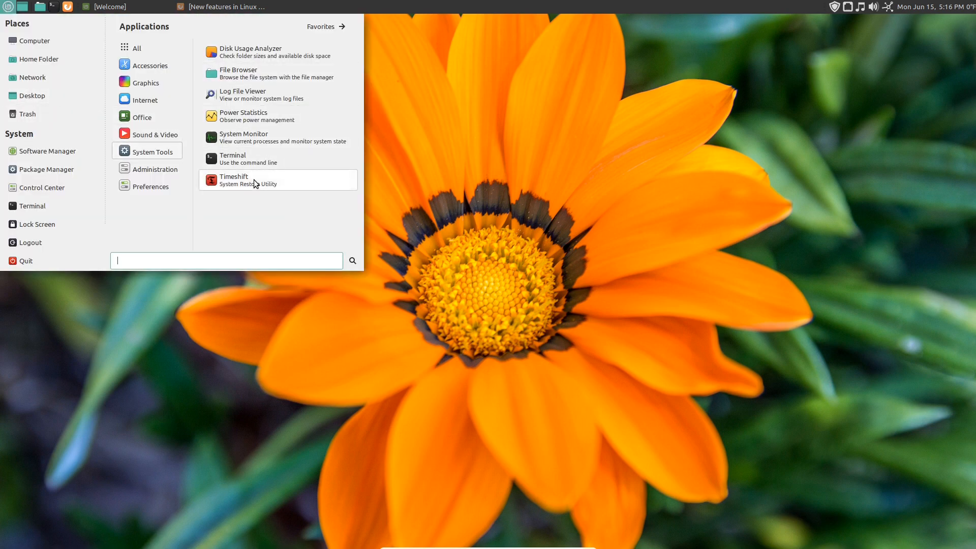
Launch Synaptic from Administration, maximize and scroll its 60864 packages, then minimize it
click(155, 169)
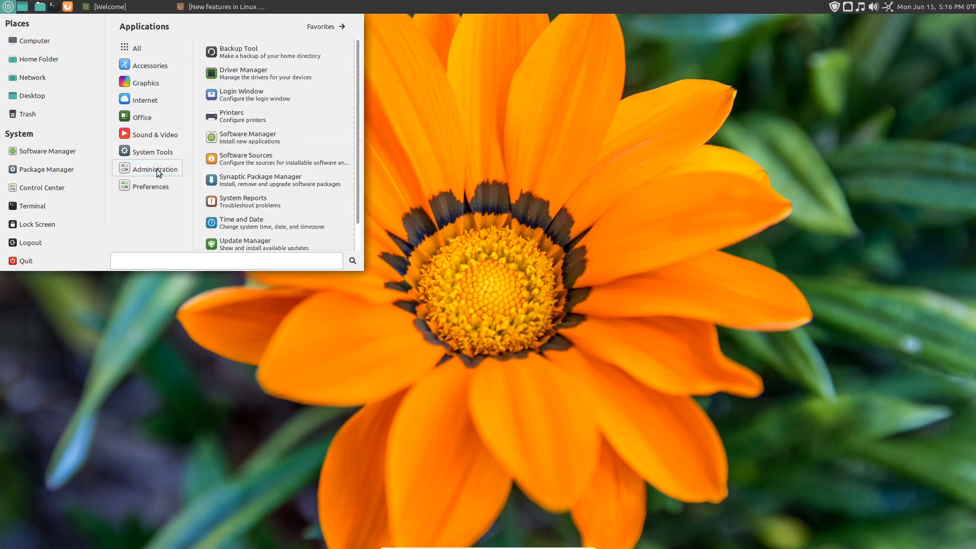
click(260, 180)
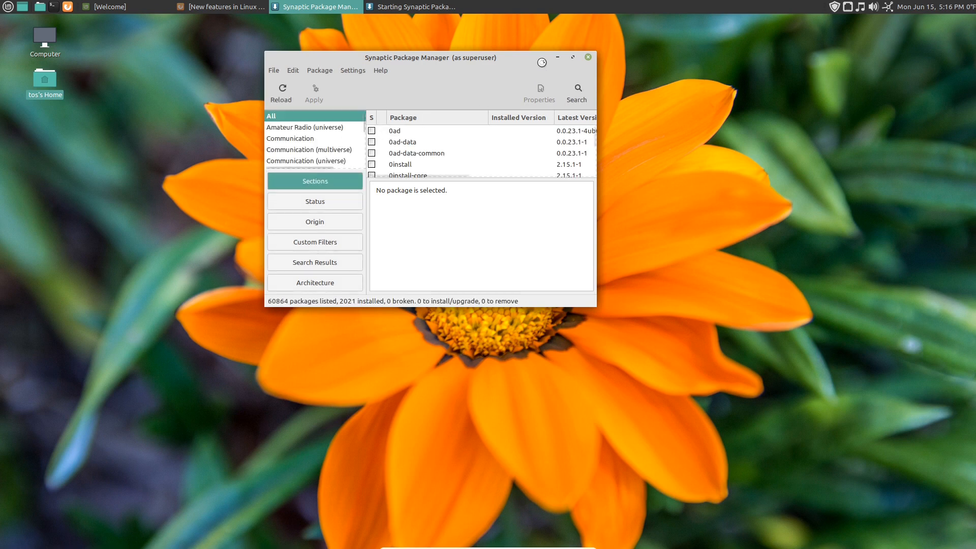
click(572, 58)
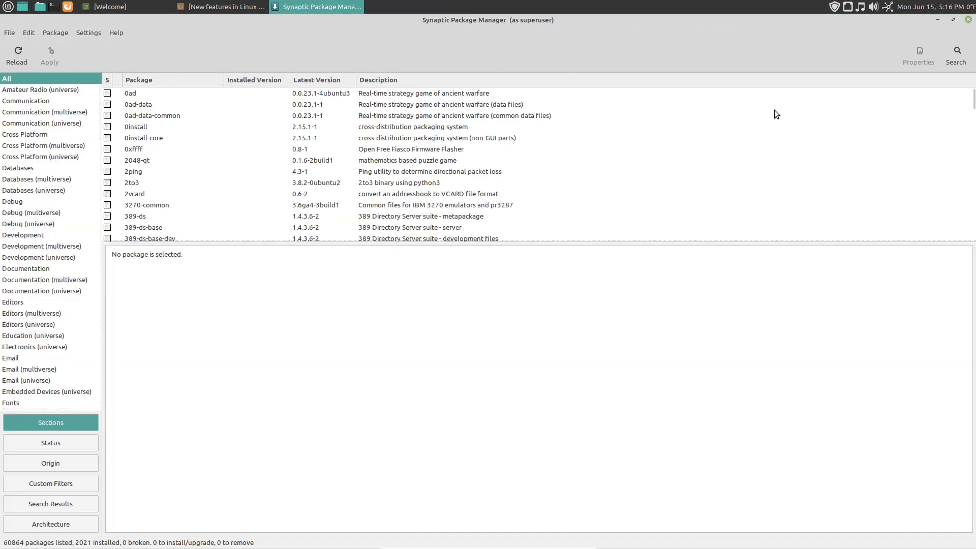
mouse_move(773, 116)
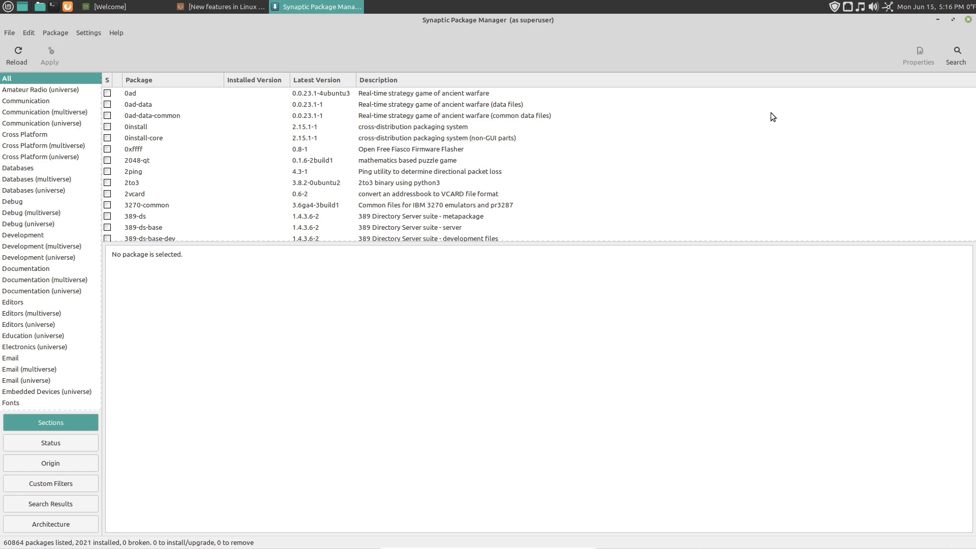
scroll(down, 3)
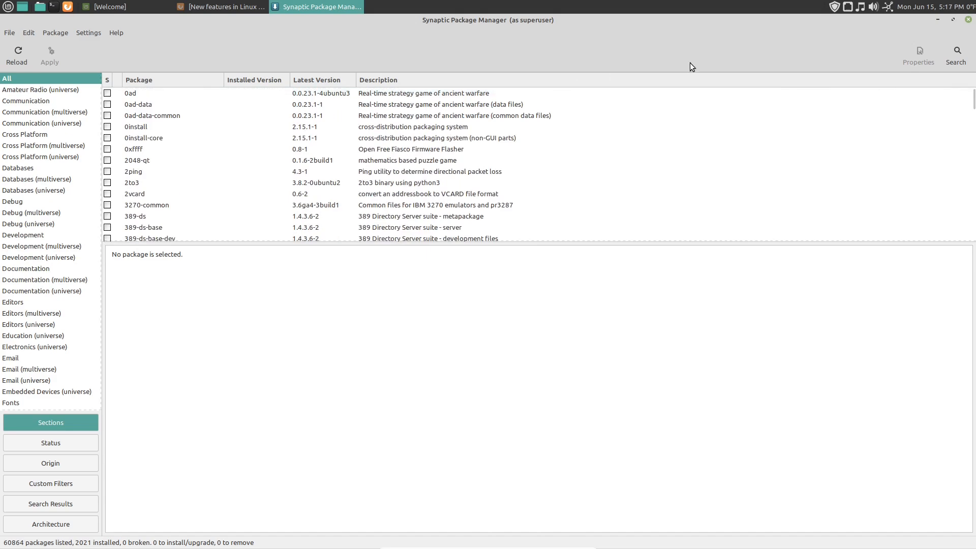
mouse_move(939, 23)
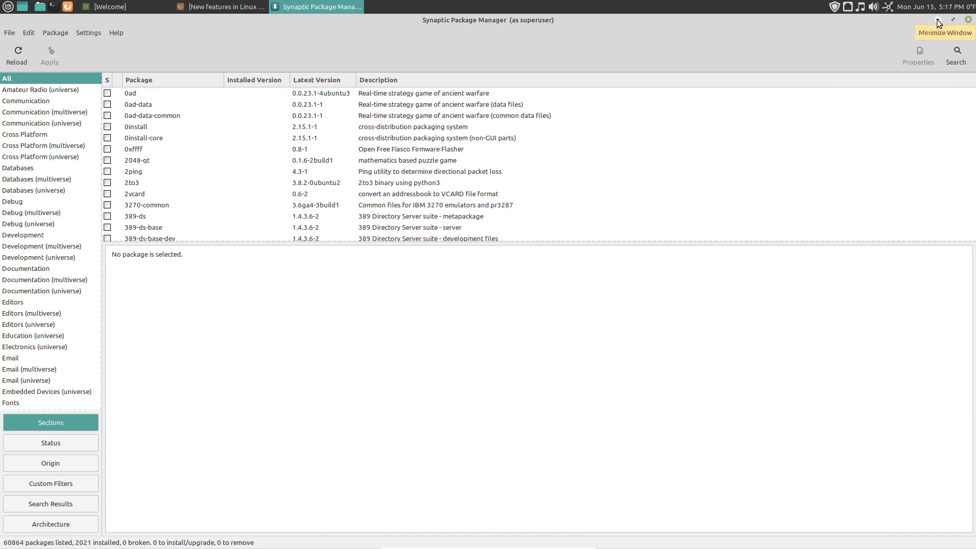
click(10, 7)
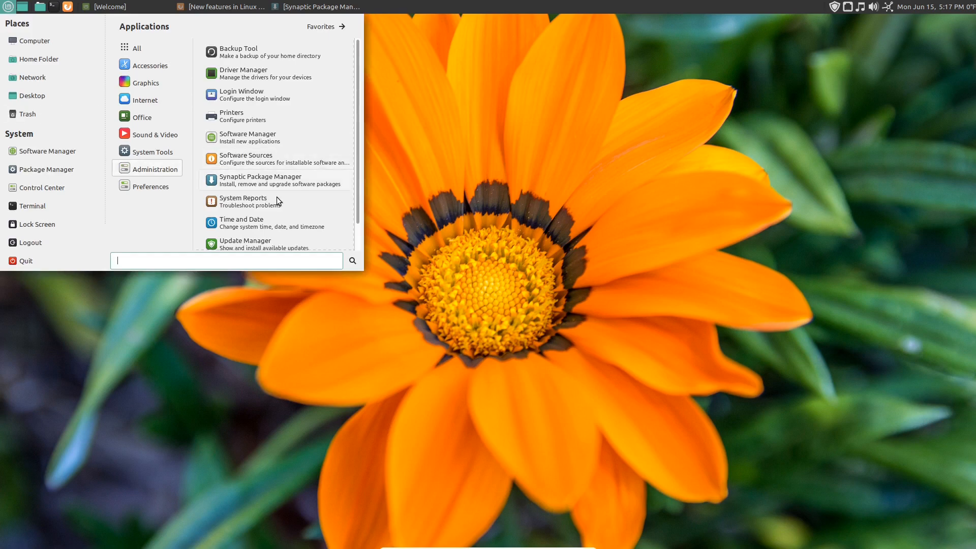
mouse_move(277, 201)
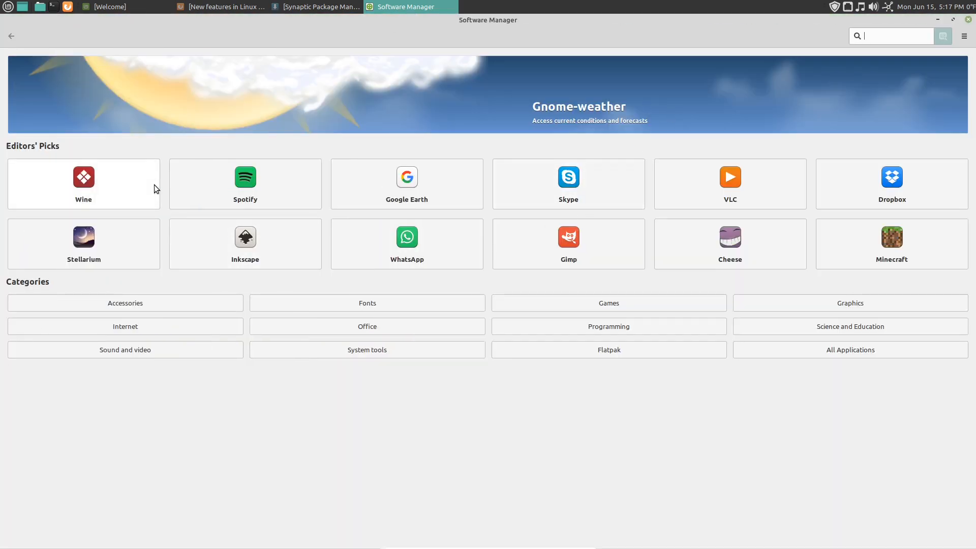
mouse_move(542, 206)
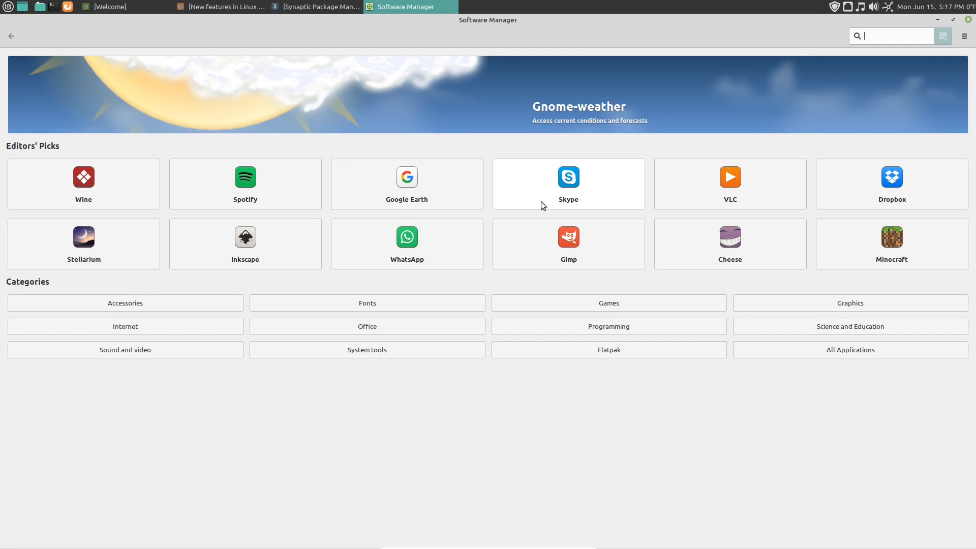
mouse_move(492, 199)
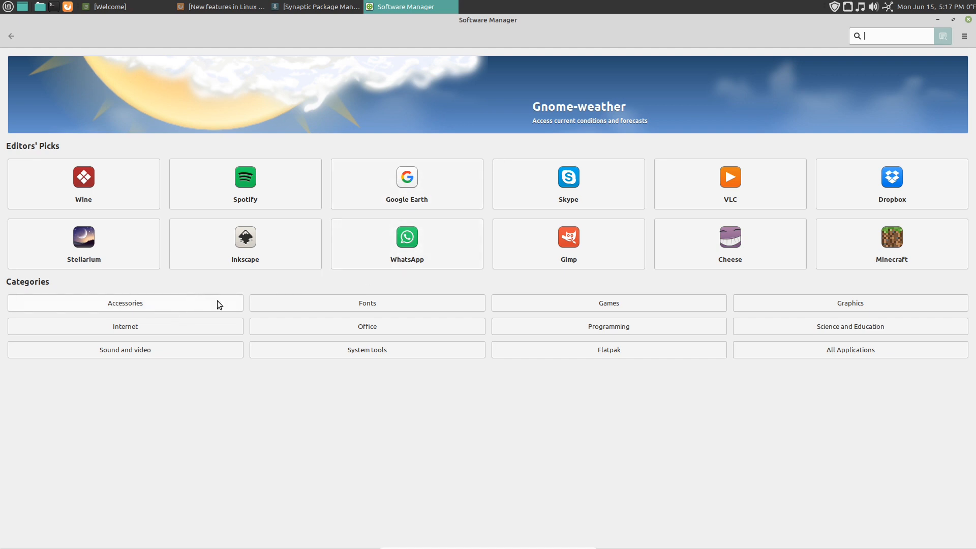
mouse_move(454, 292)
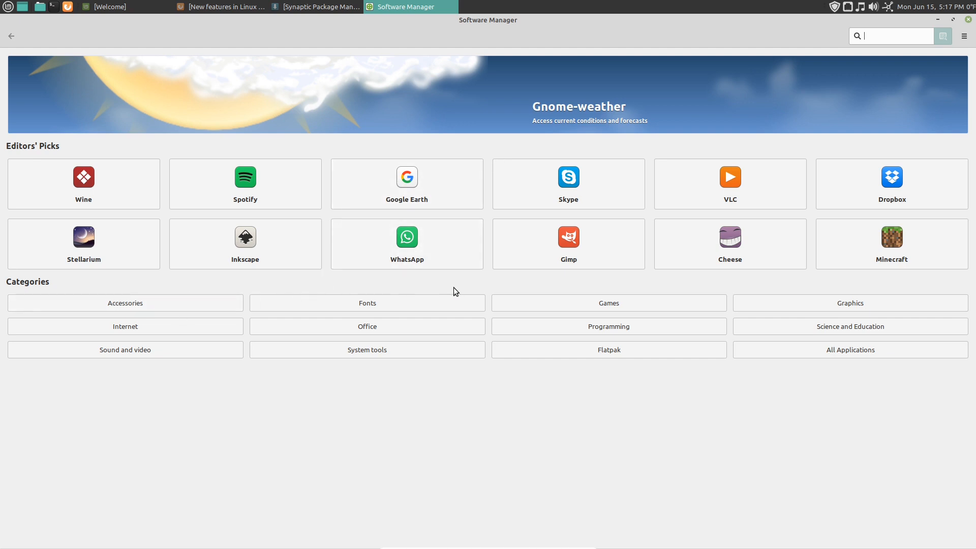
Browse the Sound and video apps in Software Manager, then close the store
click(124, 349)
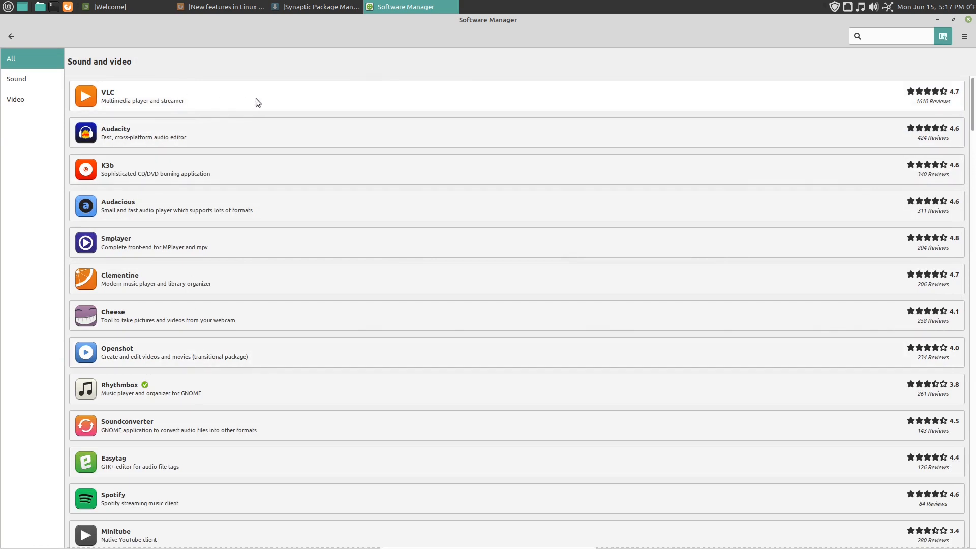
mouse_move(157, 107)
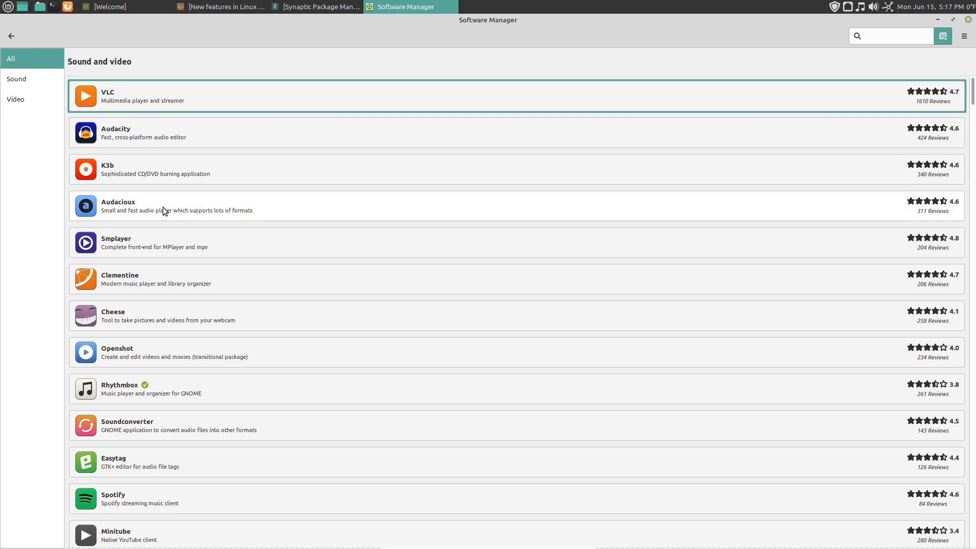
mouse_move(154, 278)
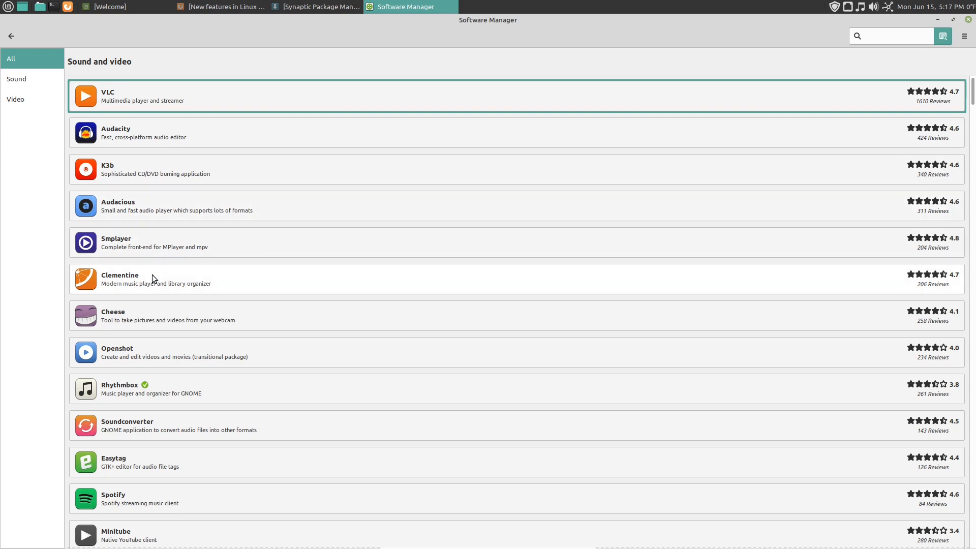
scroll(down, 3)
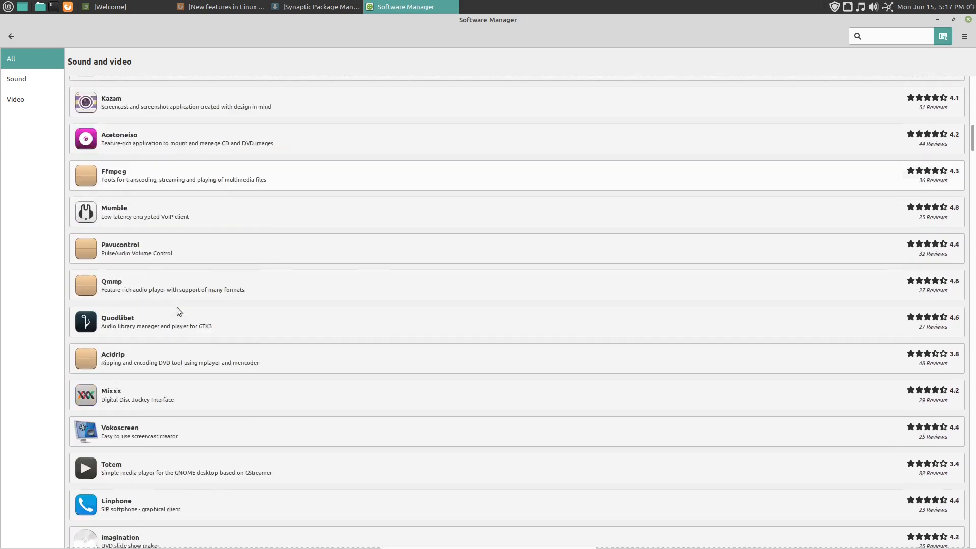
scroll(down, 3)
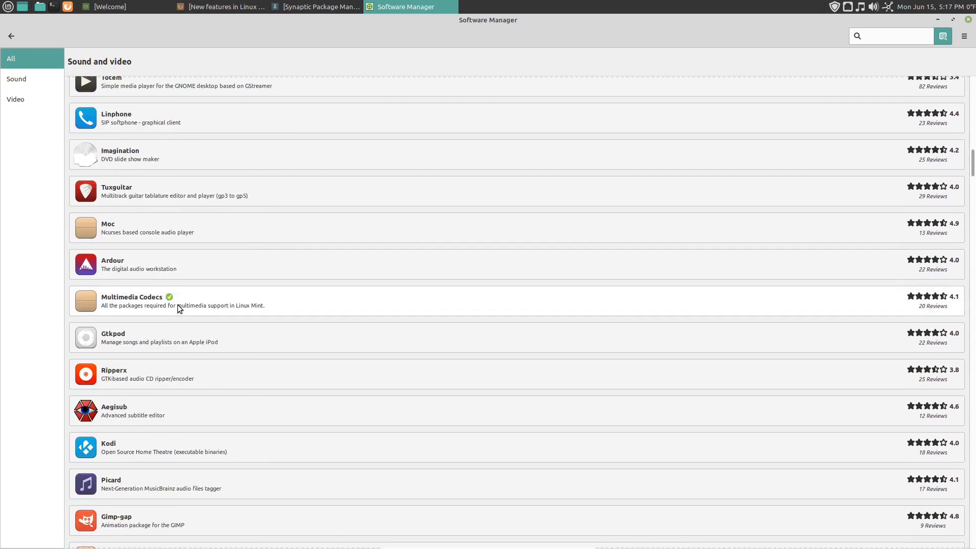
click(968, 19)
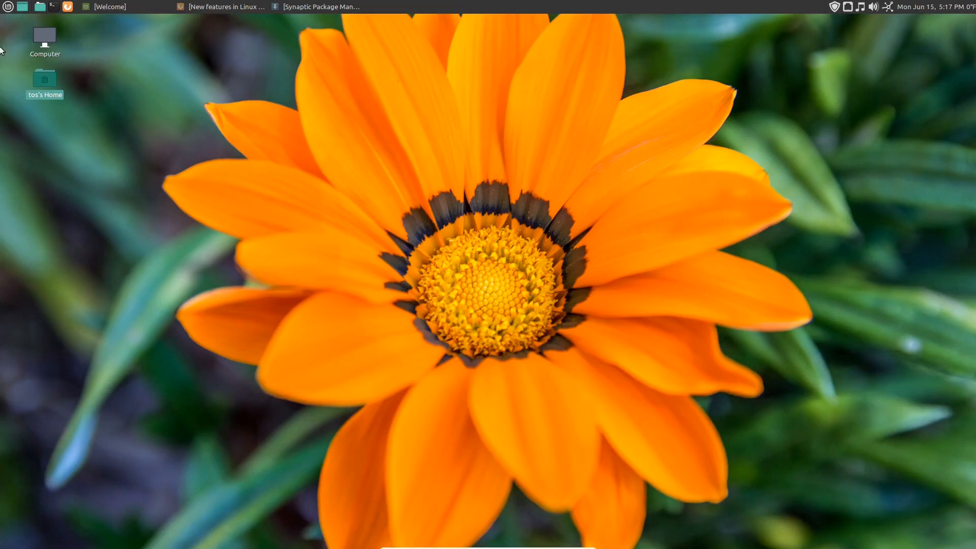
click(8, 7)
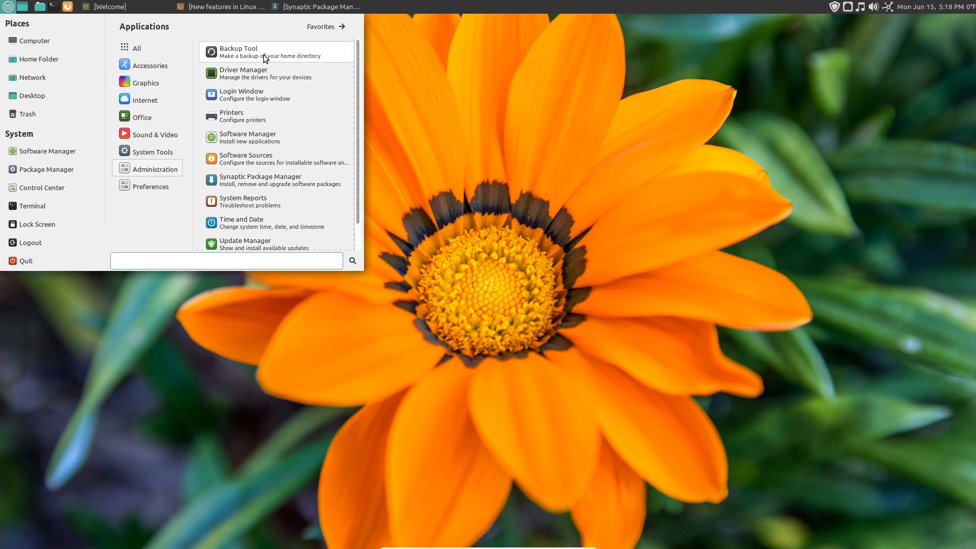
click(238, 49)
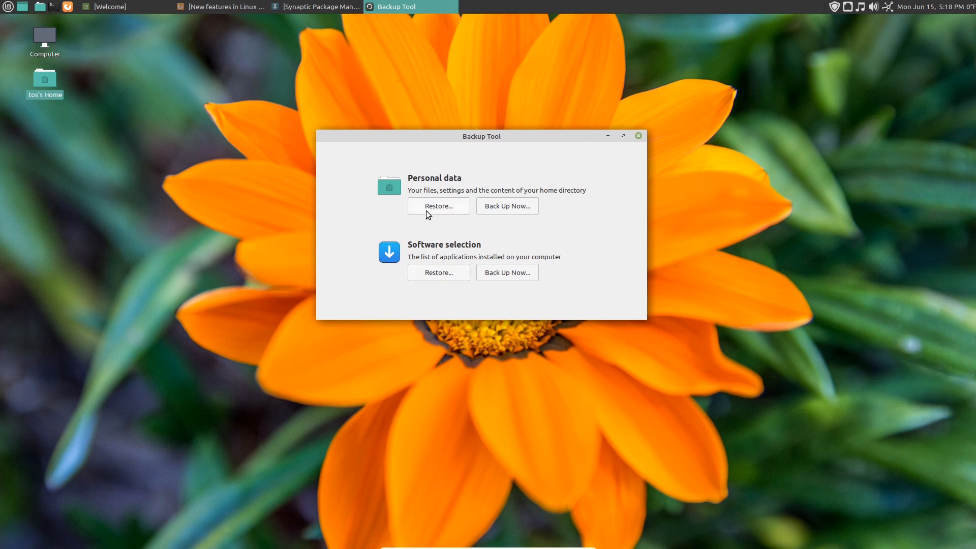
mouse_move(438, 210)
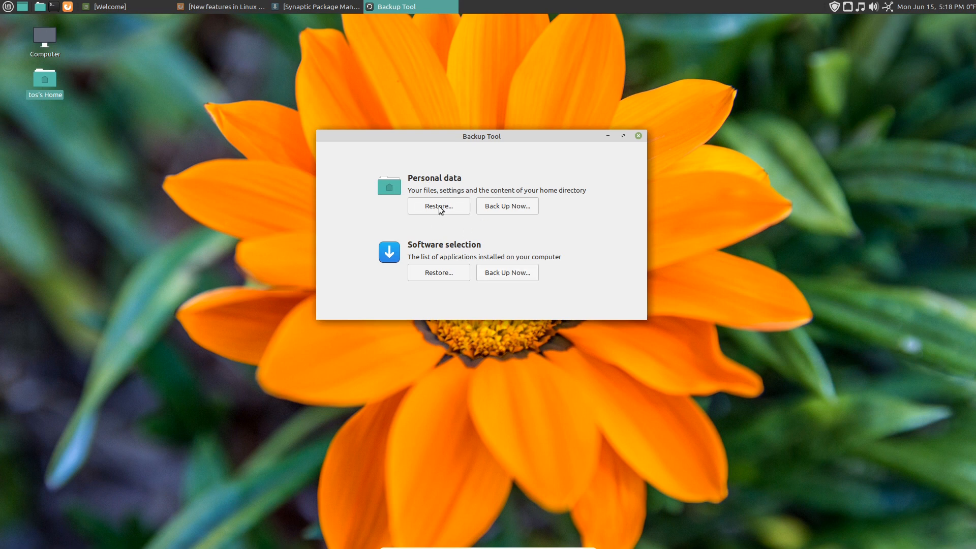
mouse_move(472, 261)
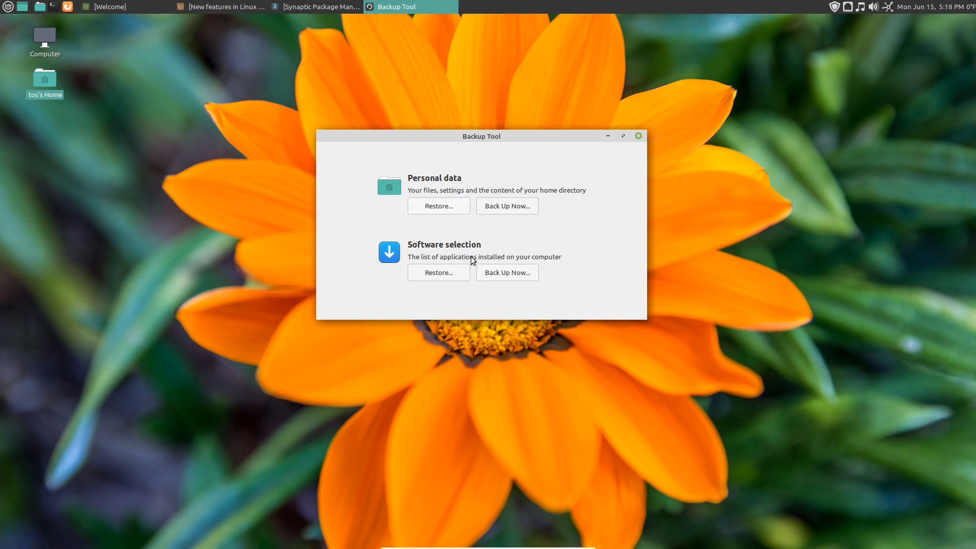
mouse_move(613, 191)
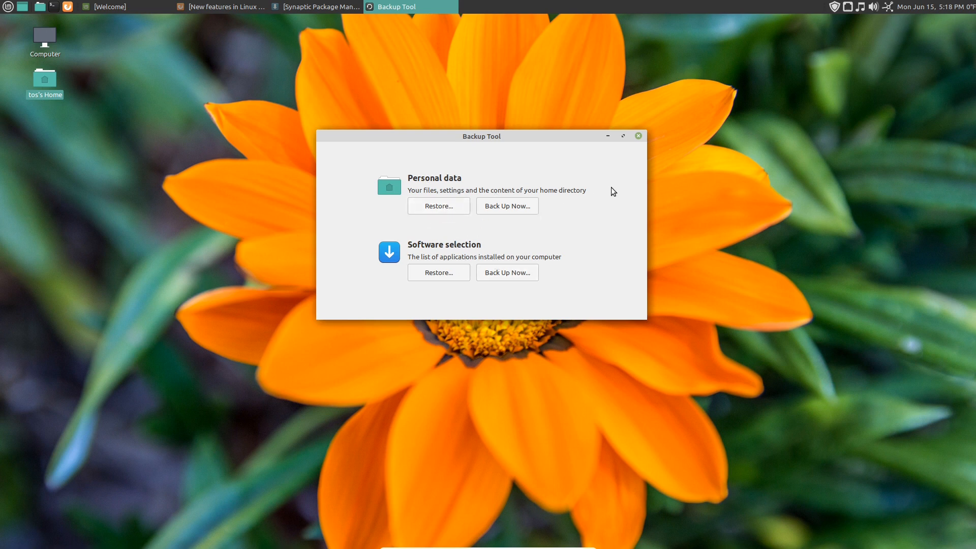
click(638, 136)
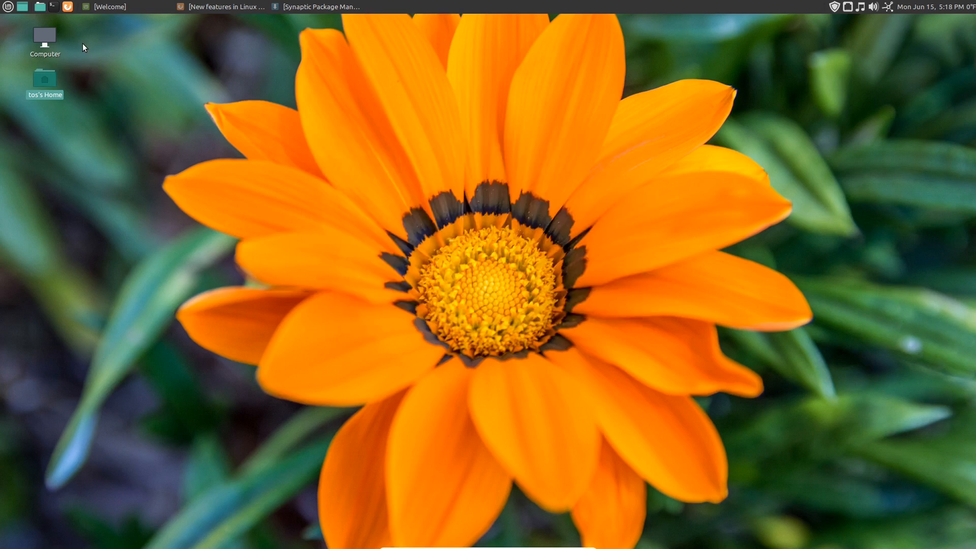
Launch CompizConfig Settings Manager from Preferences and accept the caution warning
click(8, 6)
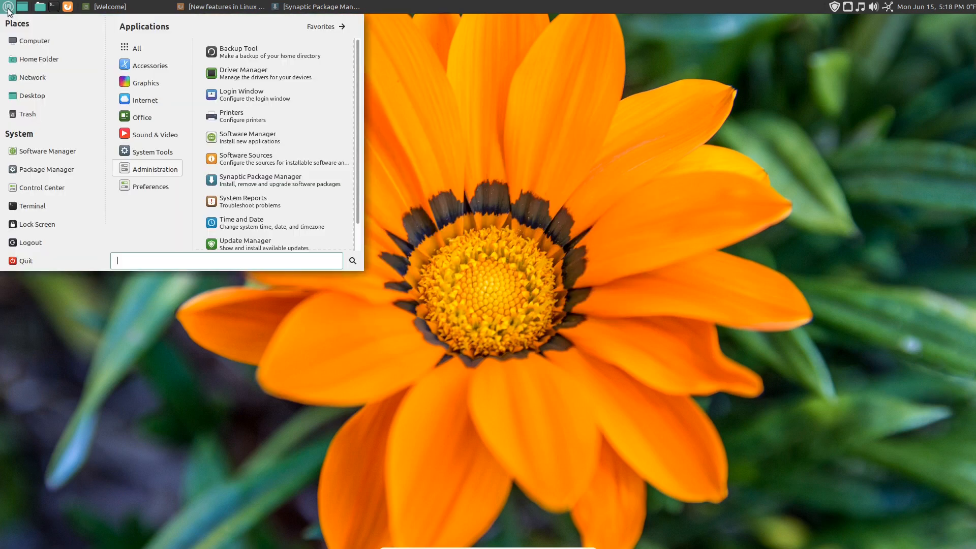
click(151, 186)
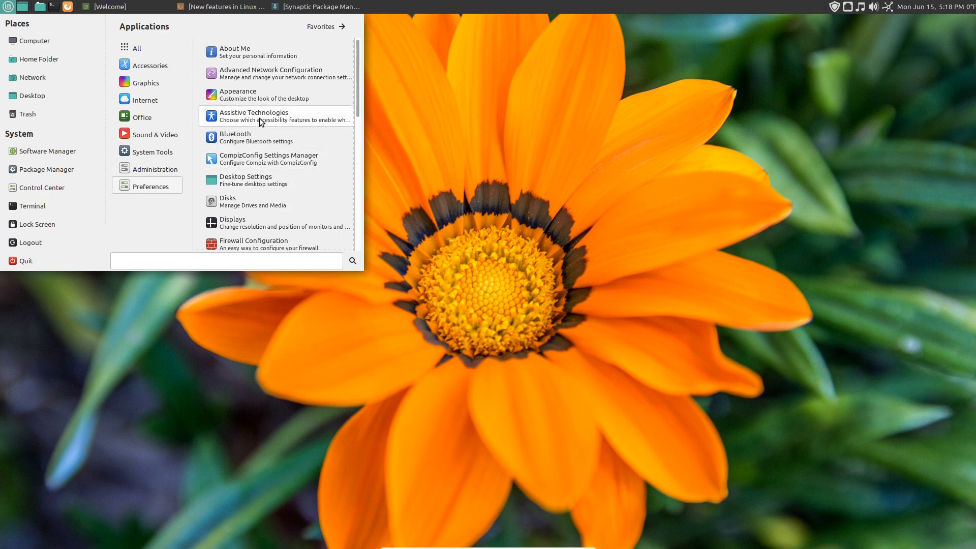
click(269, 158)
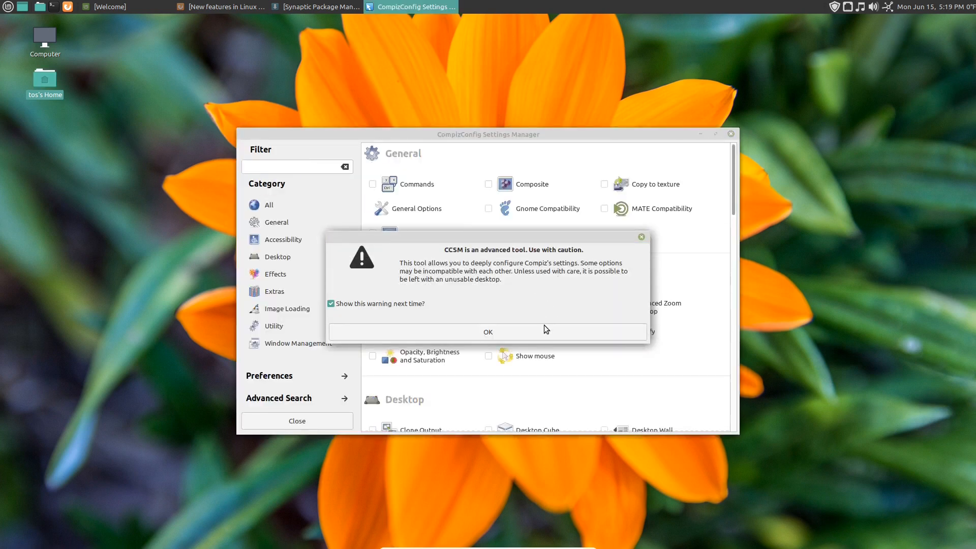
click(488, 331)
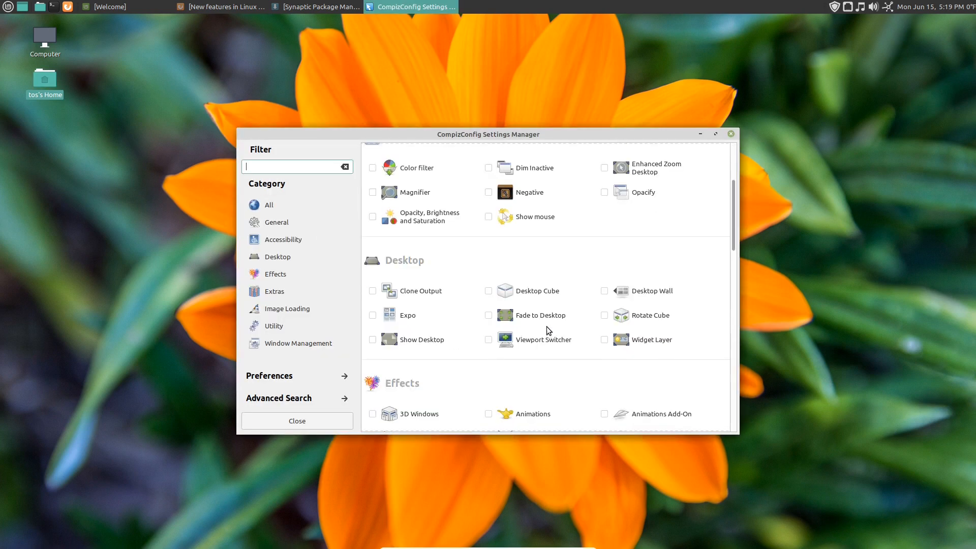
Scroll through the Desktop and Effects plugins, then close CompizConfig
scroll(down, 3)
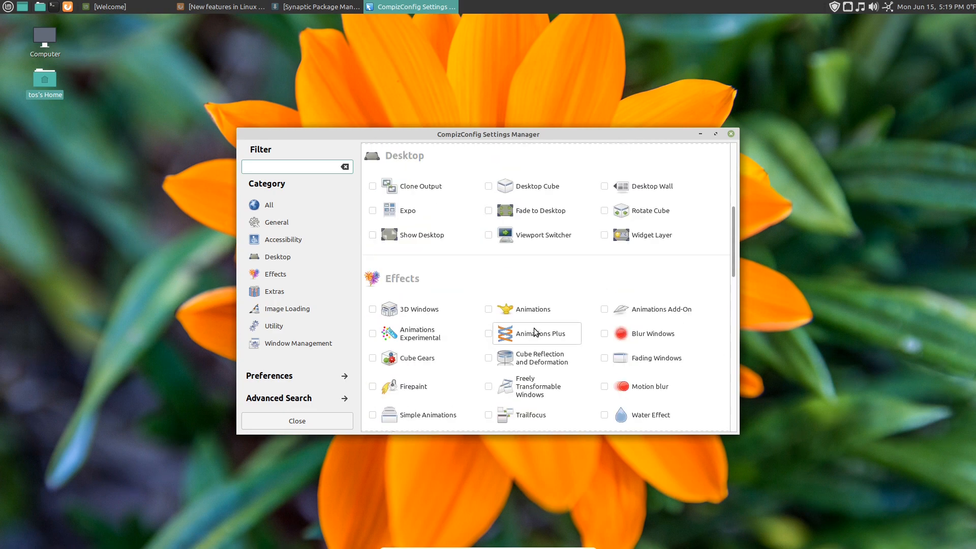
scroll(down, 3)
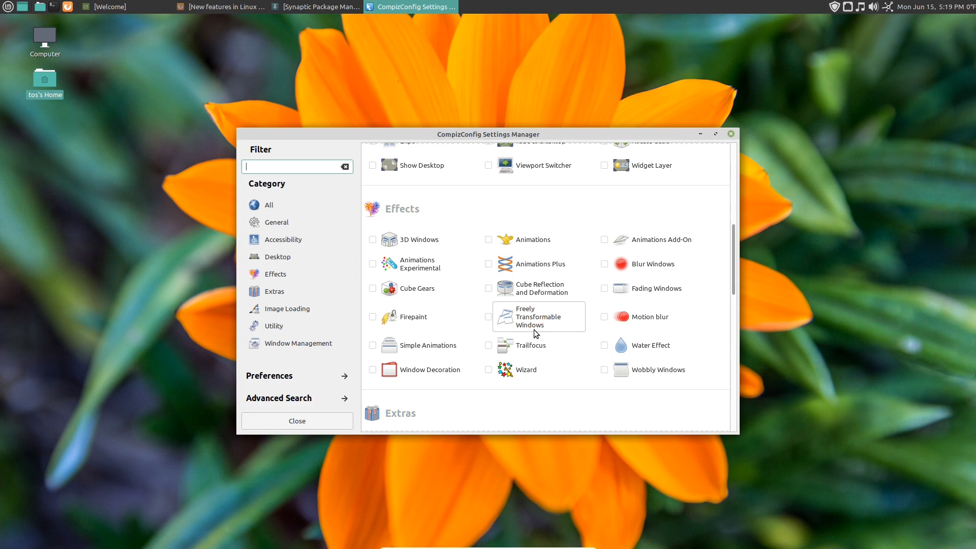
mouse_move(584, 304)
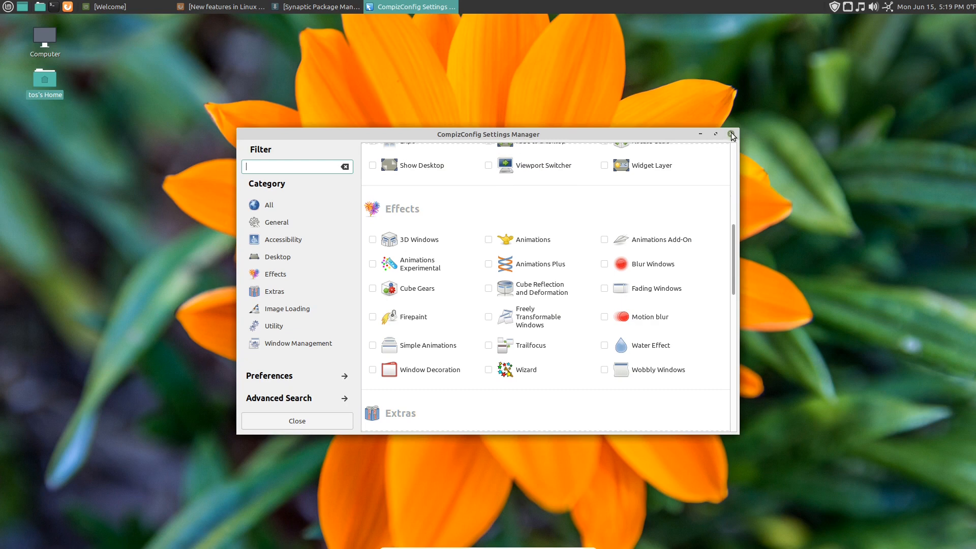
click(8, 7)
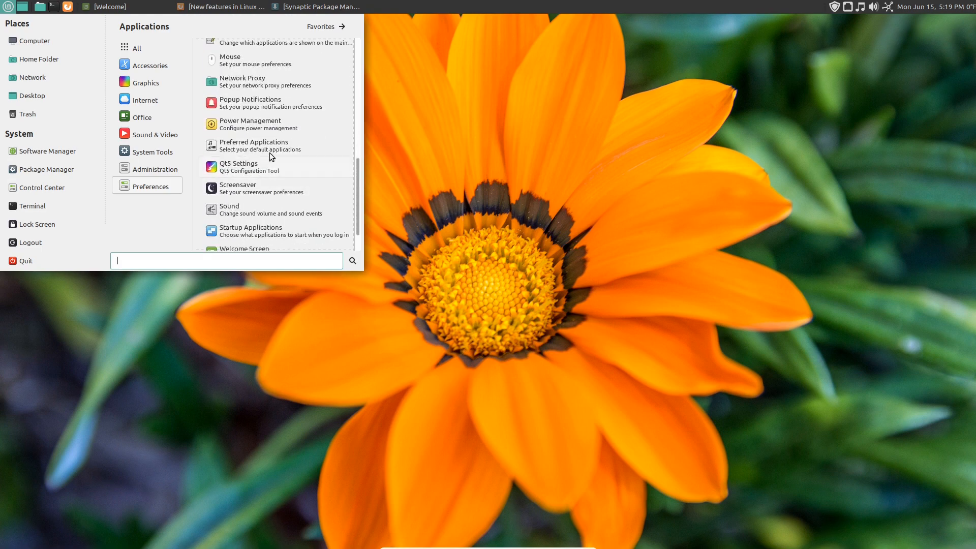
Open Startup Applications from Preferences and remove the Flatpak startup entry
scroll(down, 3)
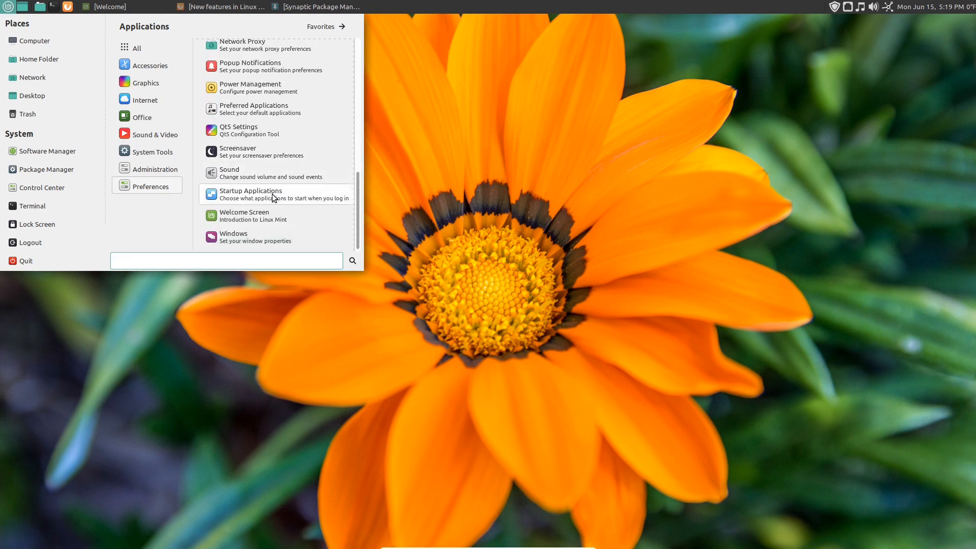
click(251, 194)
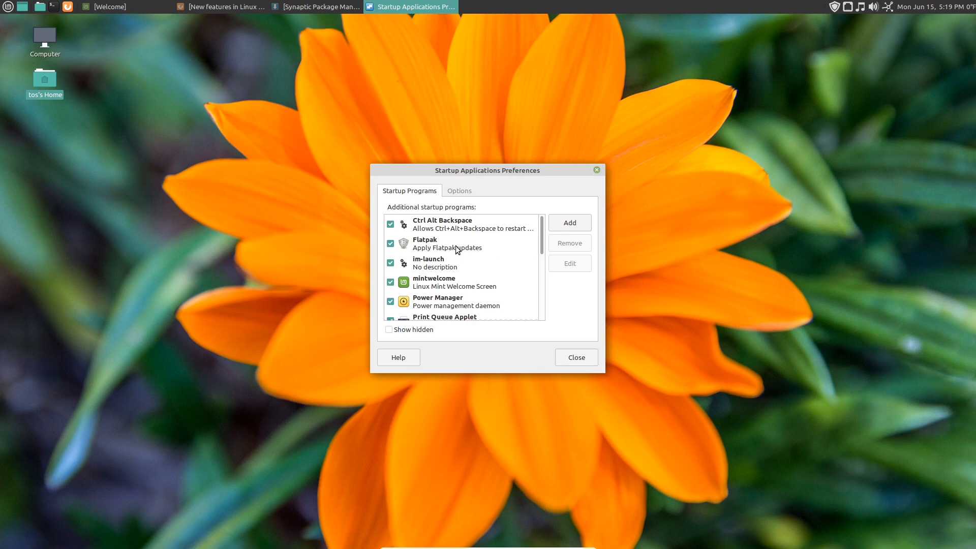
mouse_move(496, 224)
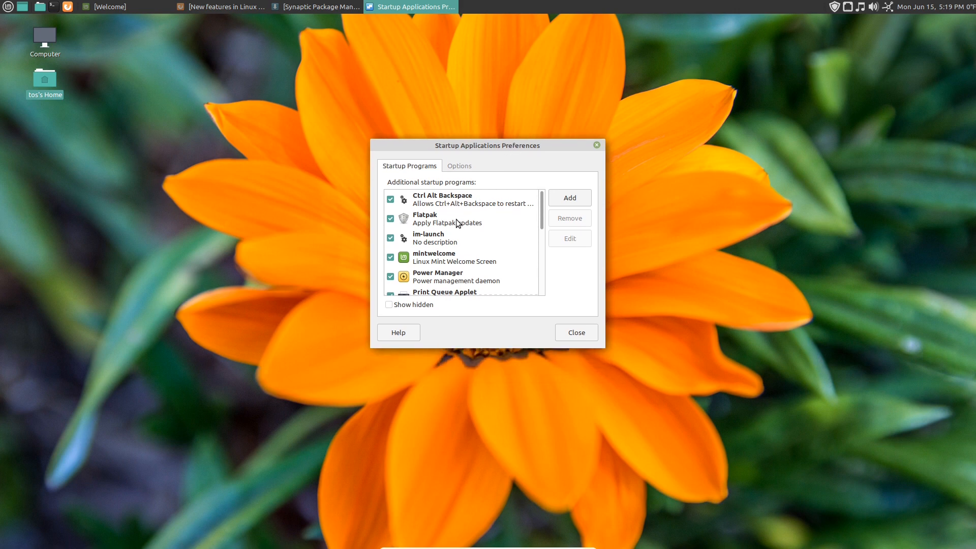
click(447, 218)
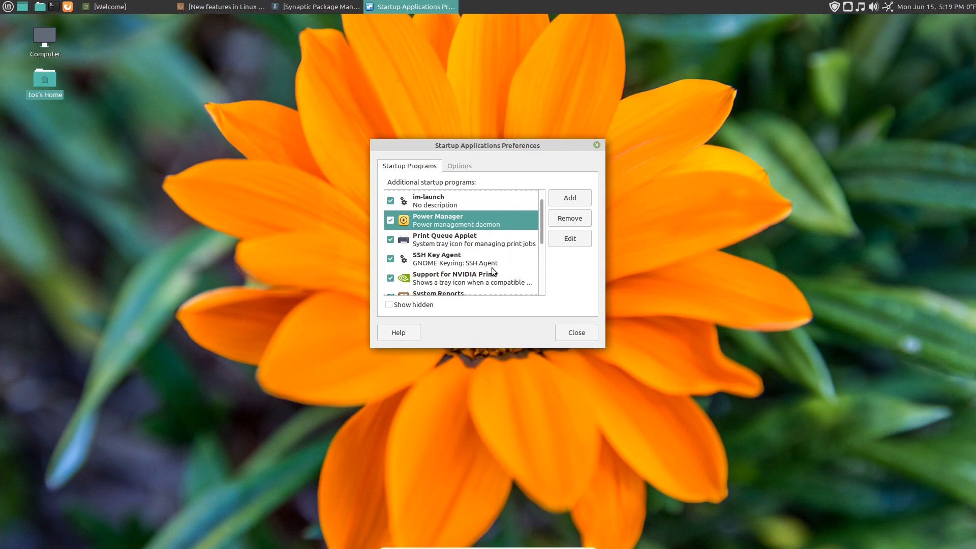
Remove Support for NVIDIA Prime, view the Options tab, and close the window
click(473, 277)
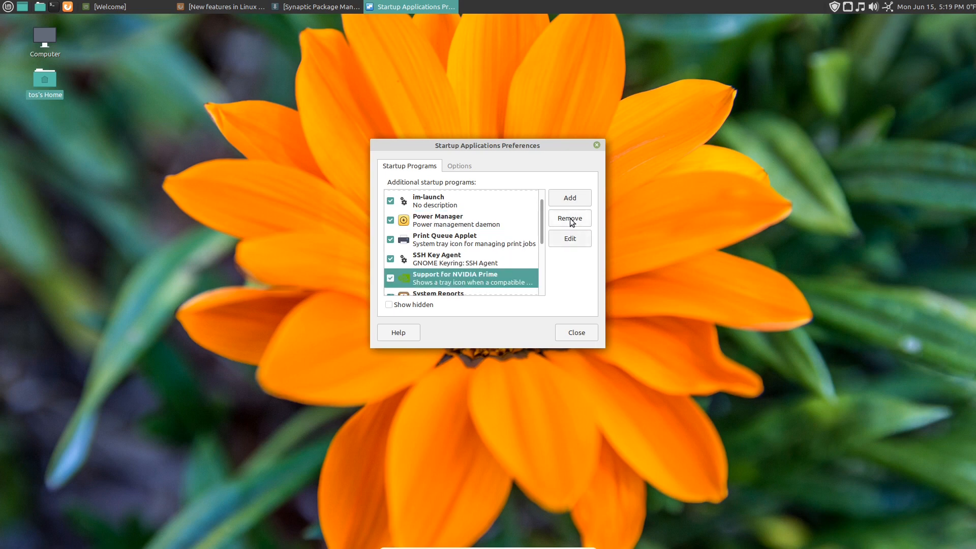
scroll(down, 3)
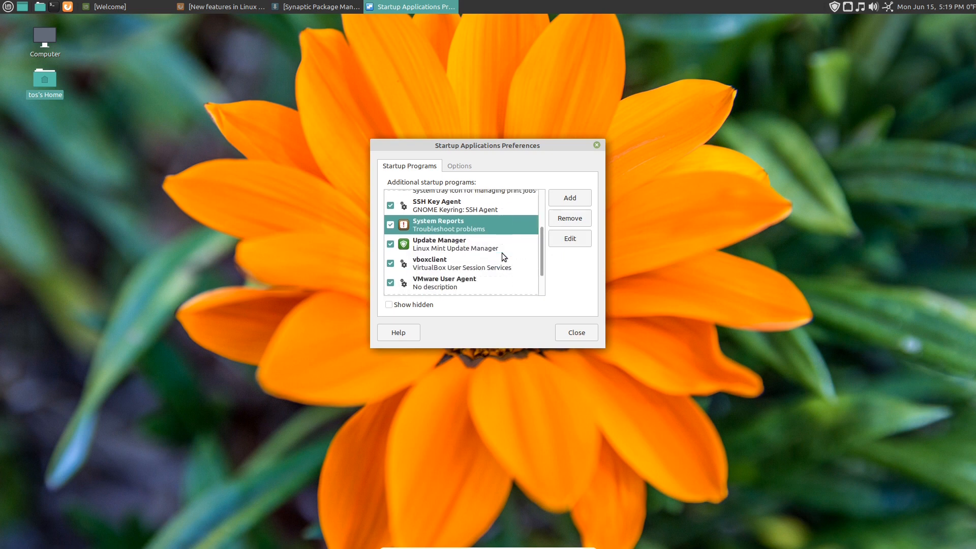
scroll(down, 3)
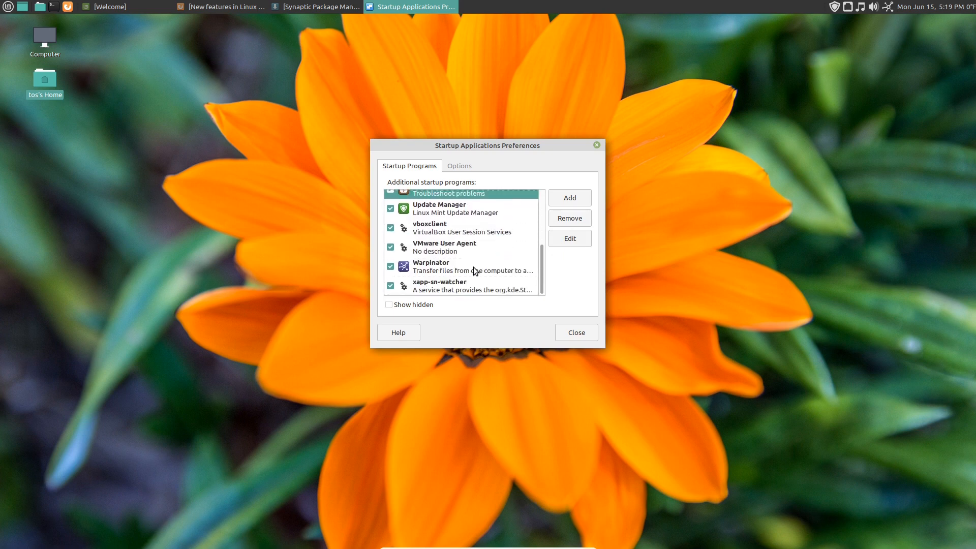
click(460, 266)
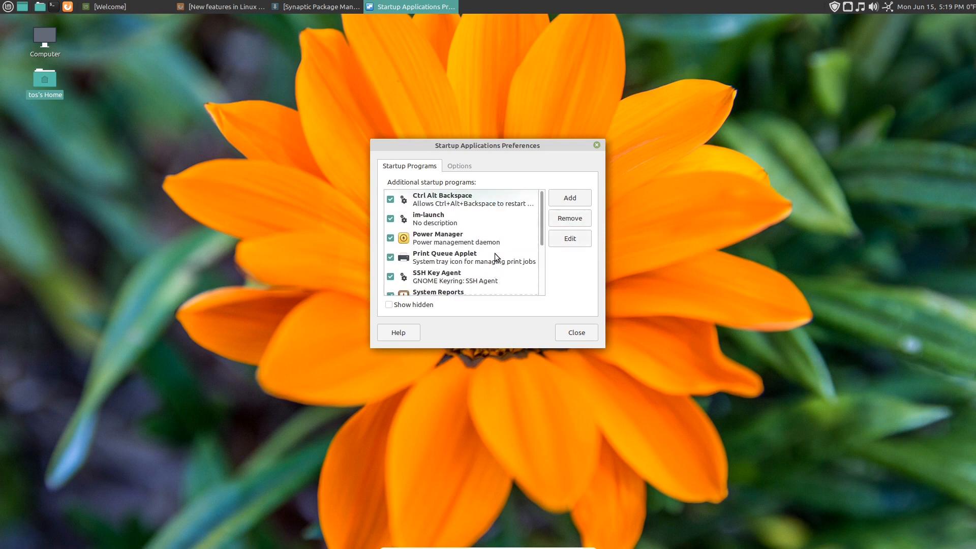
click(458, 165)
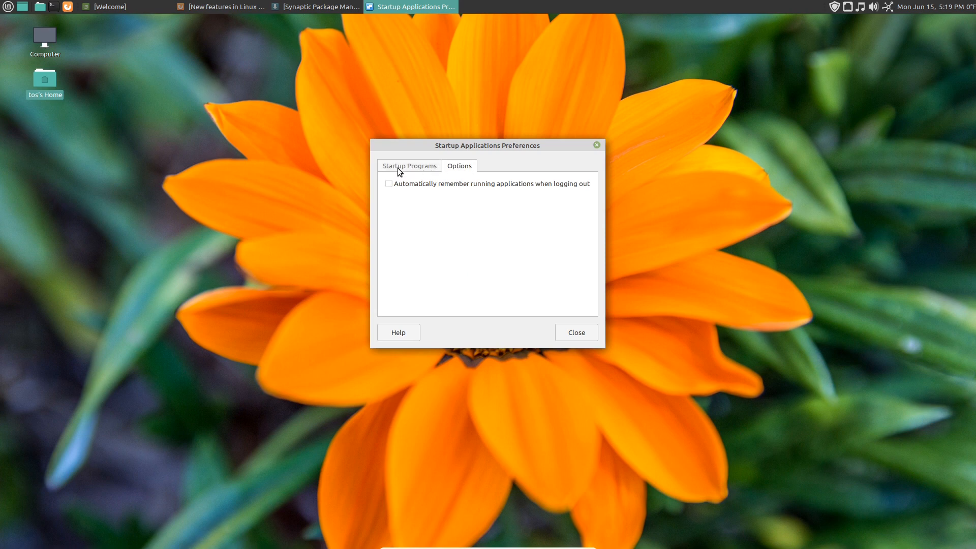
click(574, 332)
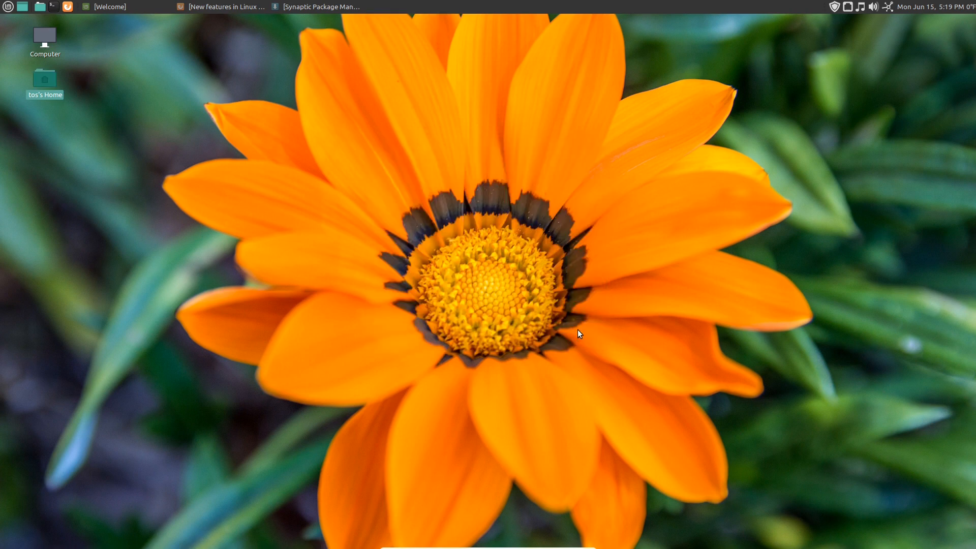
Open Control Center and scroll from Administration through Look and Feel to Personal
click(9, 7)
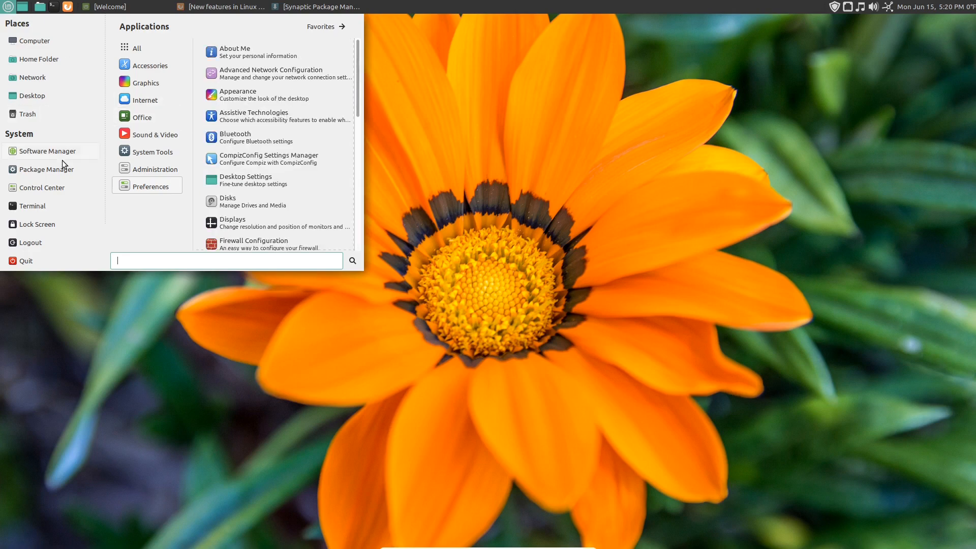
click(41, 187)
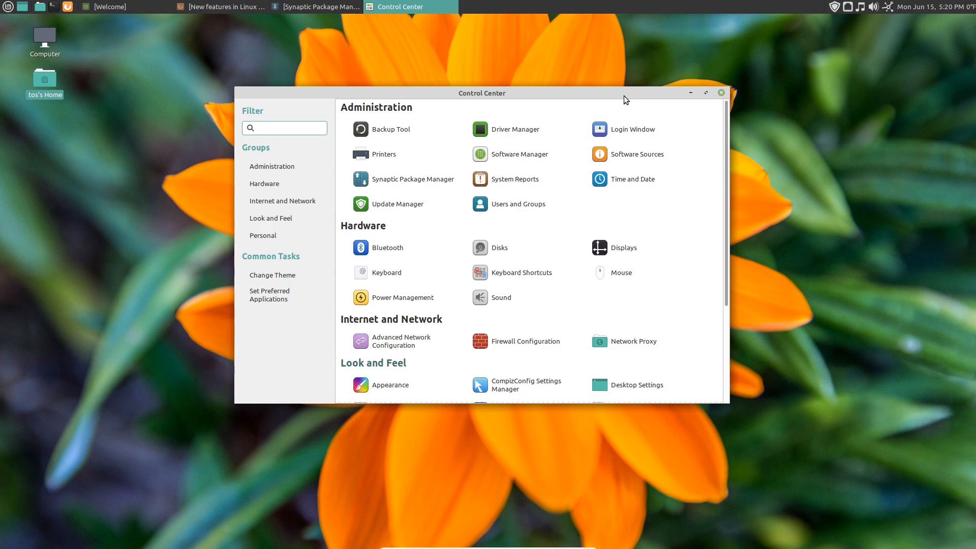
click(283, 128)
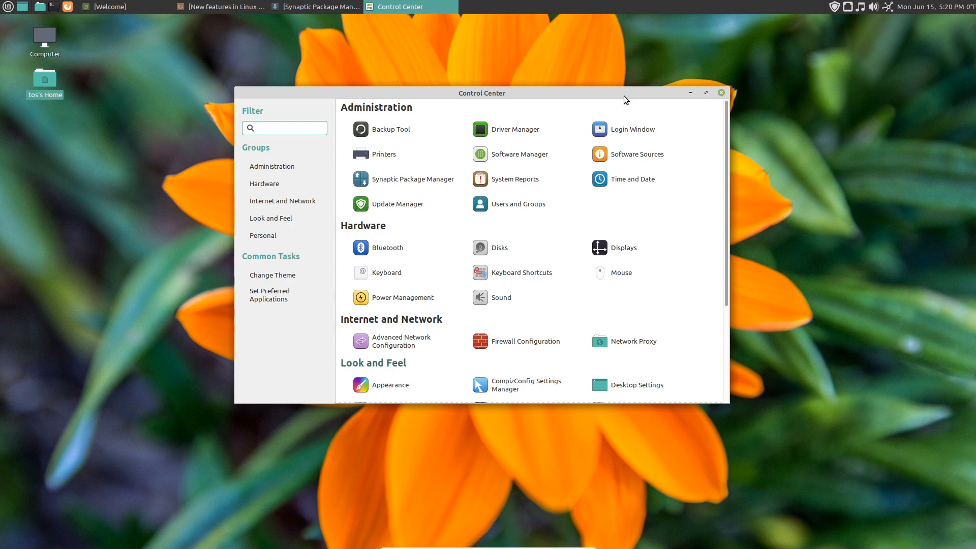
click(284, 127)
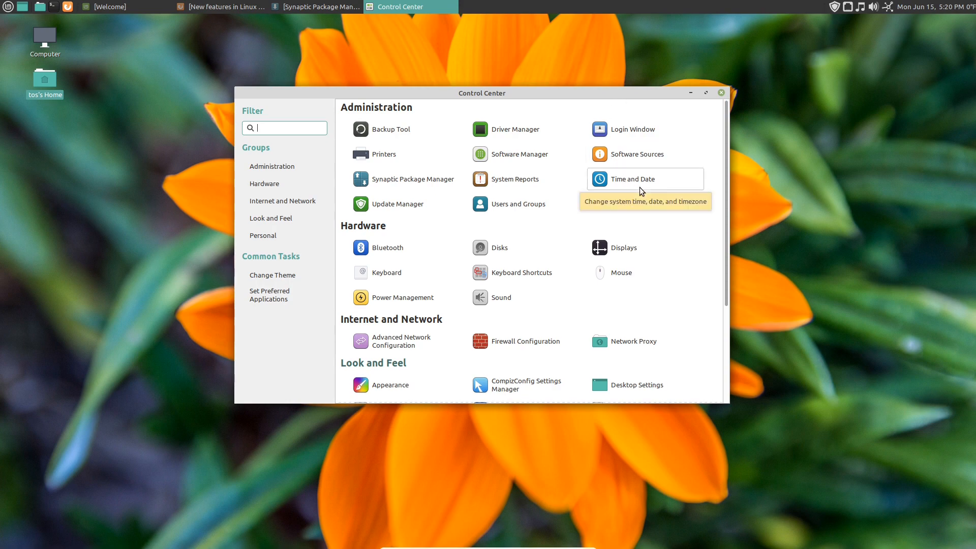
scroll(down, 3)
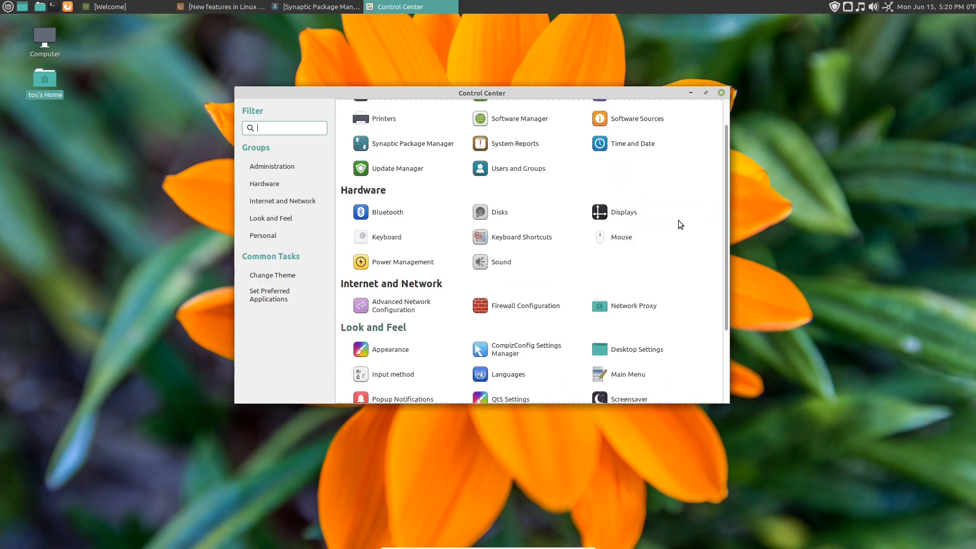
scroll(down, 3)
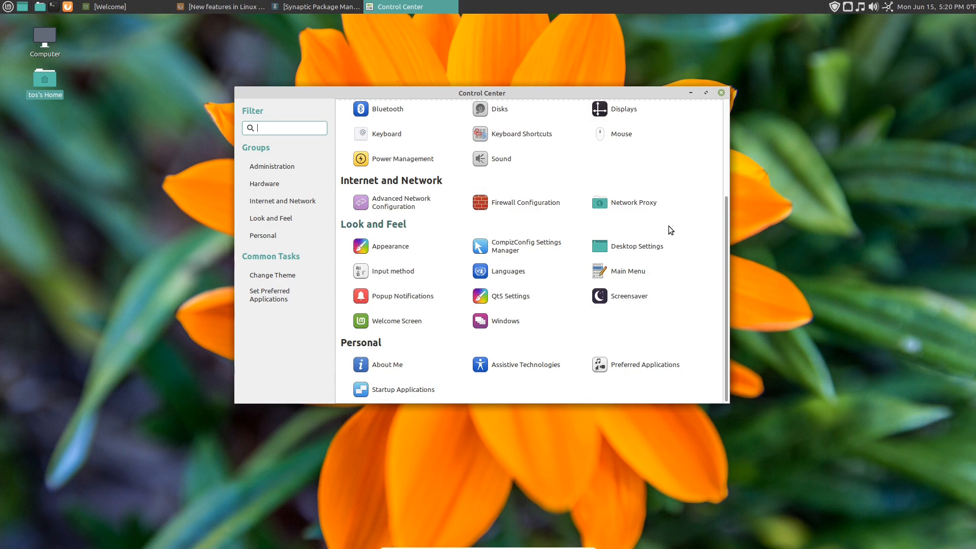
click(505, 321)
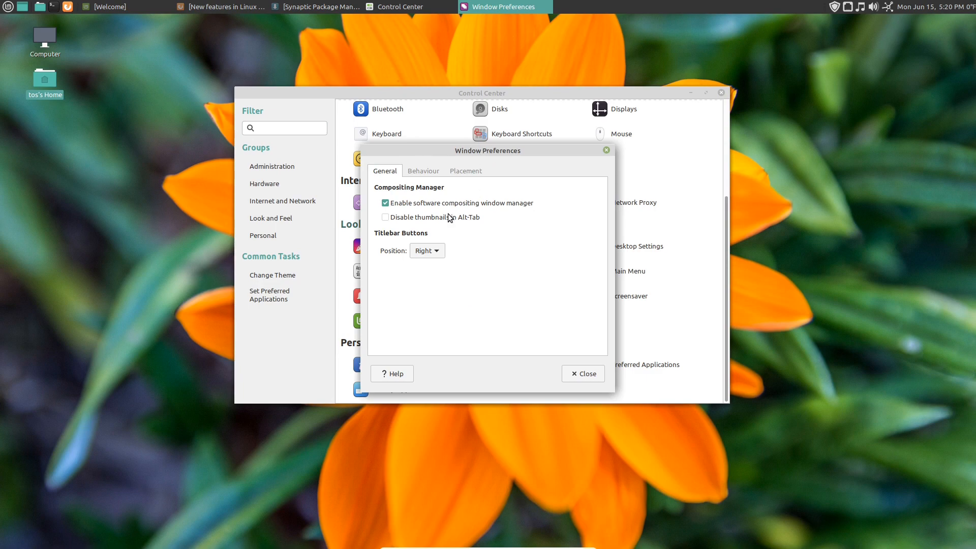
click(427, 250)
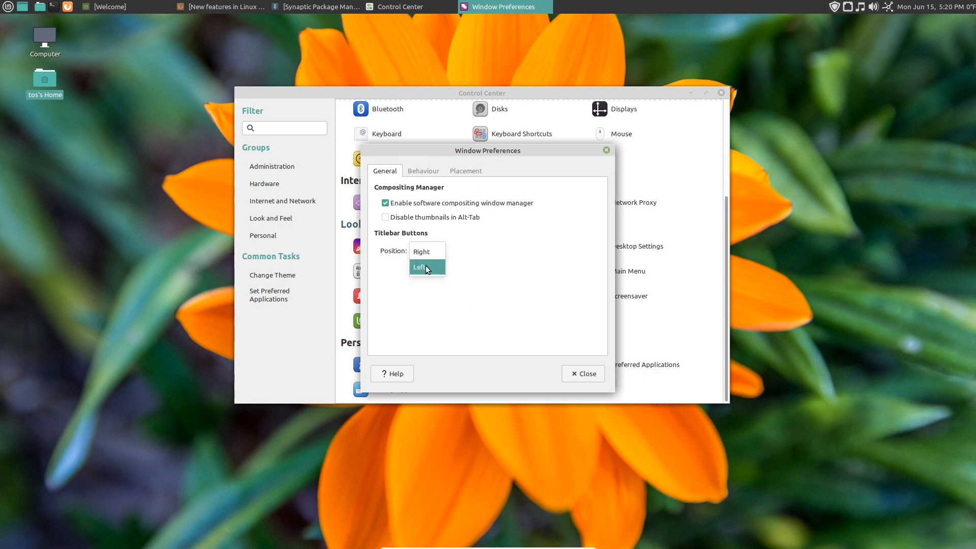
click(422, 267)
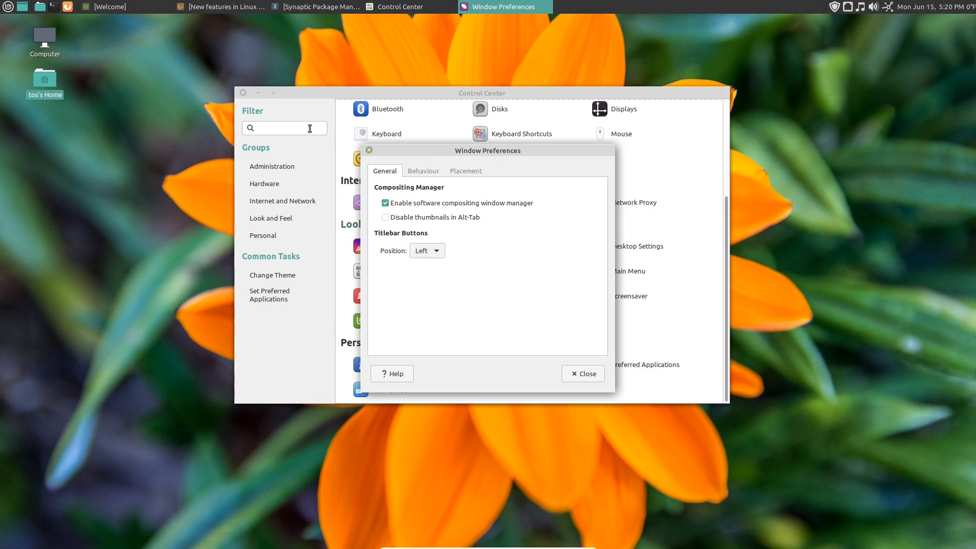
click(427, 250)
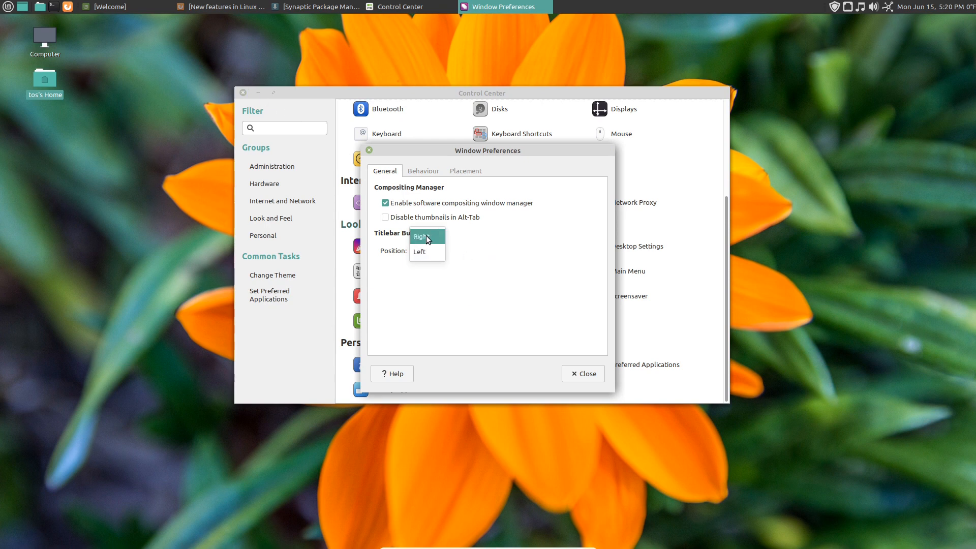
click(582, 373)
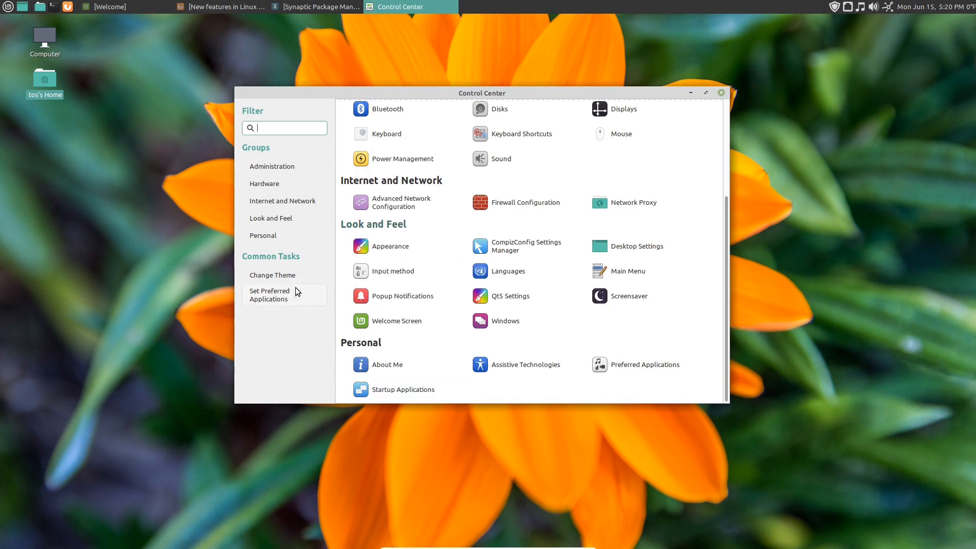
click(272, 275)
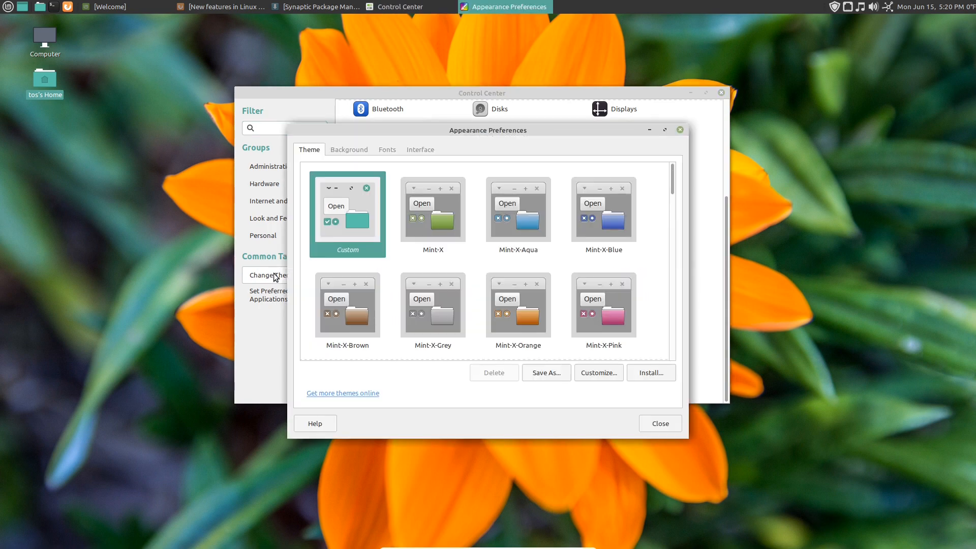
mouse_move(382, 167)
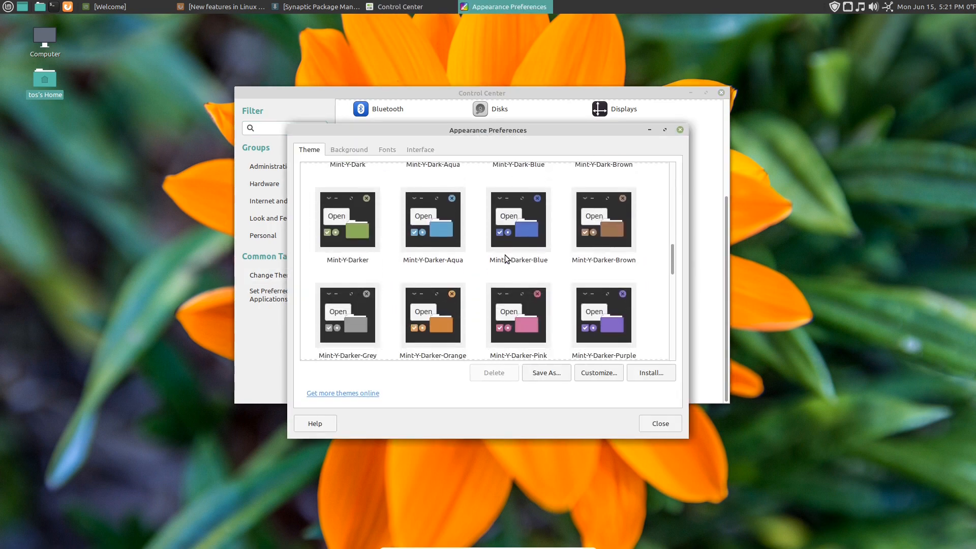
scroll(down, 3)
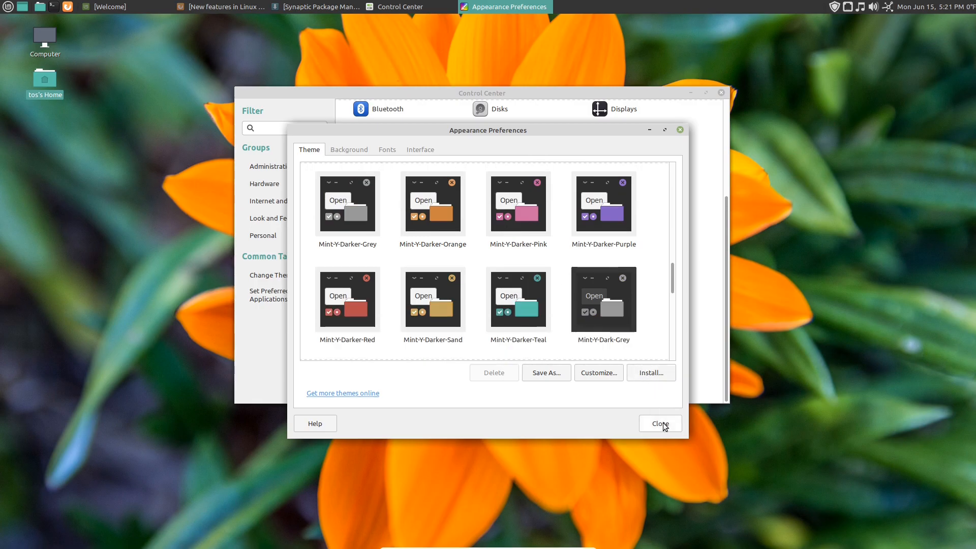
click(659, 423)
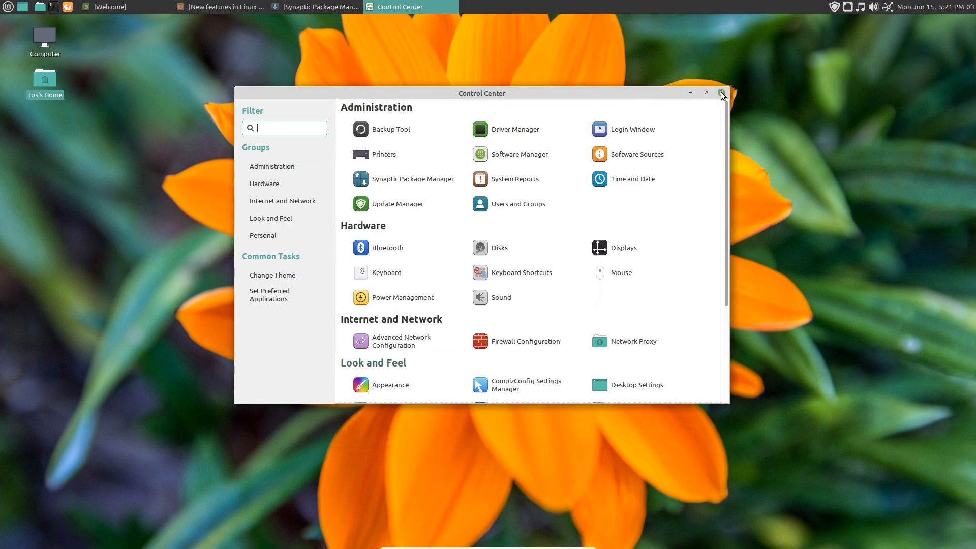
Close Control Center and the Synaptic Package Manager window
click(722, 92)
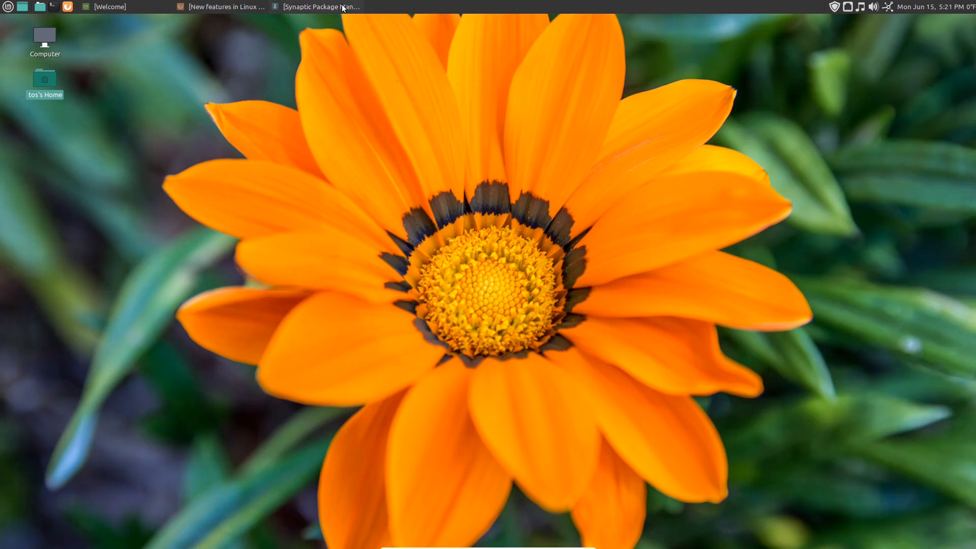
click(321, 6)
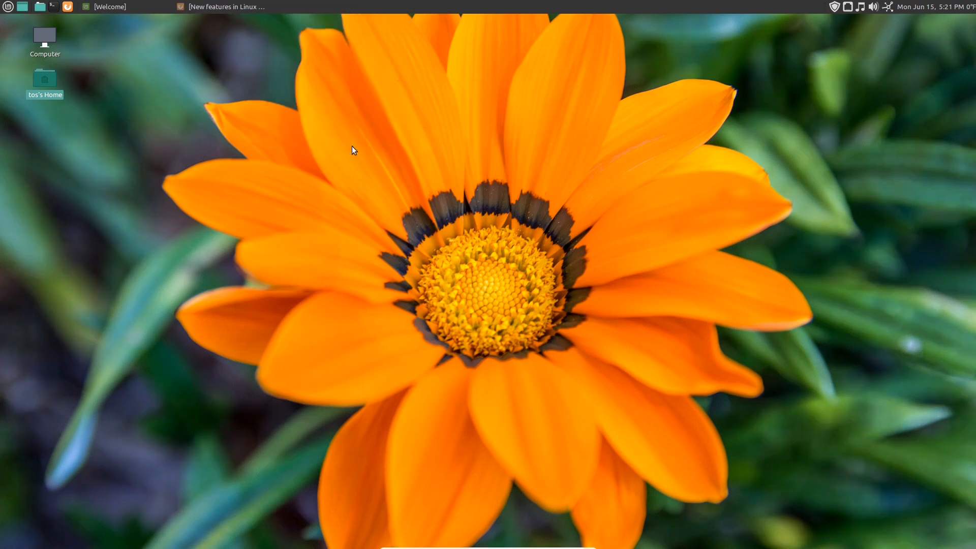
mouse_move(358, 140)
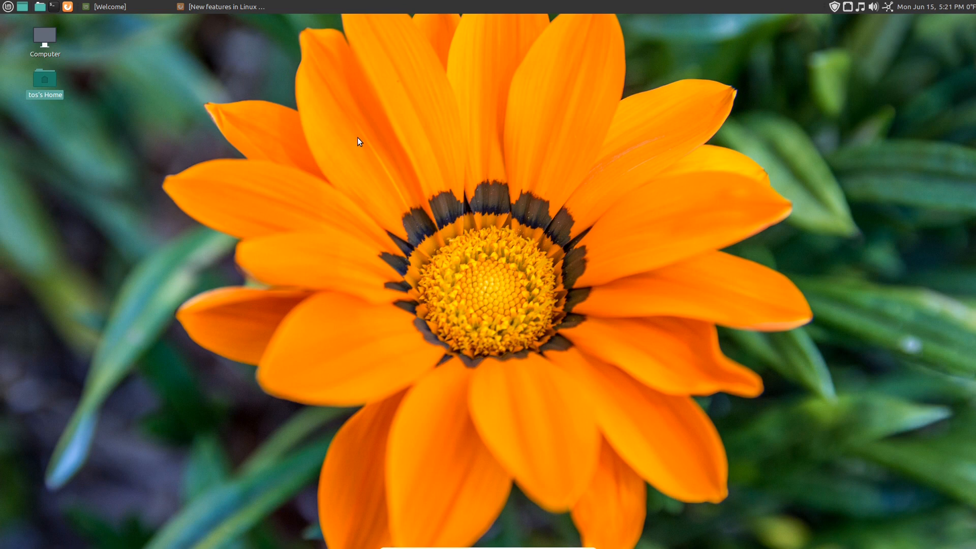